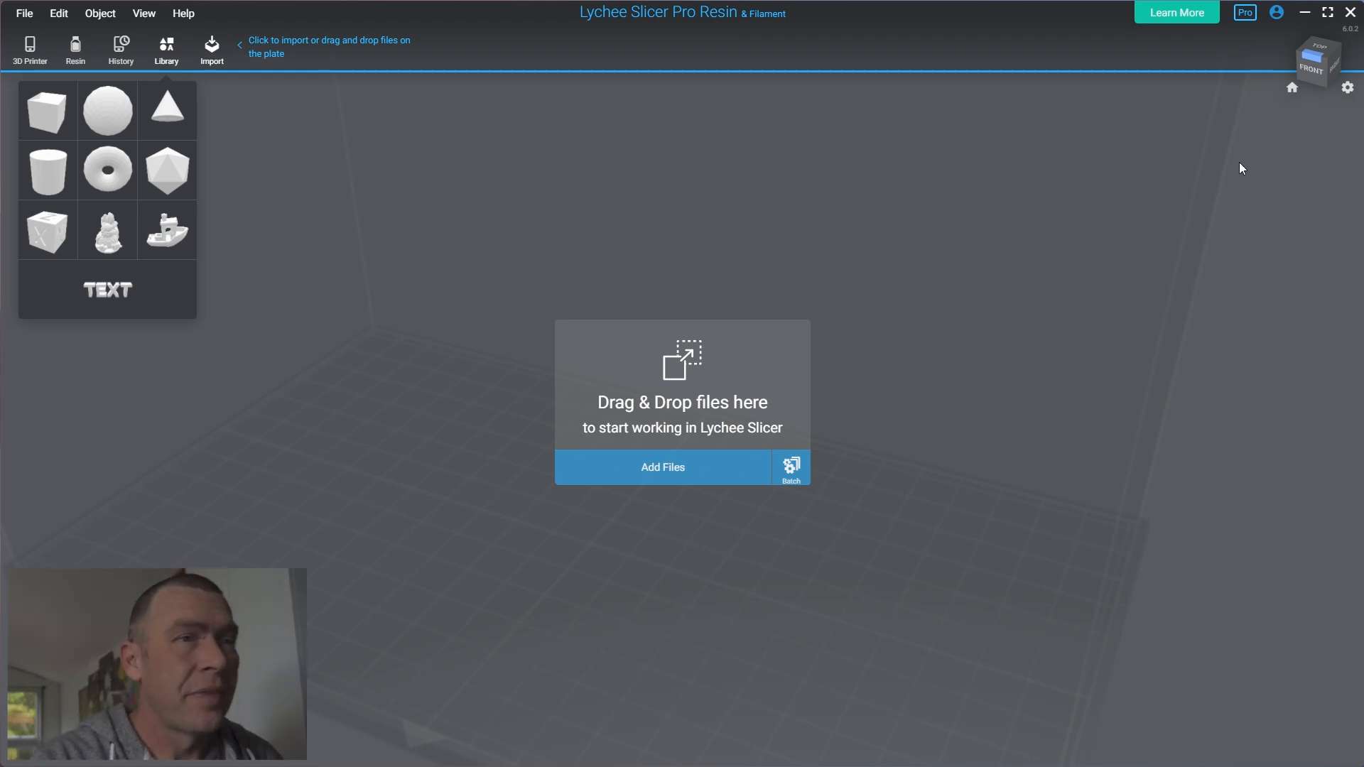
{"action": "mouse_move", "coordinate": [458, 554]}
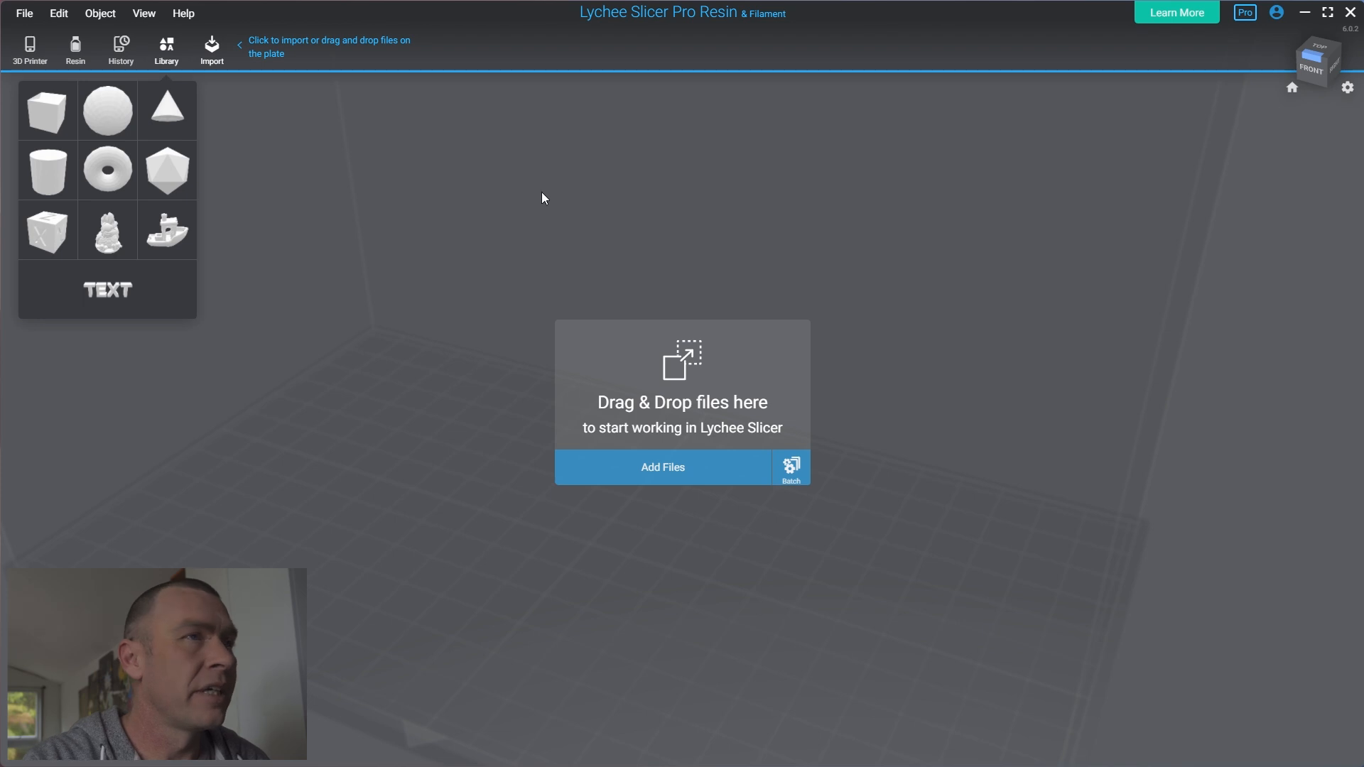
{"action": "mouse_move", "coordinate": [635, 78]}
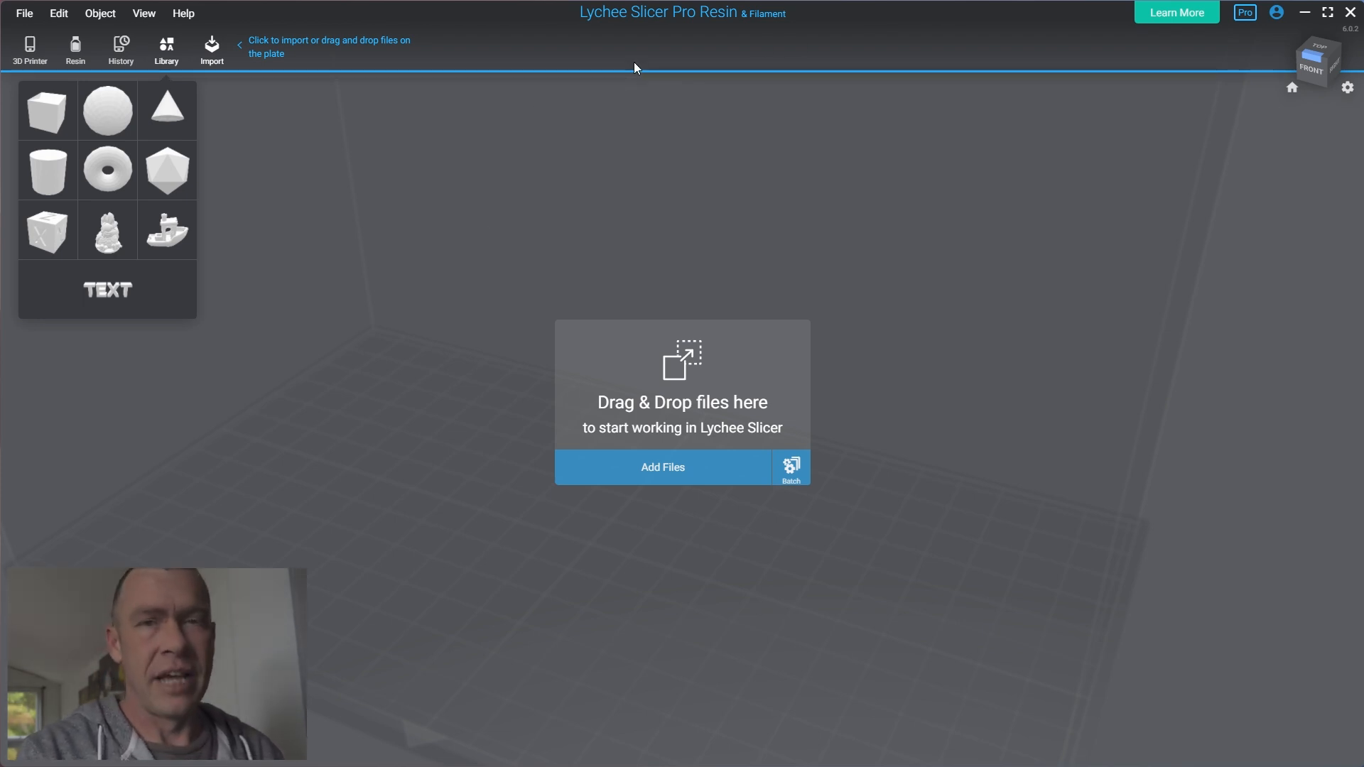
{"action": "mouse_move", "coordinate": [575, 86]}
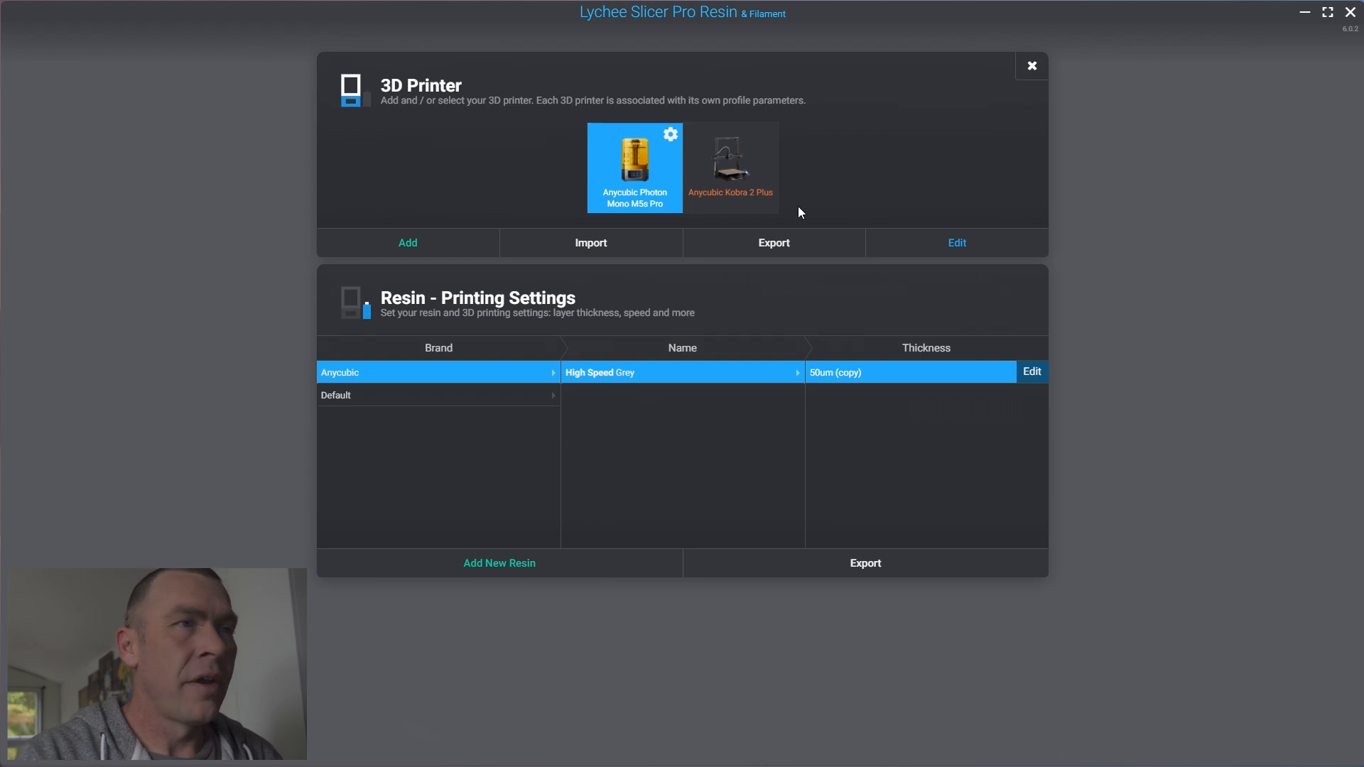
{"action": "mouse_move", "coordinate": [766, 189]}
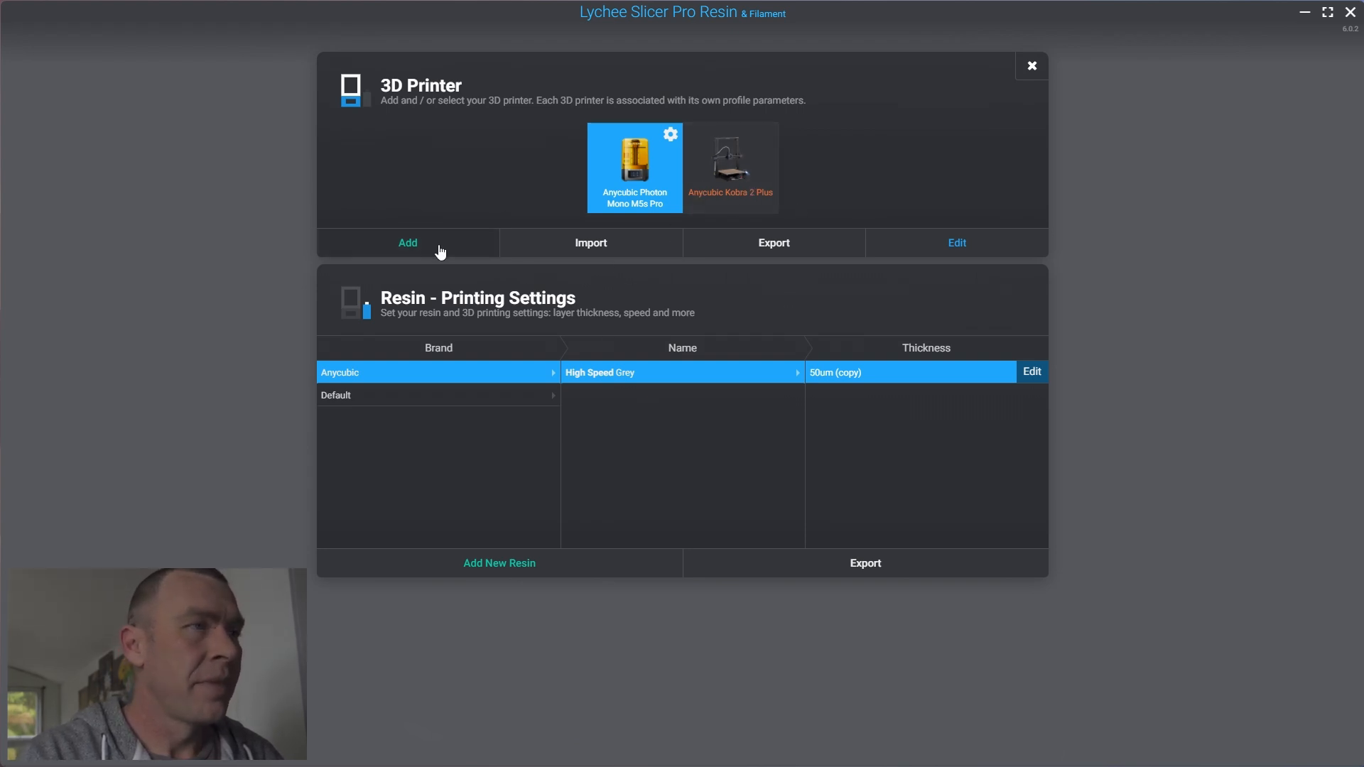
Step: Add a printer, search 'kobra' and import the Anycubic Kobra 2 Plus profile
{"action": "left_click", "coordinate": [408, 243]}
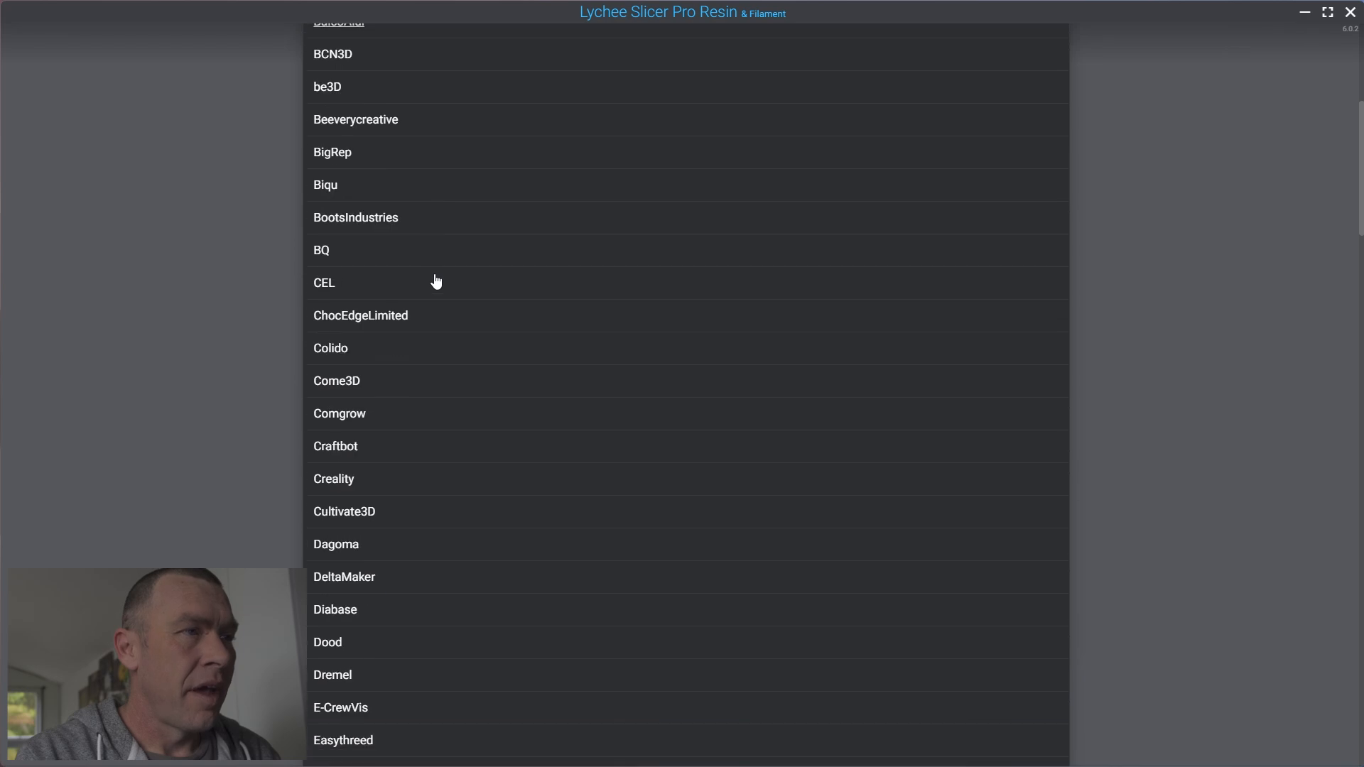
{"action": "scroll", "scroll_direction": "down", "scroll_amount": 3}
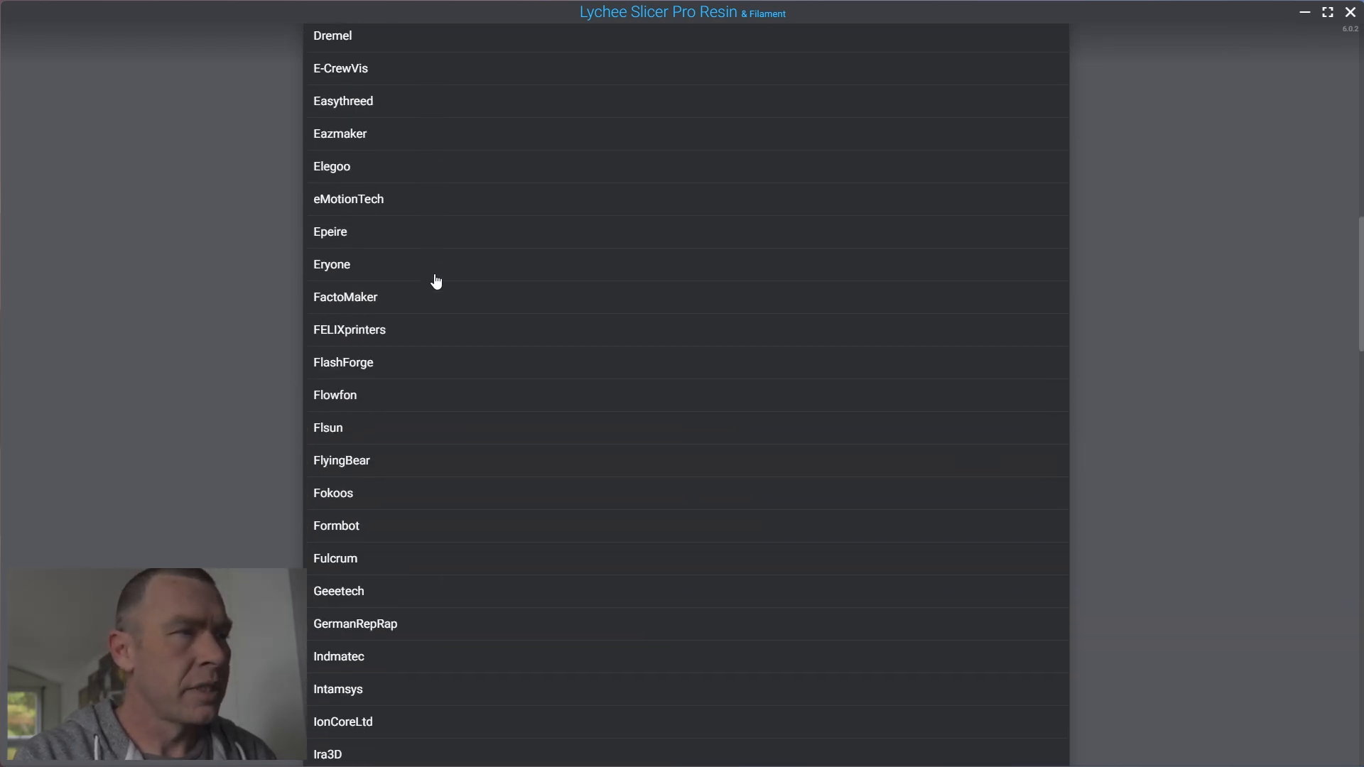
{"action": "scroll", "scroll_direction": "down", "scroll_amount": 3}
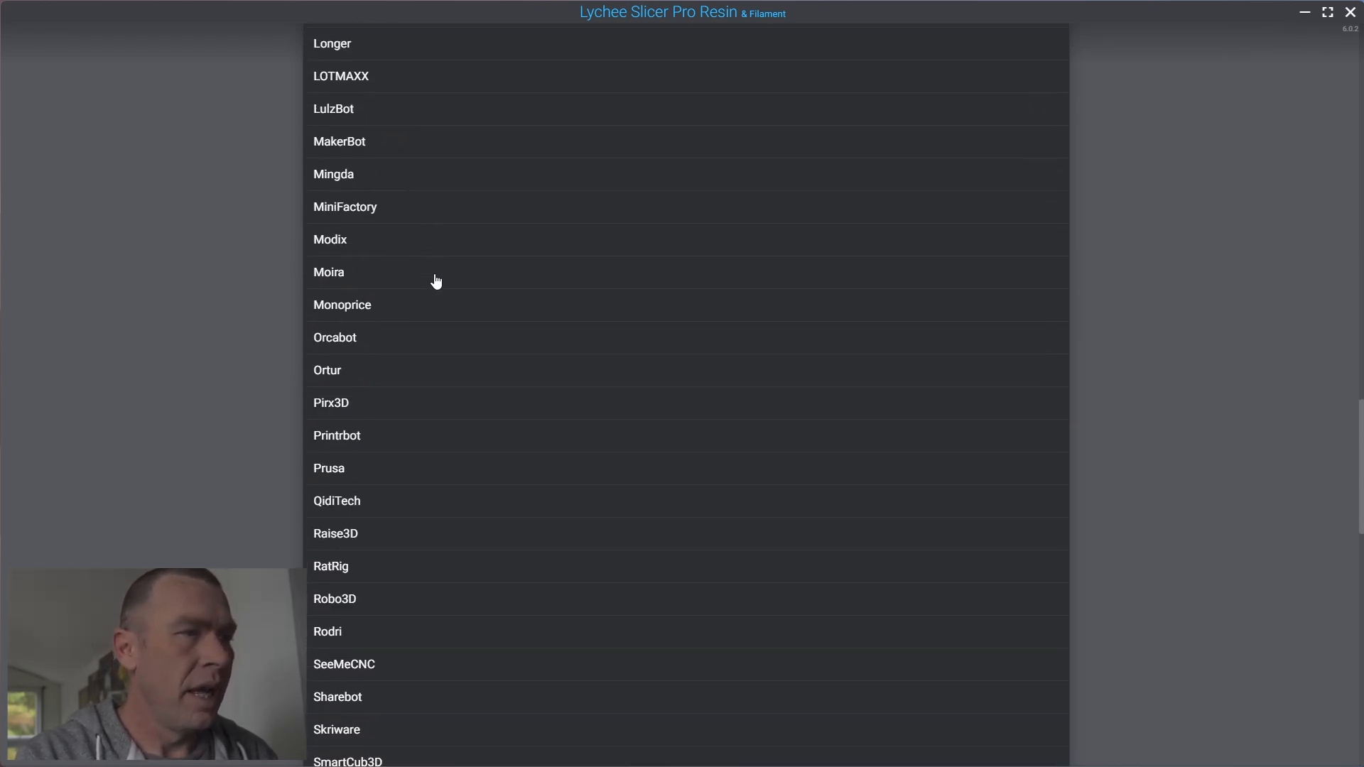
{"action": "scroll", "scroll_direction": "down", "scroll_amount": 3}
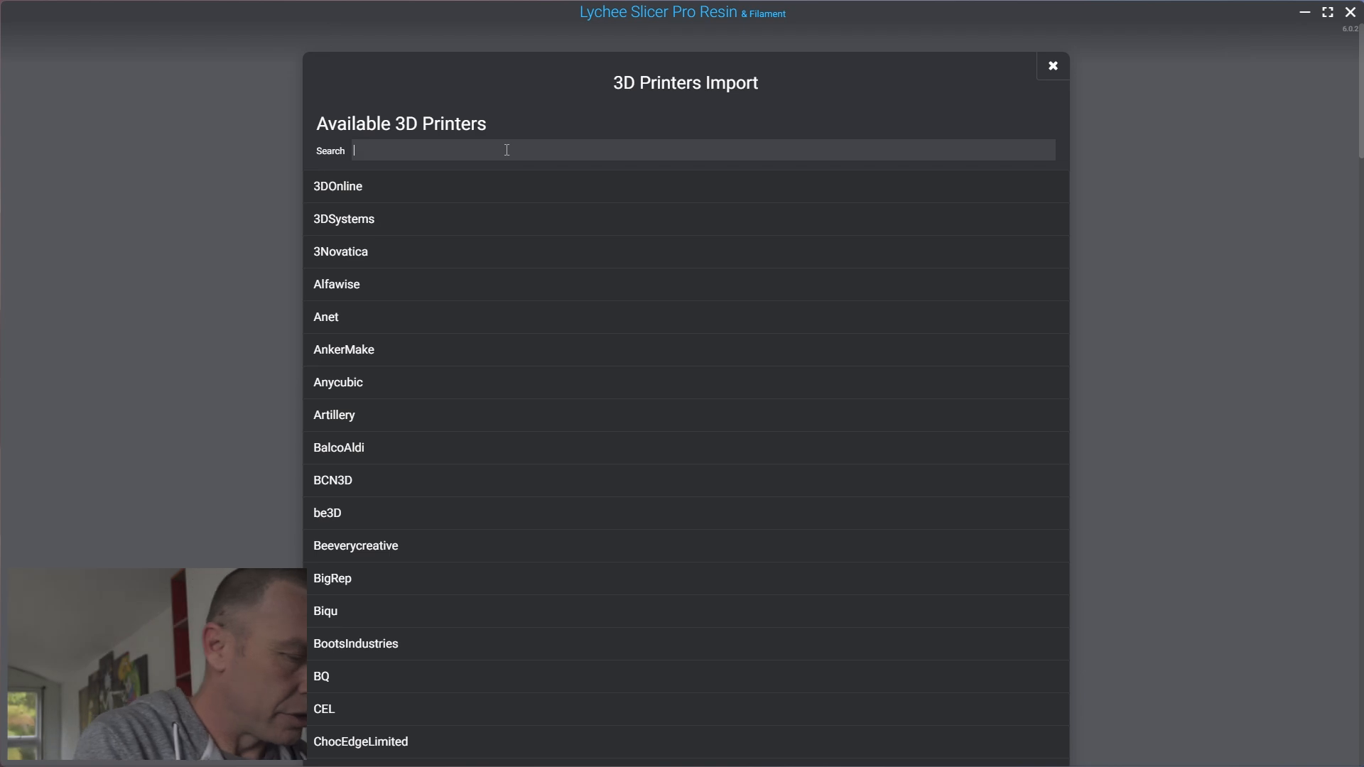
{"action": "type", "text": "kobra"}
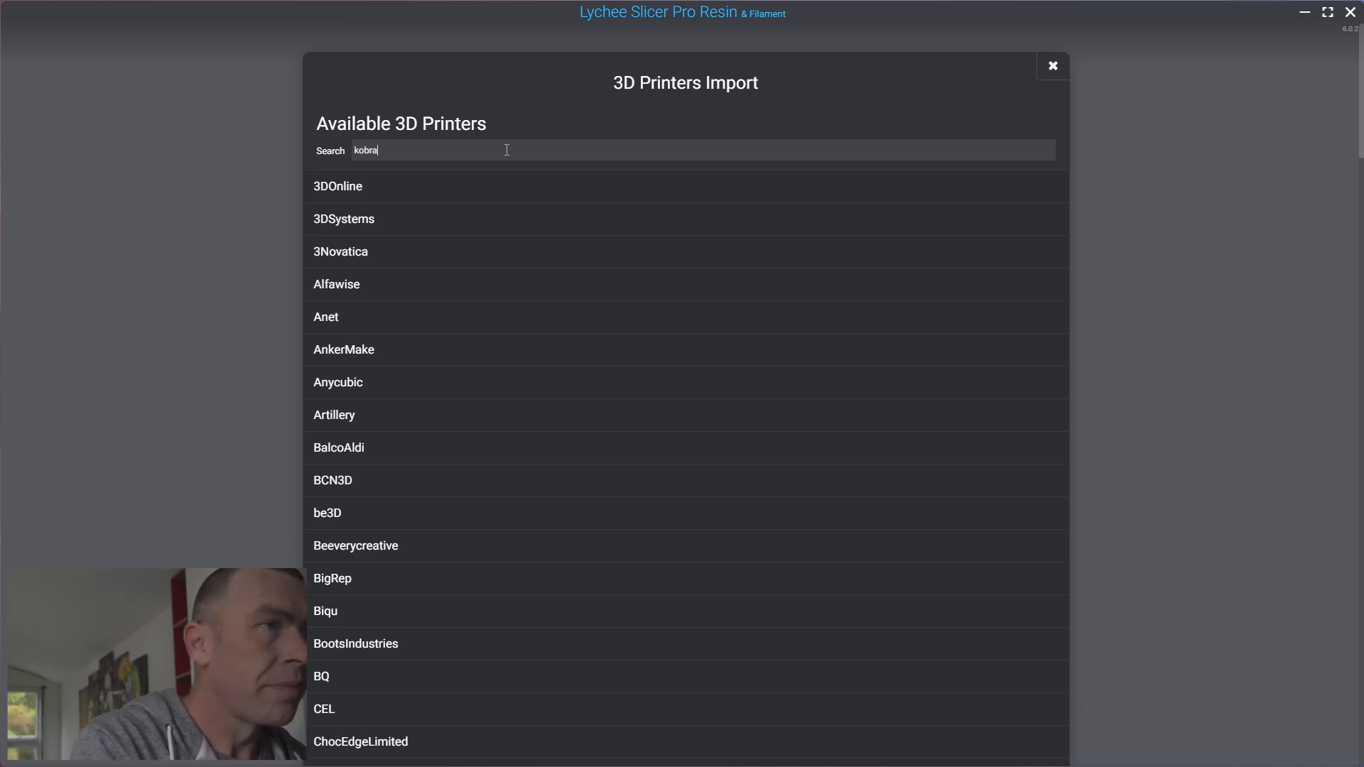
{"action": "type", "text": "kobra"}
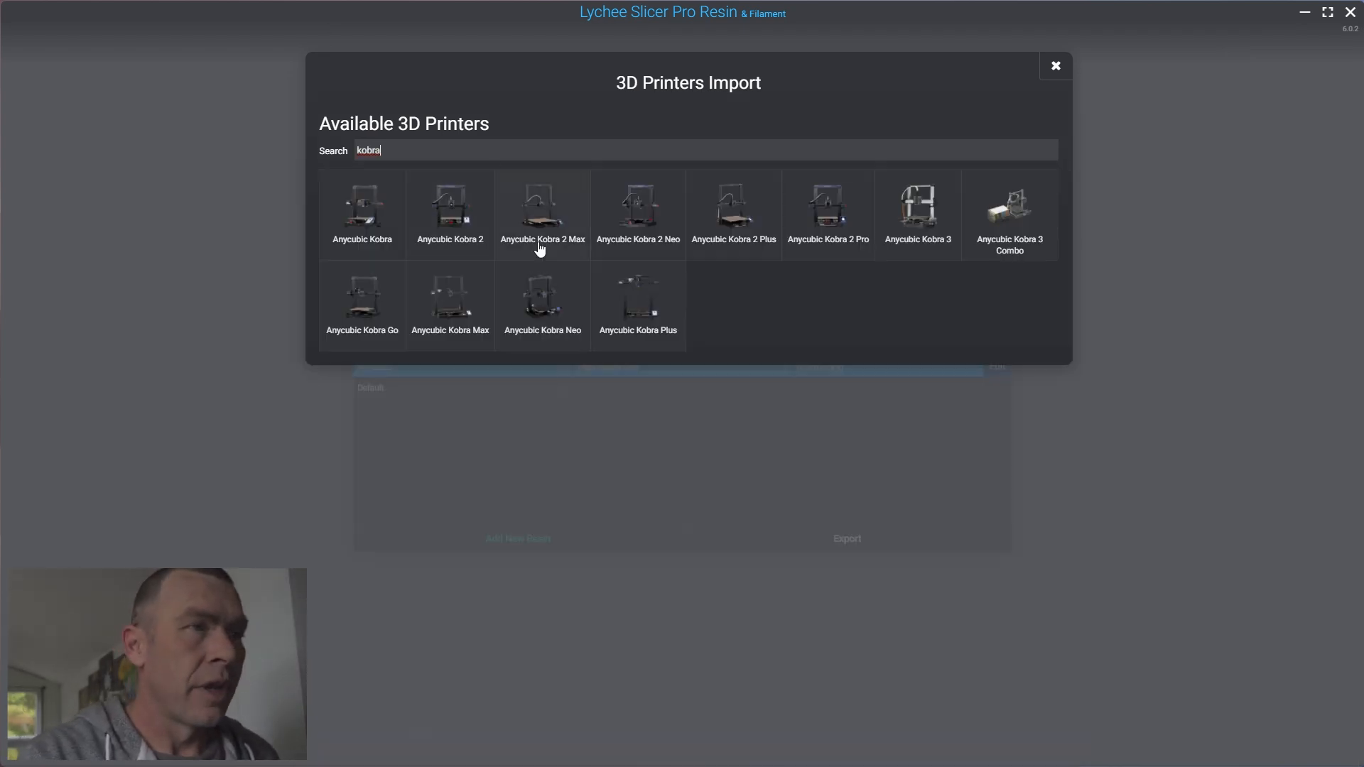
{"action": "mouse_move", "coordinate": [470, 264]}
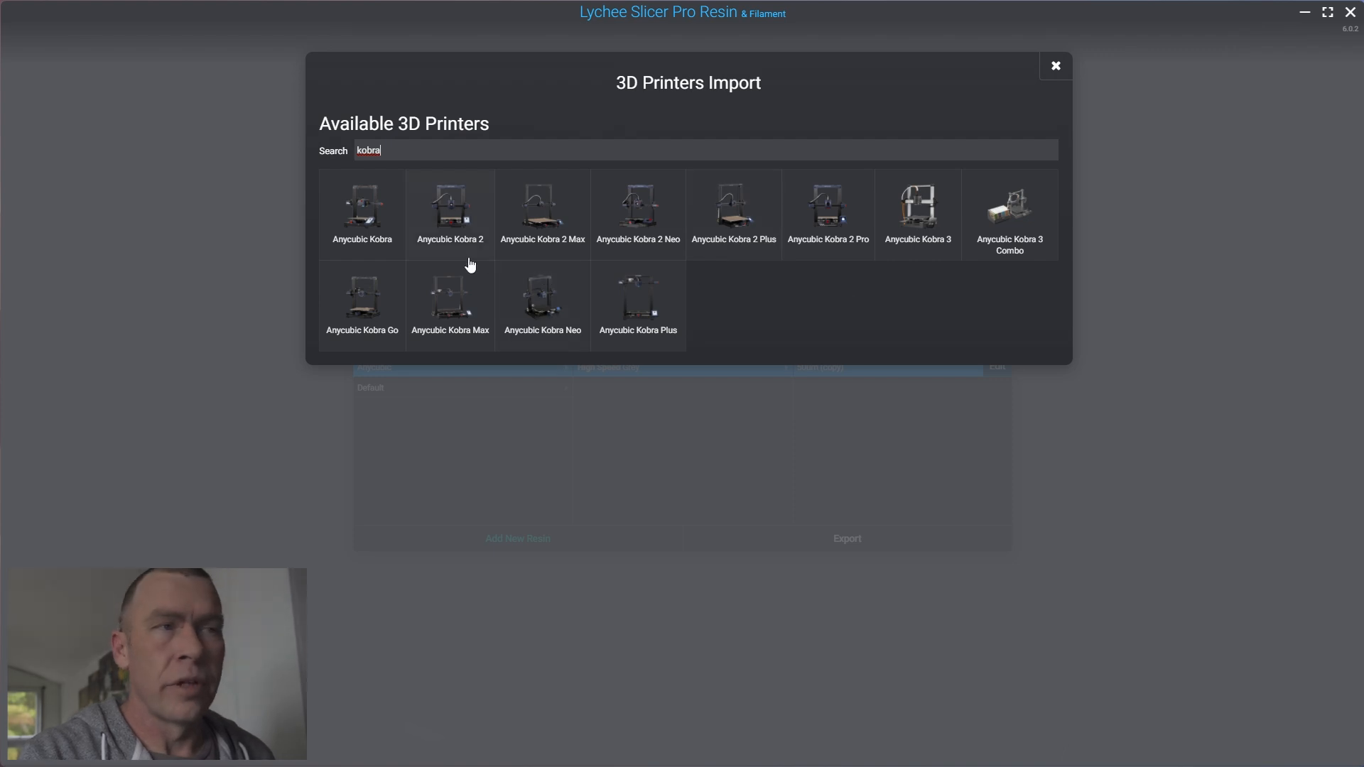
{"action": "mouse_move", "coordinate": [725, 237]}
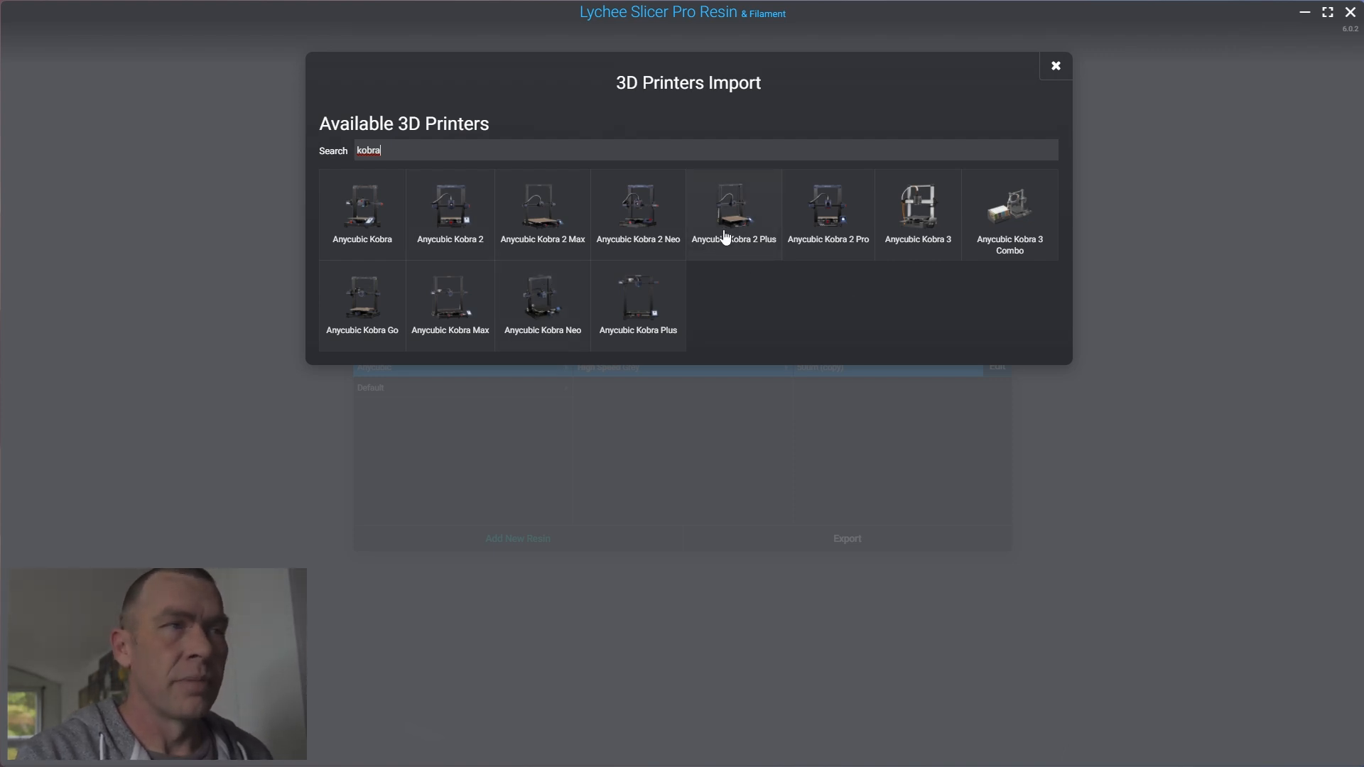
{"action": "left_click", "coordinate": [1055, 66]}
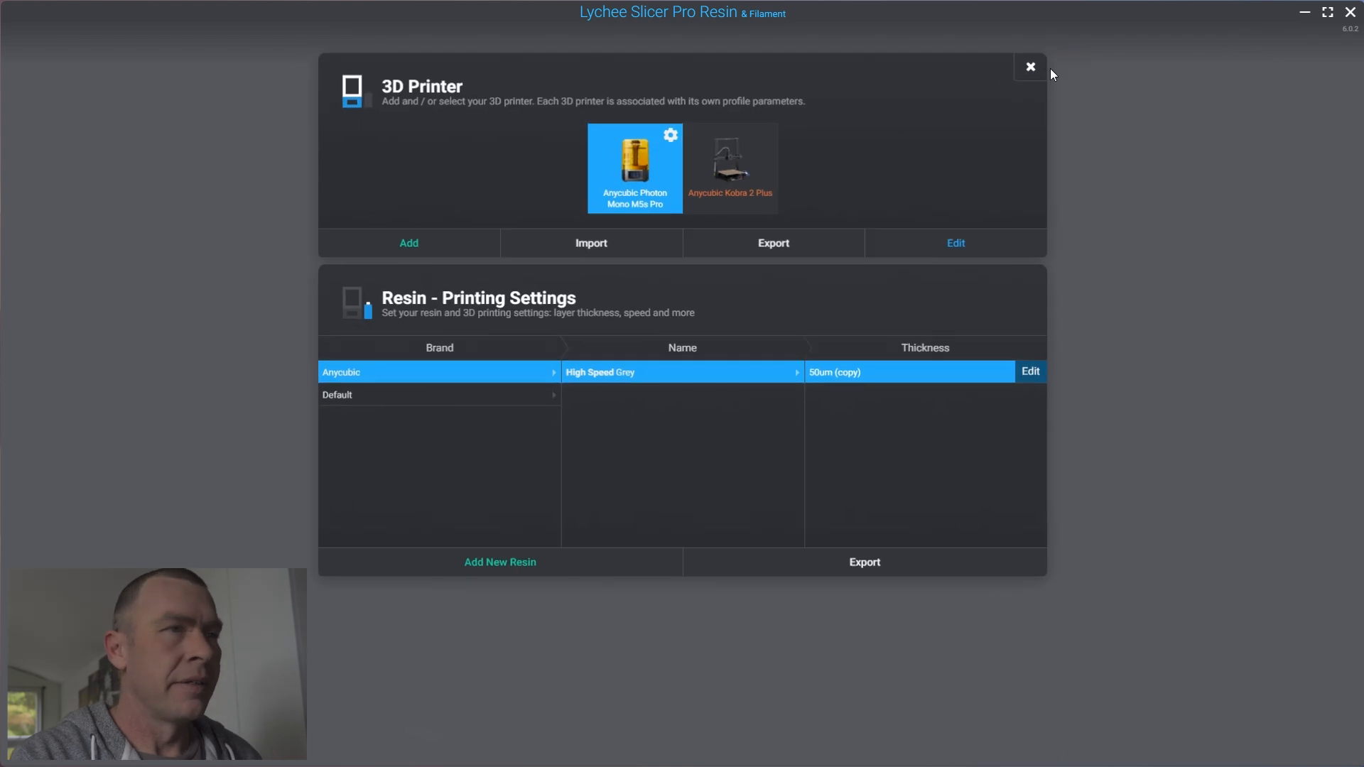
Step: Close the 3D Printer dialog and bring up the High Speed PLA filament settings
{"action": "left_click", "coordinate": [729, 165]}
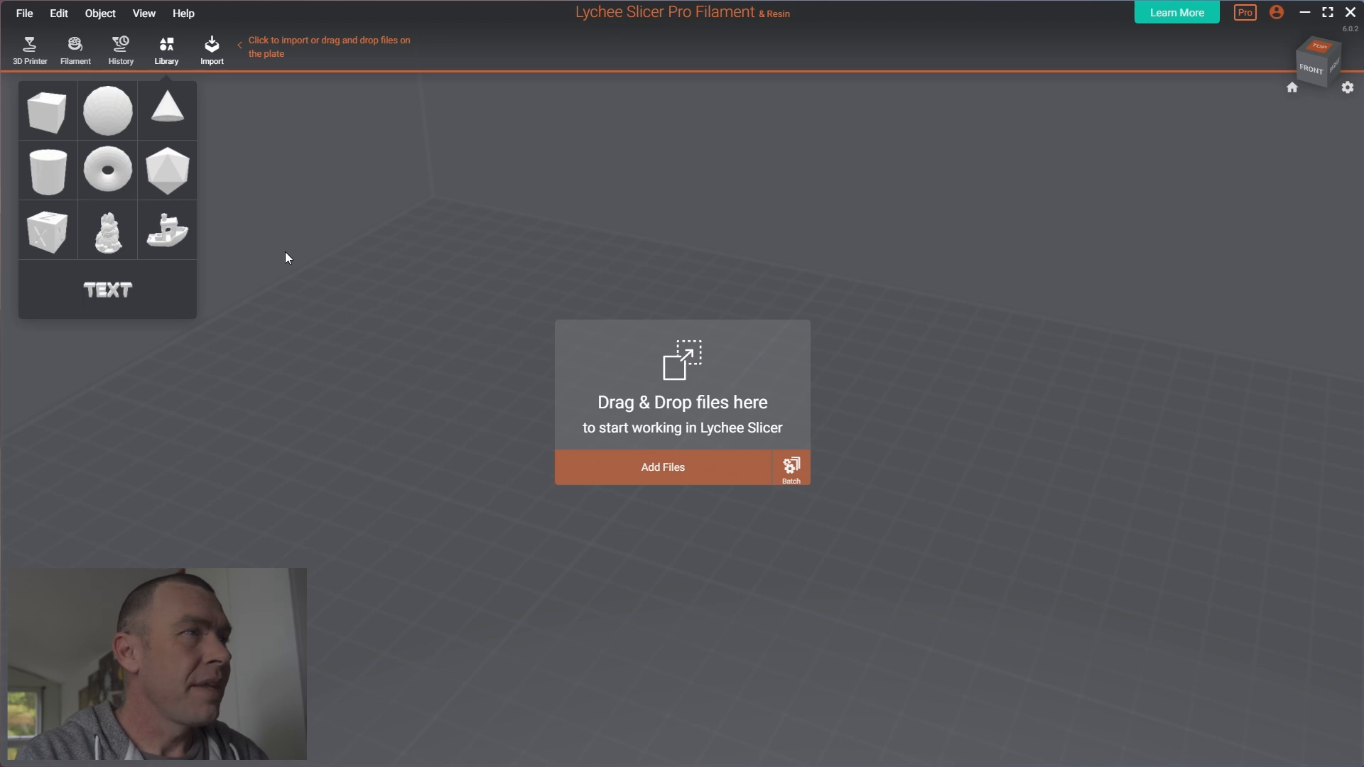
{"action": "mouse_move", "coordinate": [556, 590]}
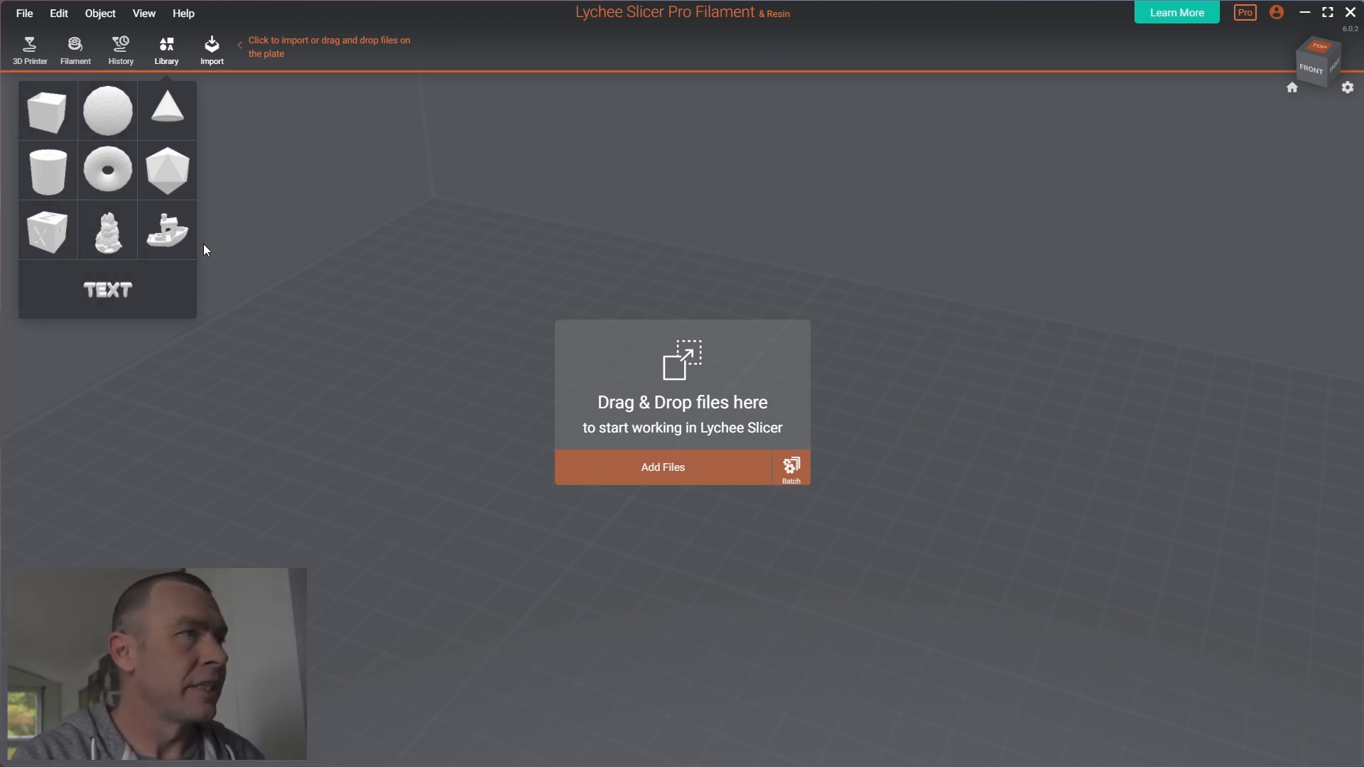
{"action": "mouse_move", "coordinate": [75, 49]}
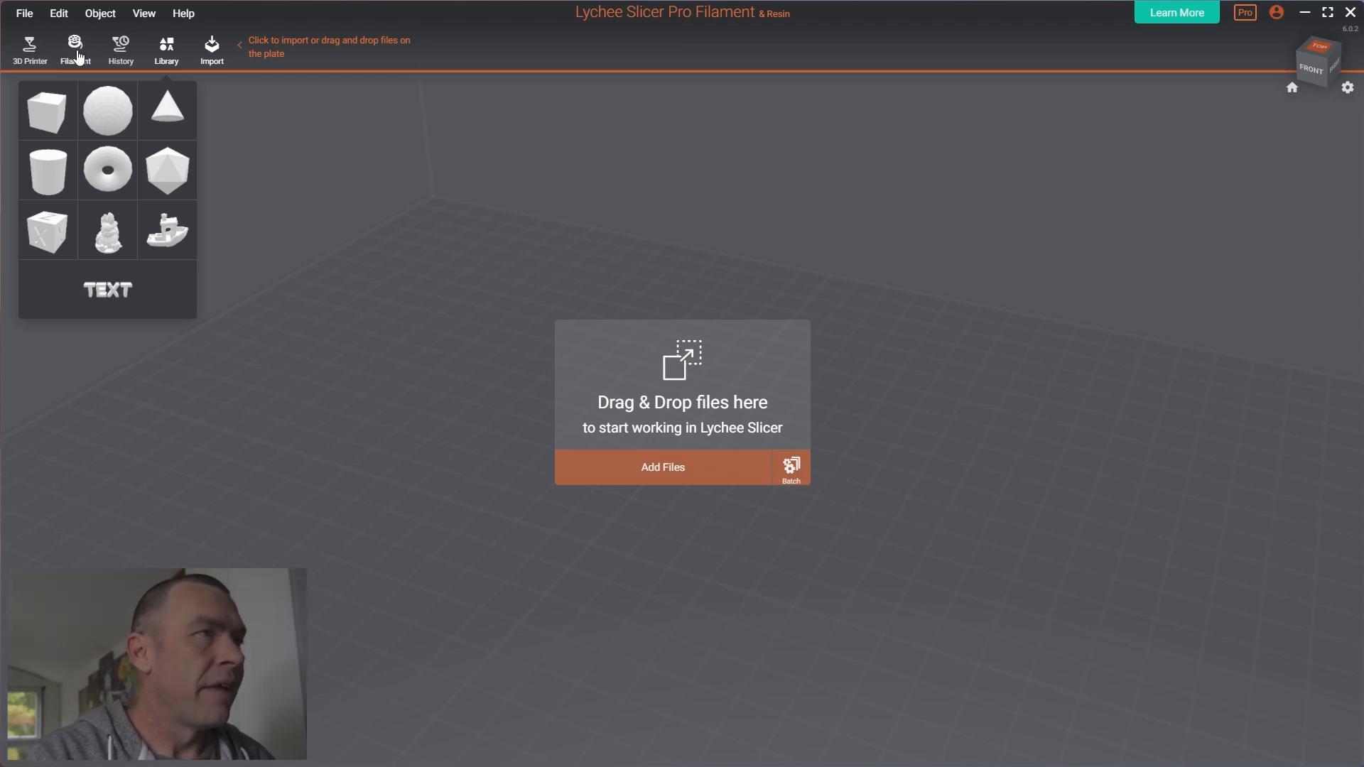
{"action": "left_click", "coordinate": [75, 50]}
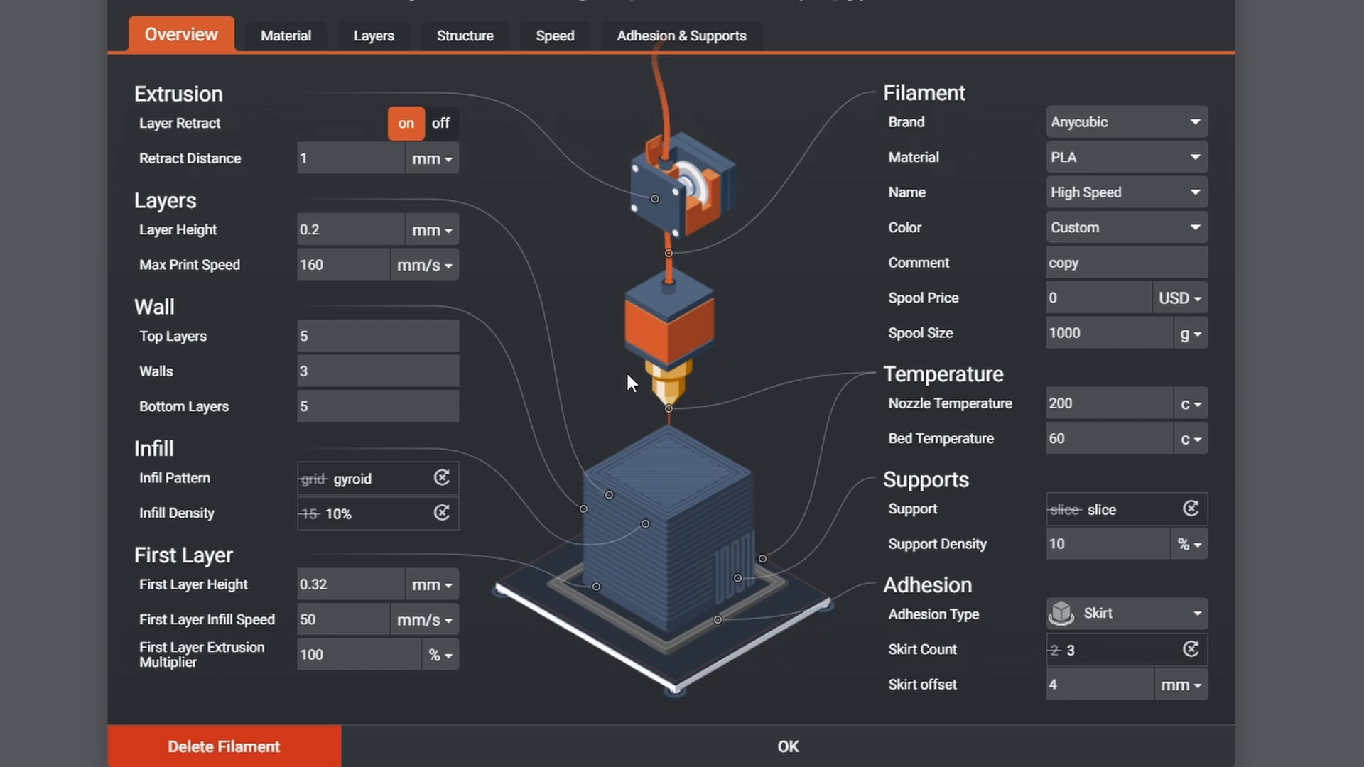
{"action": "mouse_move", "coordinate": [606, 183]}
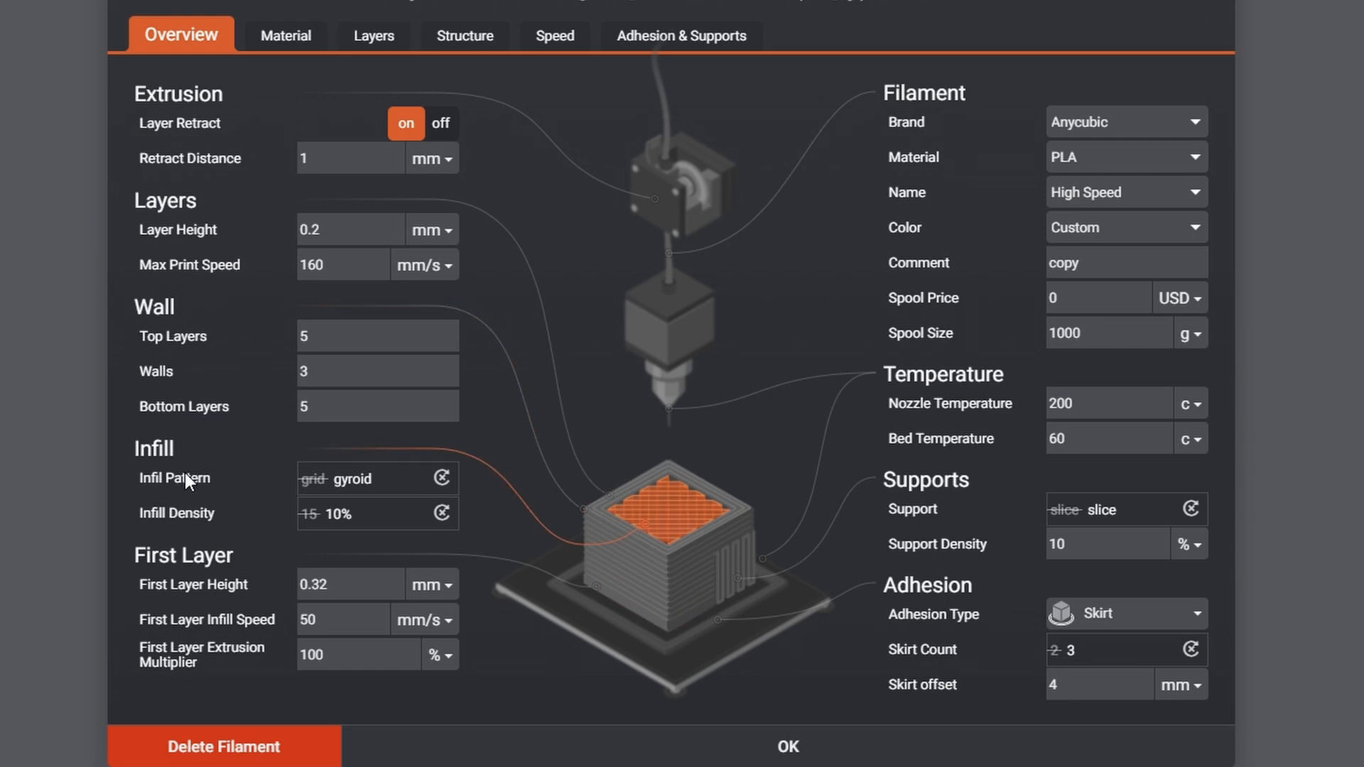
{"action": "mouse_move", "coordinate": [206, 529]}
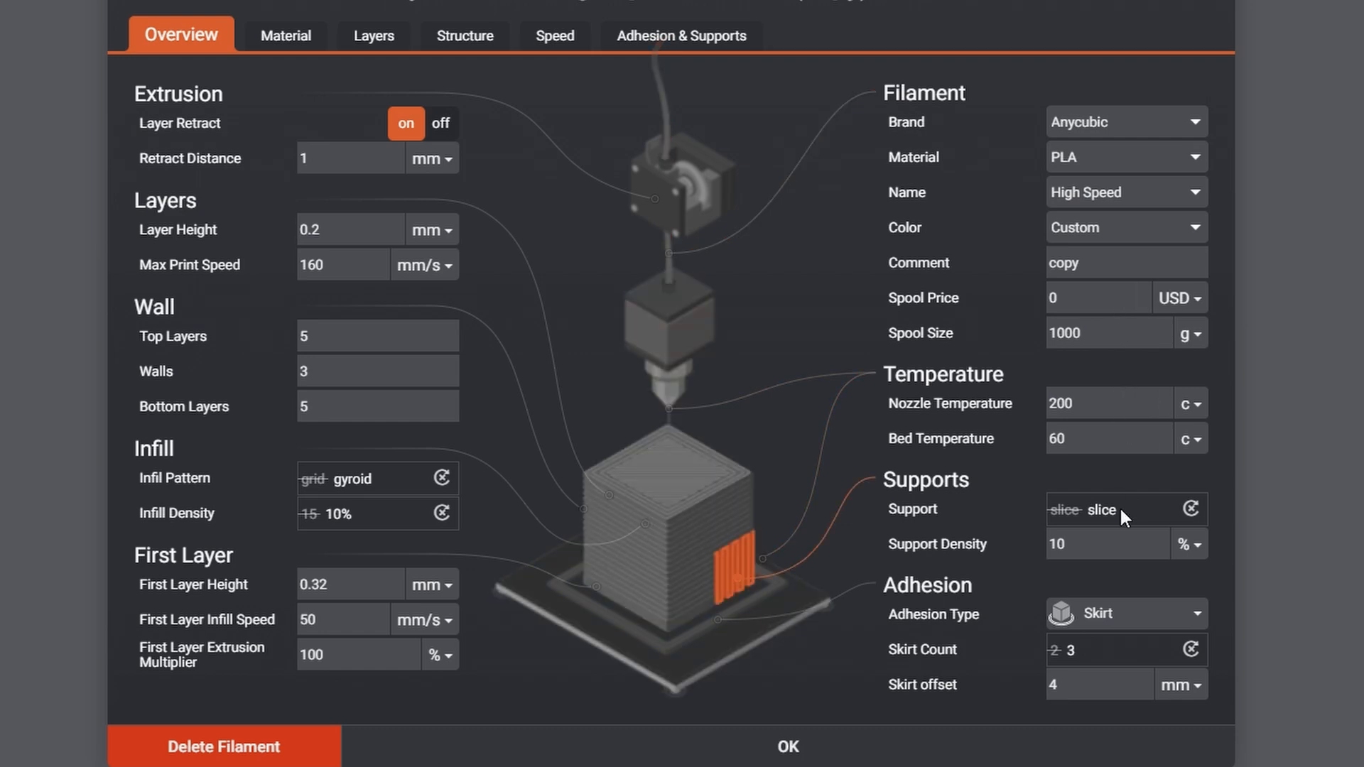
{"action": "mouse_move", "coordinate": [1117, 521]}
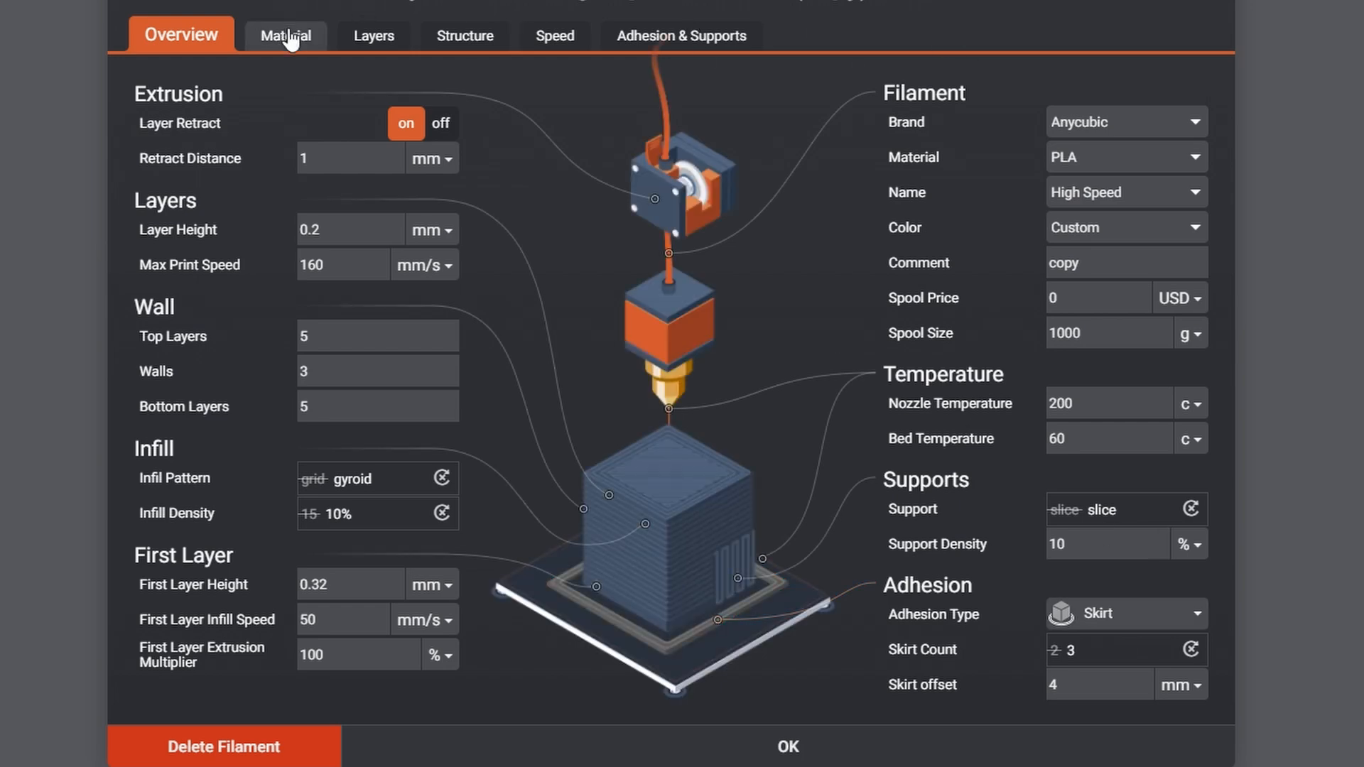
Step: Review the material page, then the Layers page with 0.2 mm layers and 0.32 mm first layer
{"action": "left_click", "coordinate": [286, 35]}
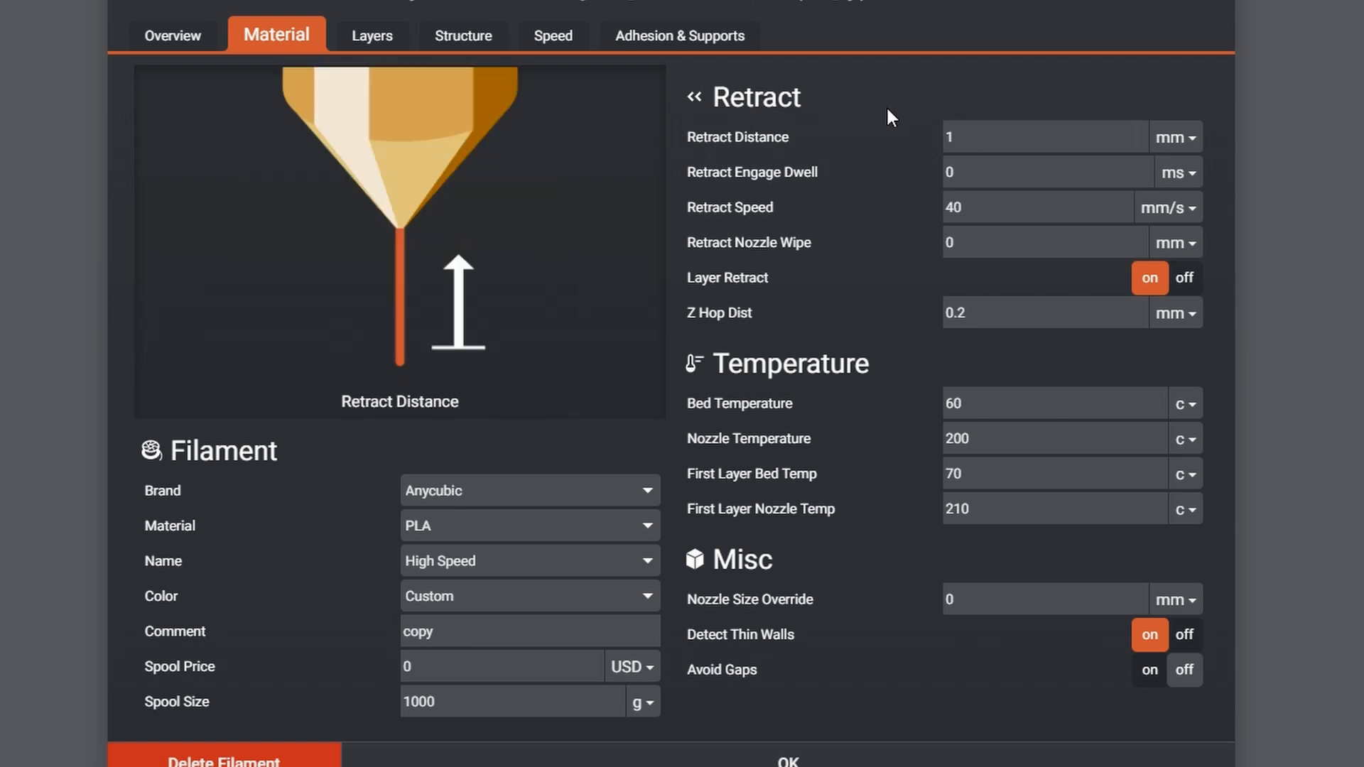
{"action": "mouse_move", "coordinate": [787, 142]}
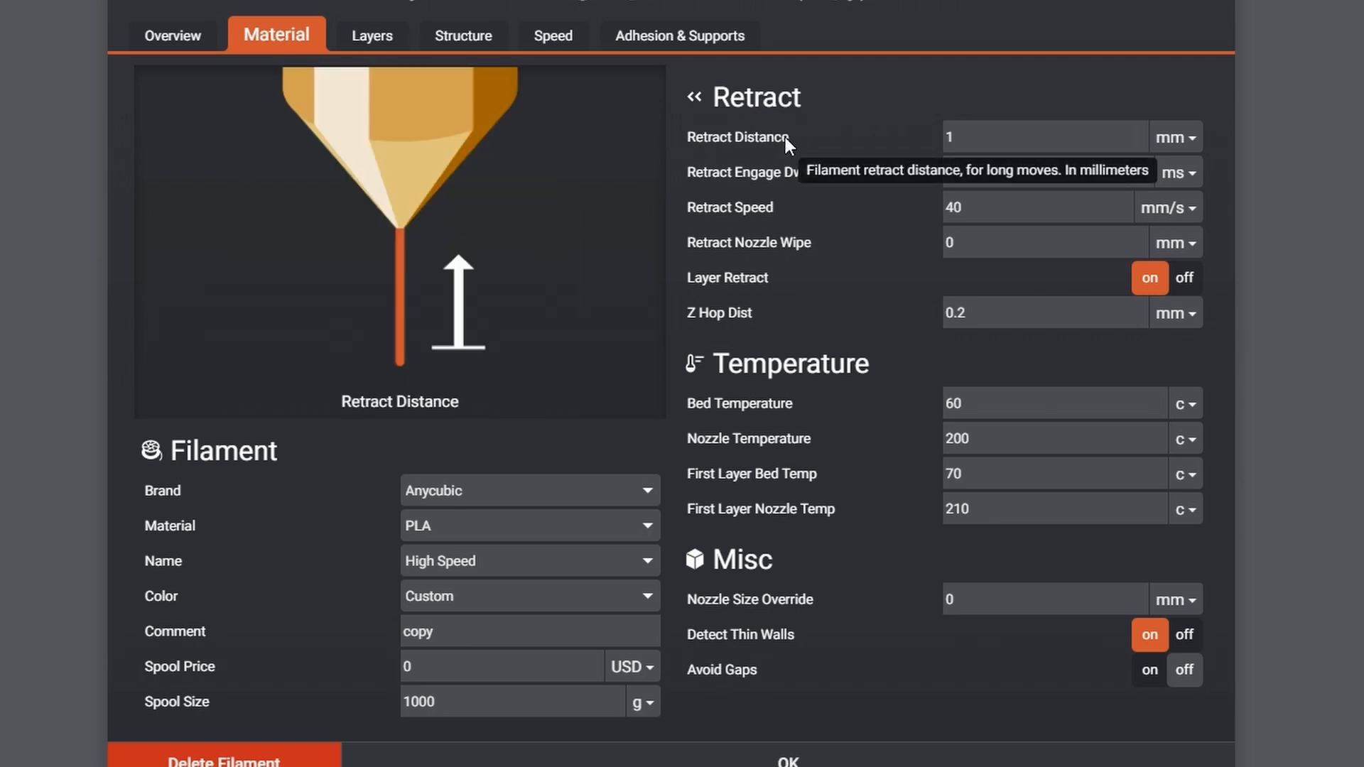
{"action": "mouse_move", "coordinate": [804, 144]}
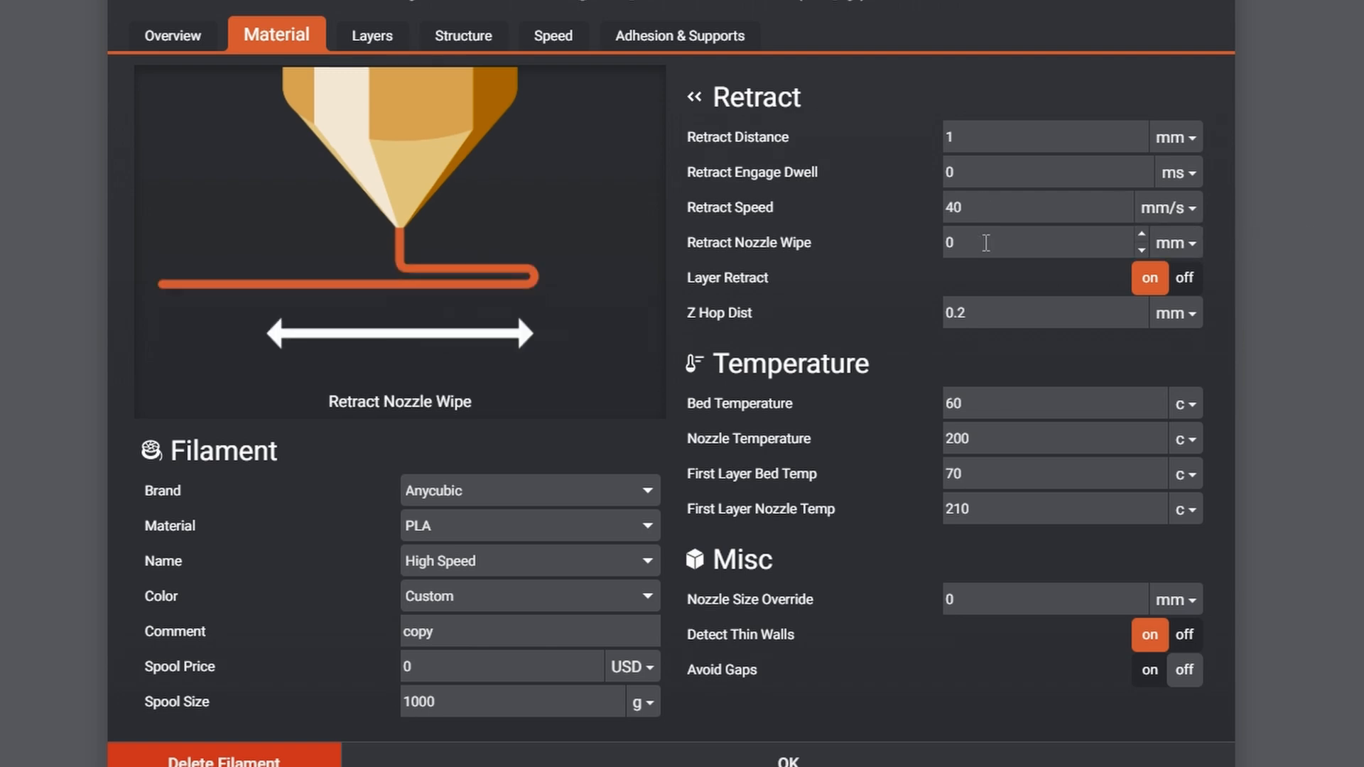
{"action": "mouse_move", "coordinate": [983, 252]}
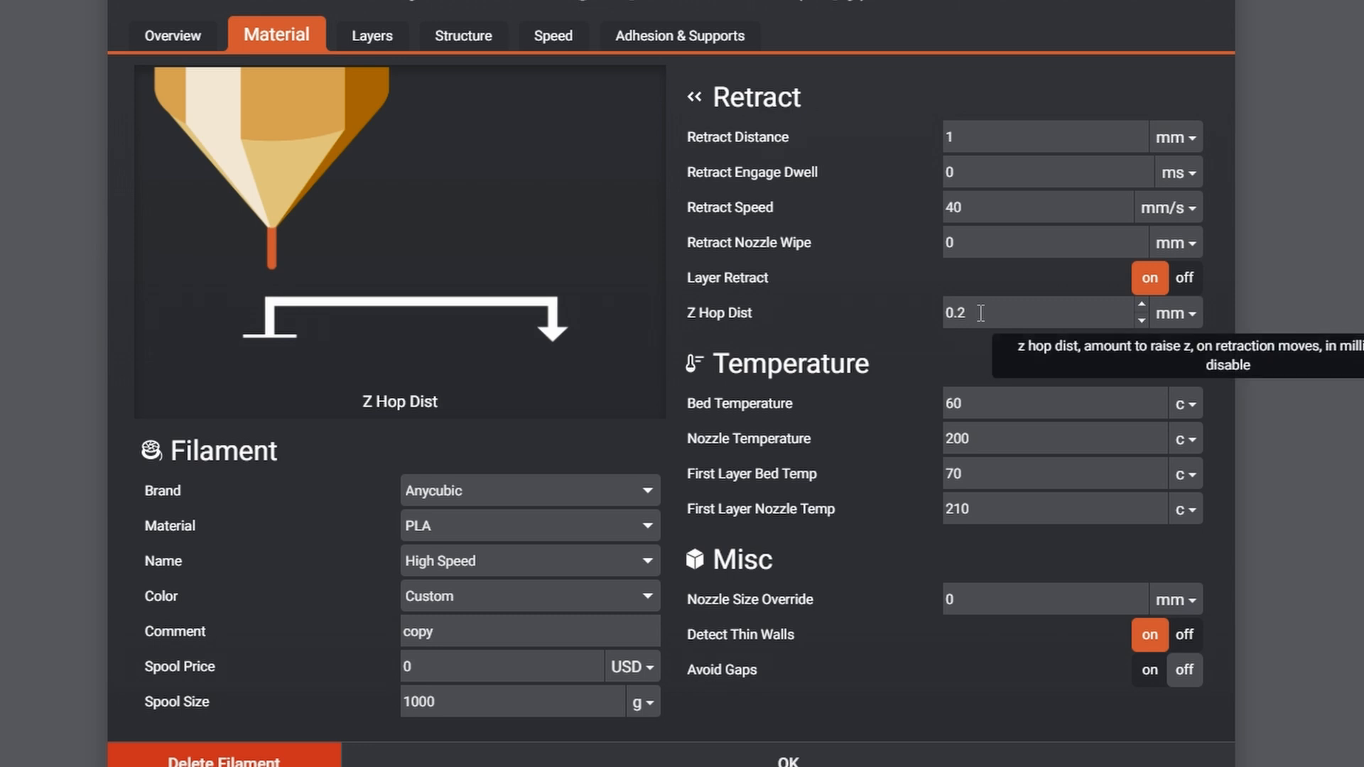
{"action": "mouse_move", "coordinate": [1000, 438]}
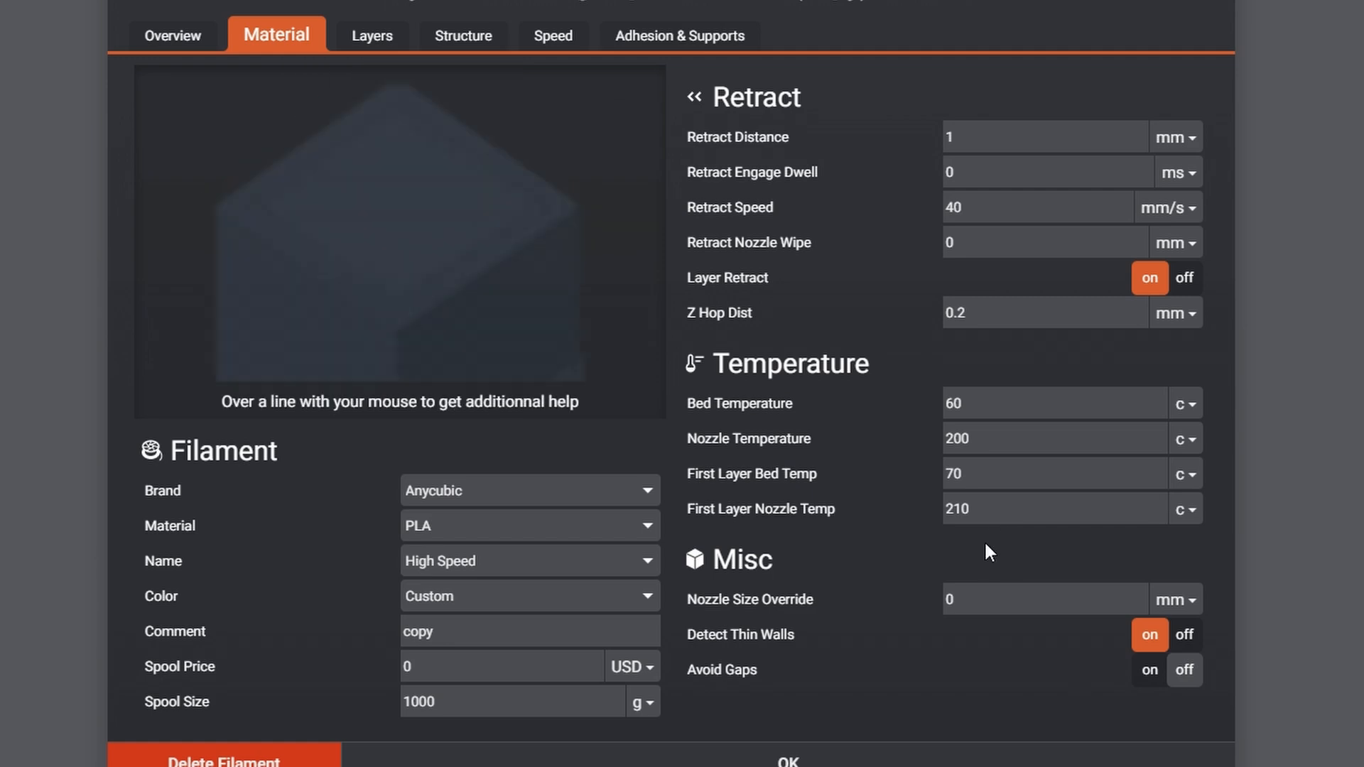
{"action": "left_click", "coordinate": [362, 36]}
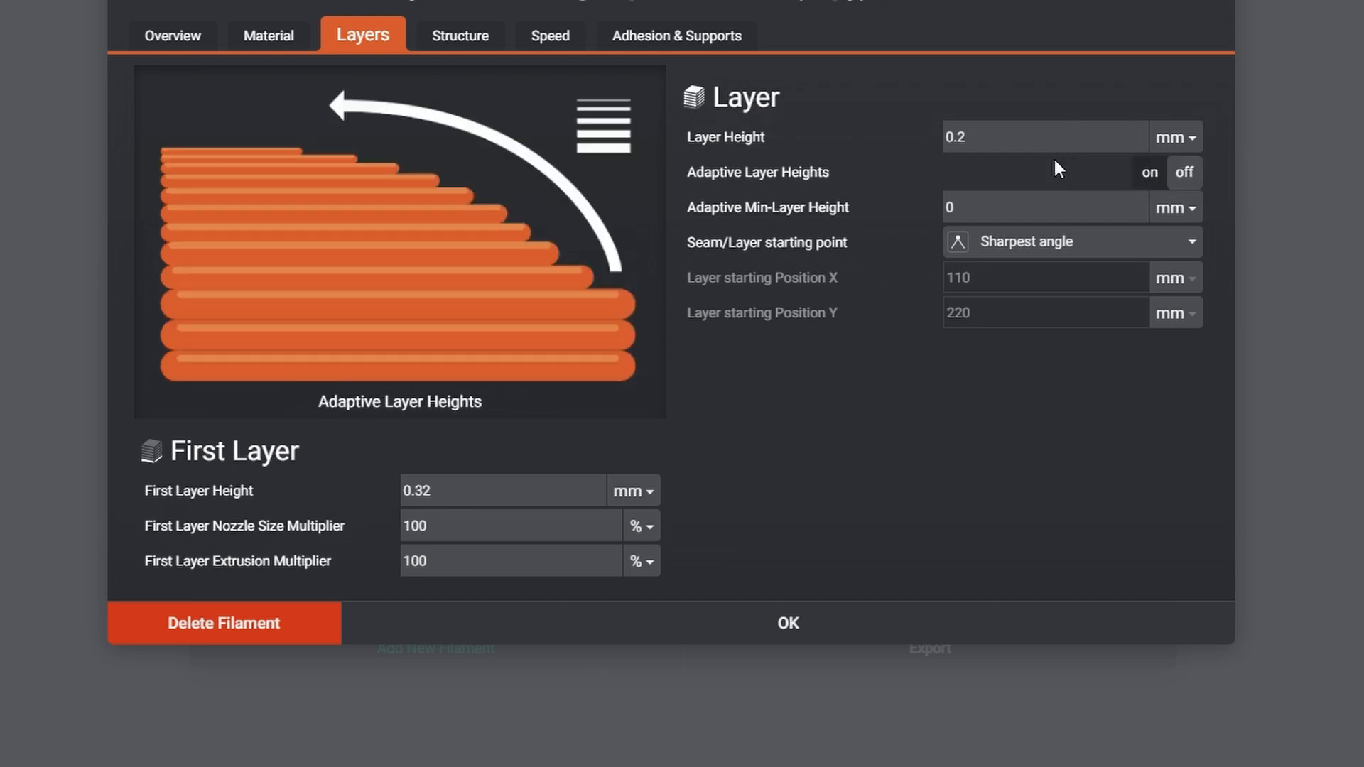
{"action": "mouse_move", "coordinate": [1053, 181]}
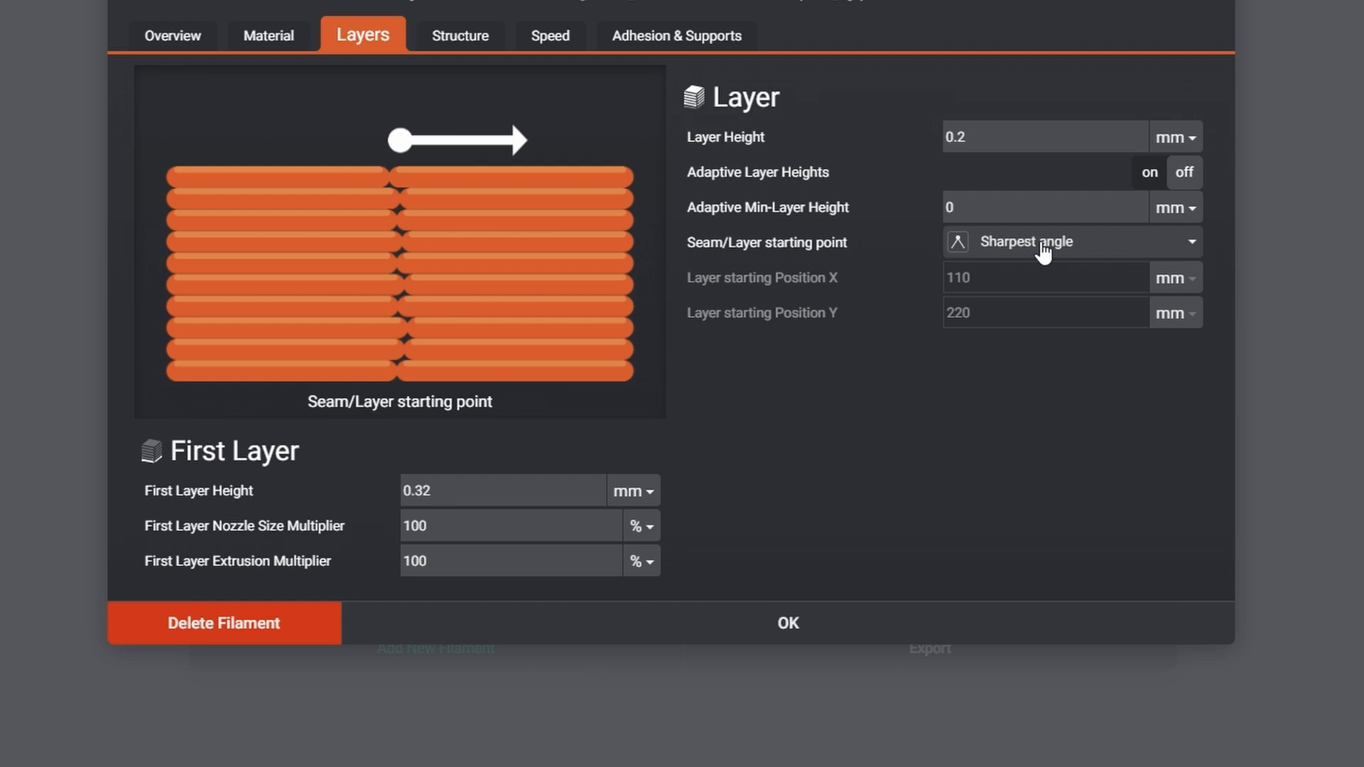
{"action": "mouse_move", "coordinate": [1021, 264]}
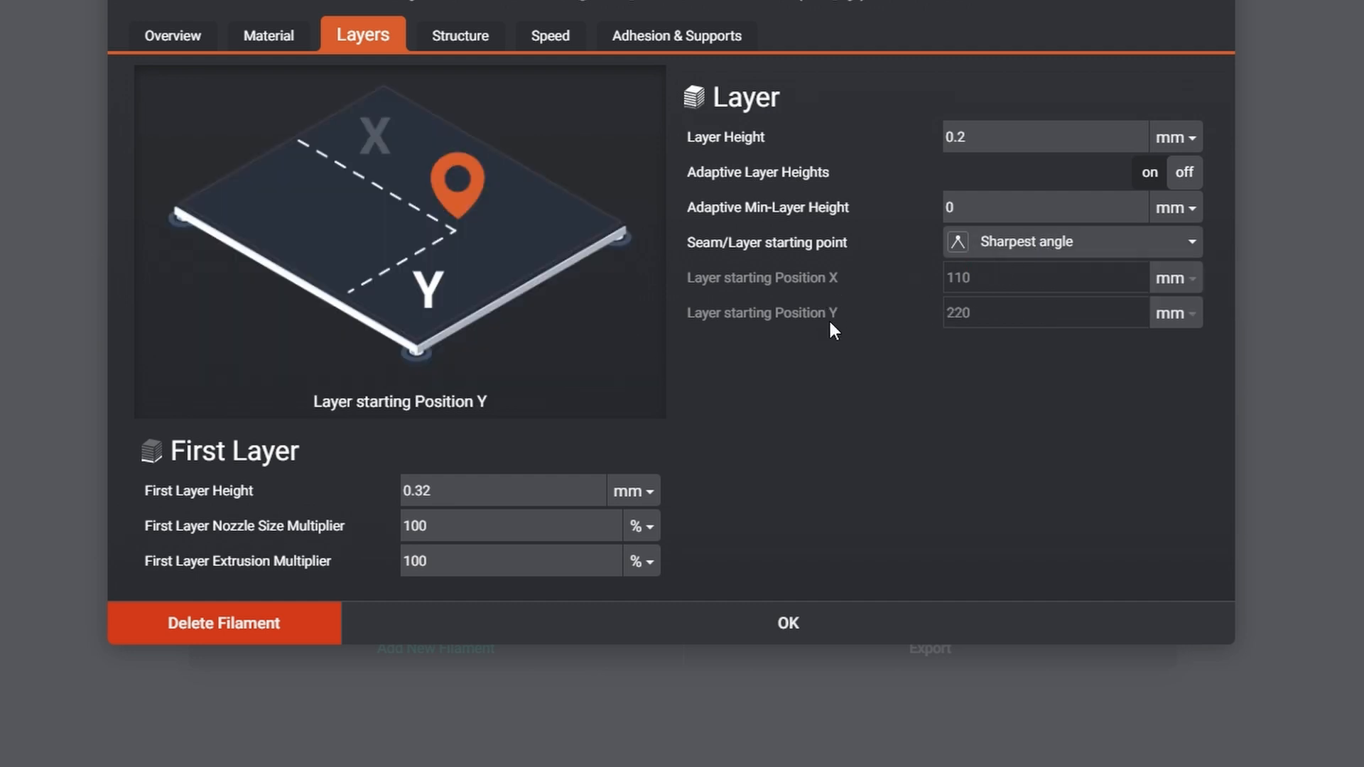
{"action": "mouse_move", "coordinate": [757, 172]}
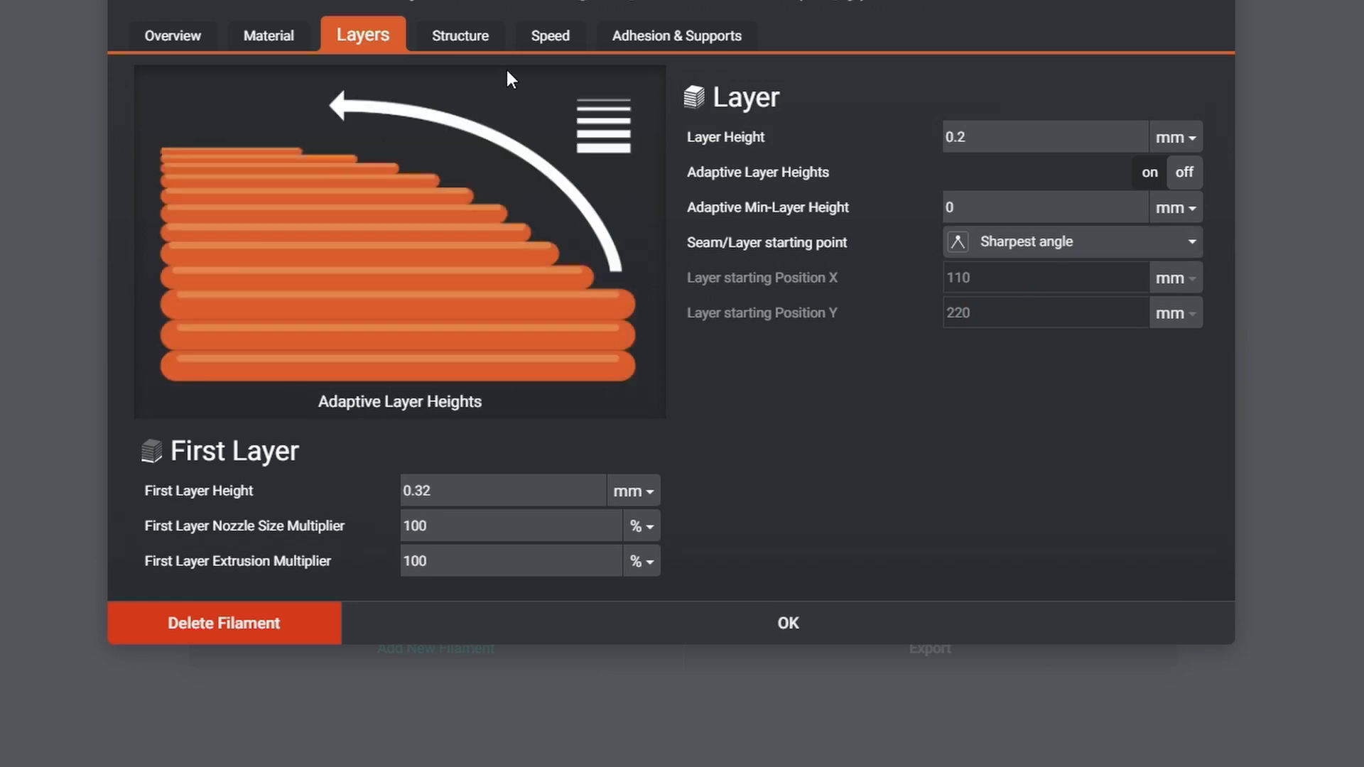
Step: Review the Structure wall, infill and ironing values, then move to the Speed settings
{"action": "left_click", "coordinate": [456, 34]}
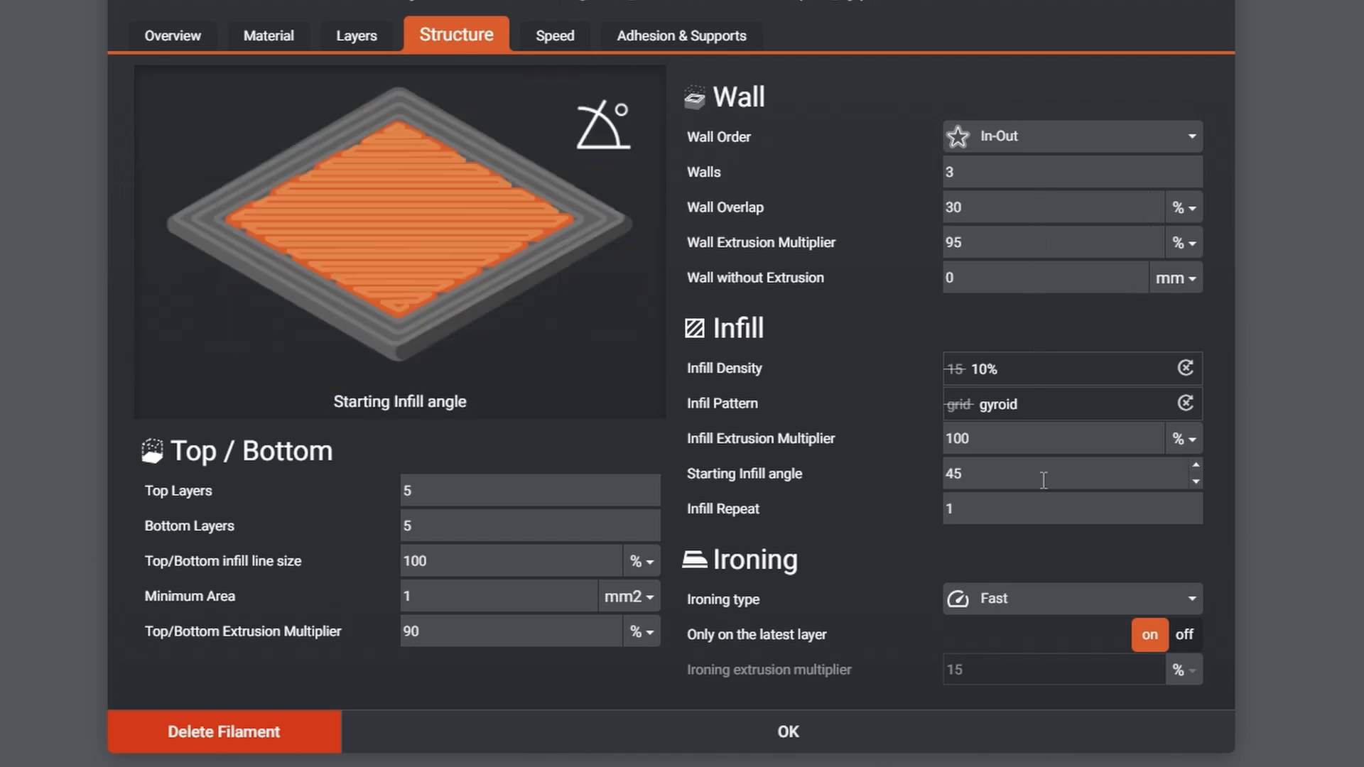
{"action": "mouse_move", "coordinate": [1032, 605]}
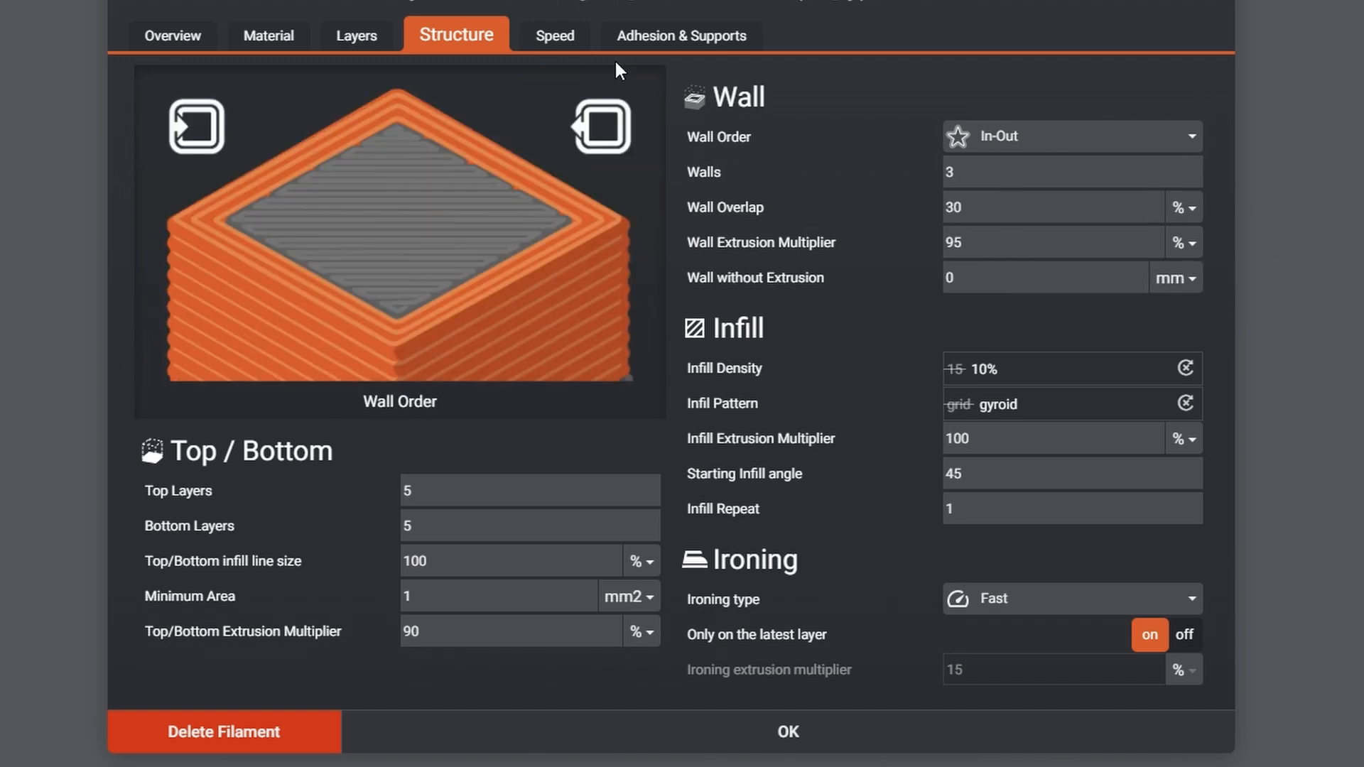
{"action": "left_click", "coordinate": [542, 35]}
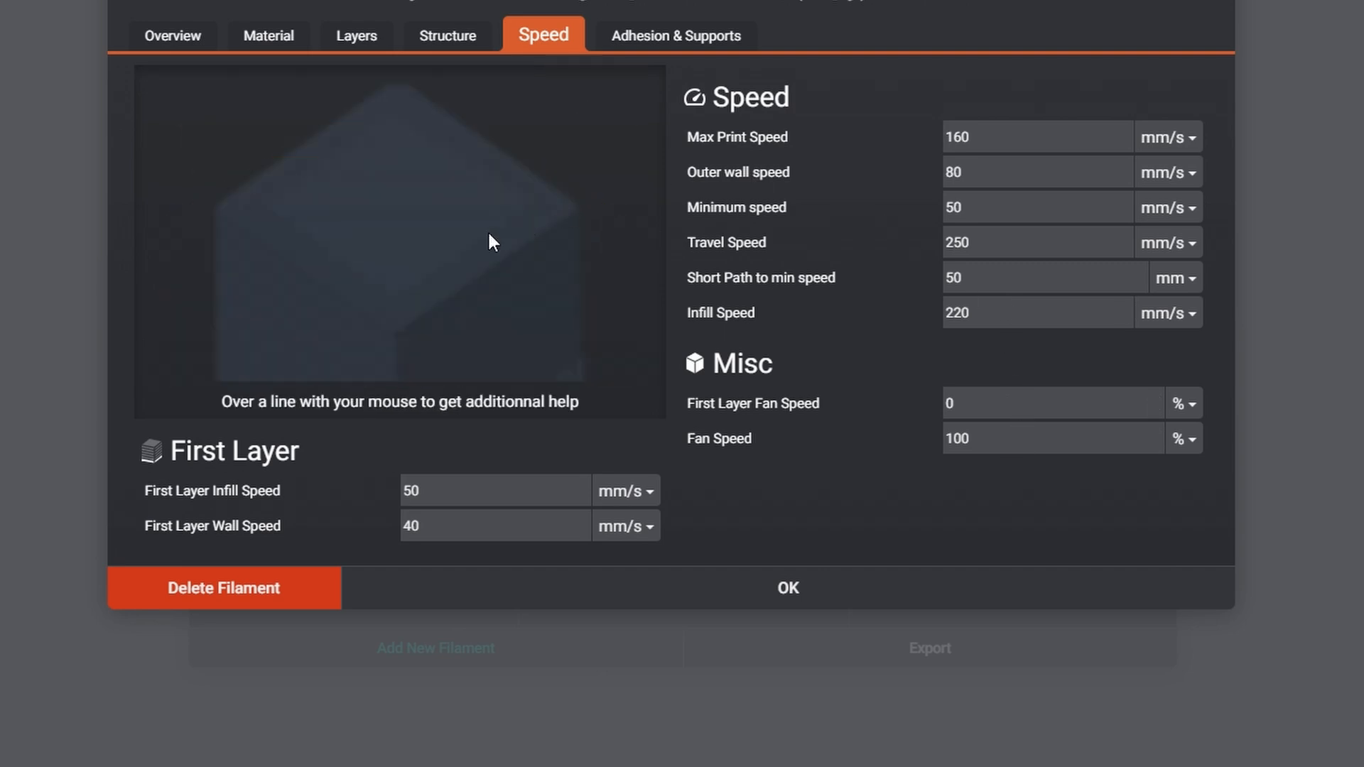
Step: Show the Adhesion & Supports page with 3 skirts and cube support shape
{"action": "left_click", "coordinate": [675, 34]}
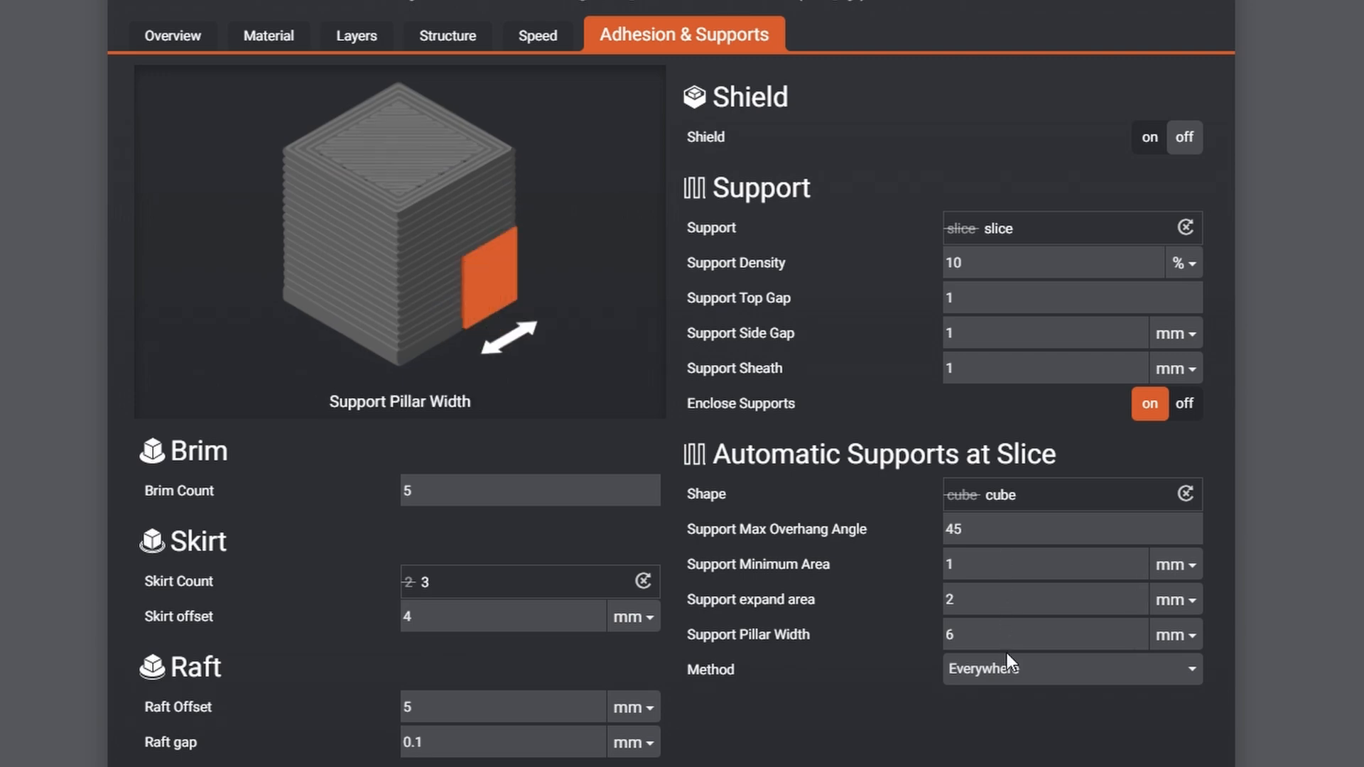
{"action": "mouse_move", "coordinate": [695, 95]}
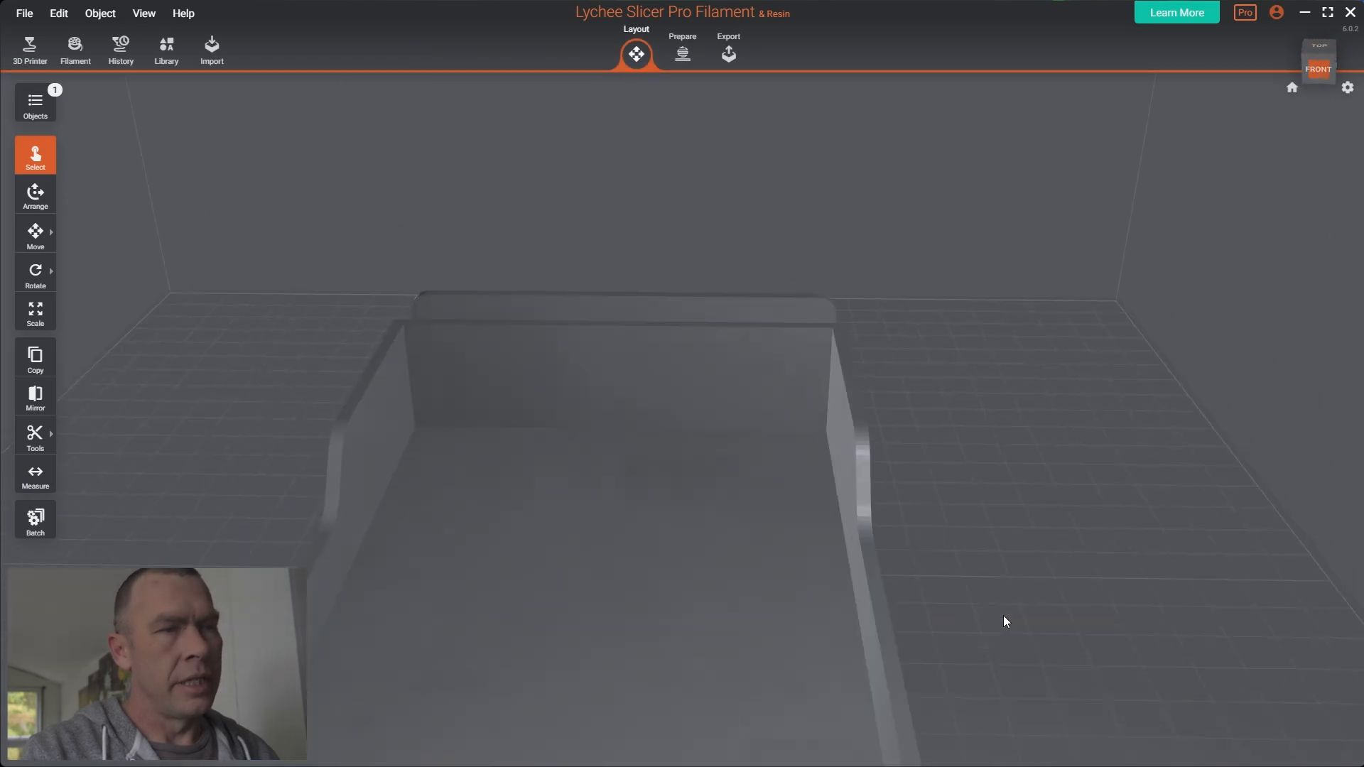
{"action": "left_click_drag", "start_coordinate": [1005, 621], "coordinate": [848, 614]}
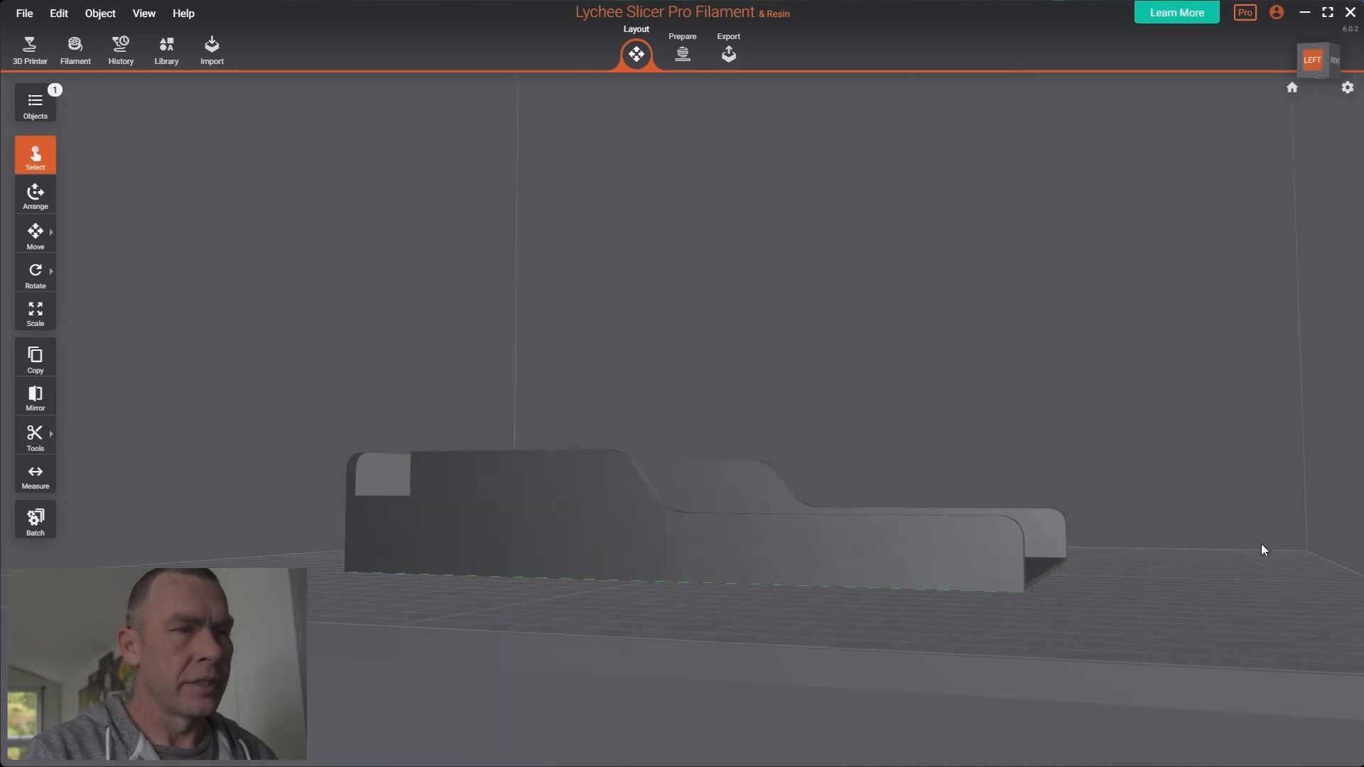
{"action": "left_click_drag", "start_coordinate": [1263, 550], "coordinate": [1042, 625]}
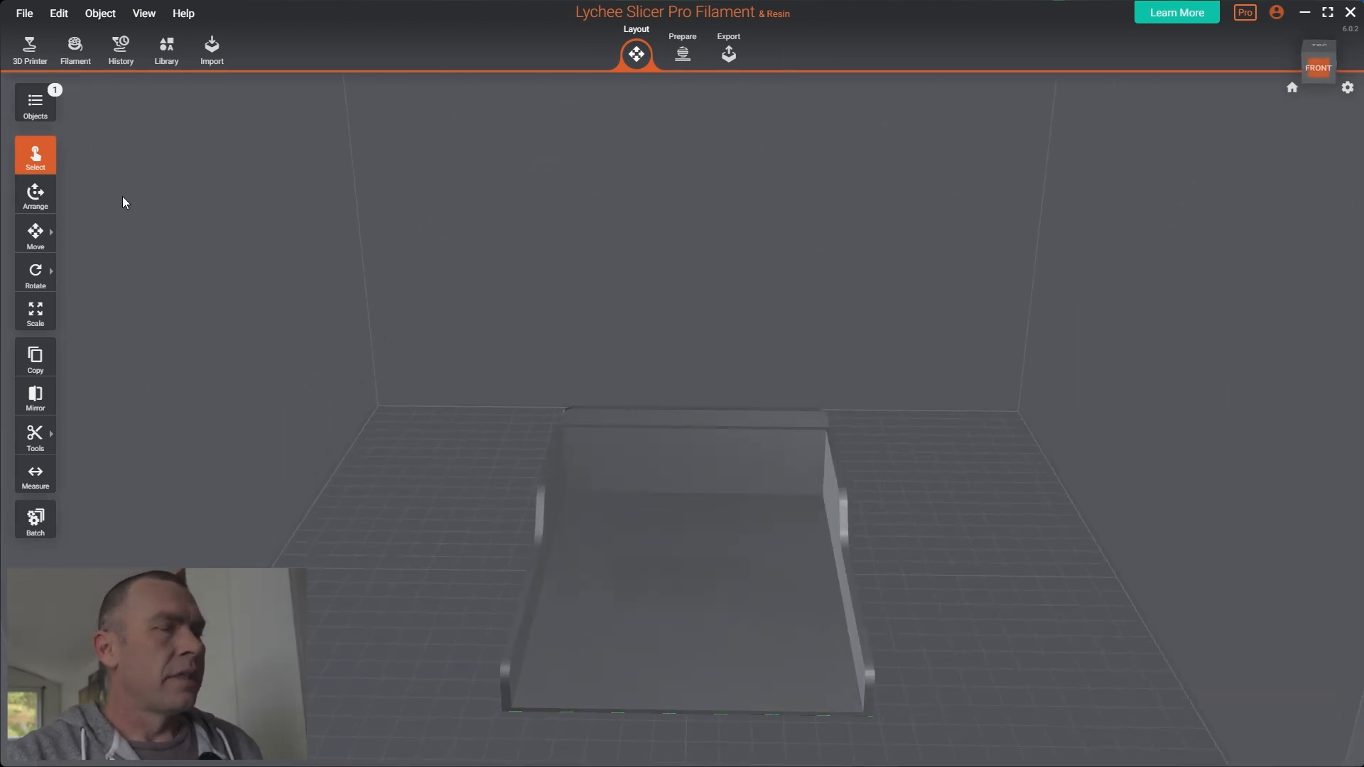
{"action": "left_click", "coordinate": [34, 196]}
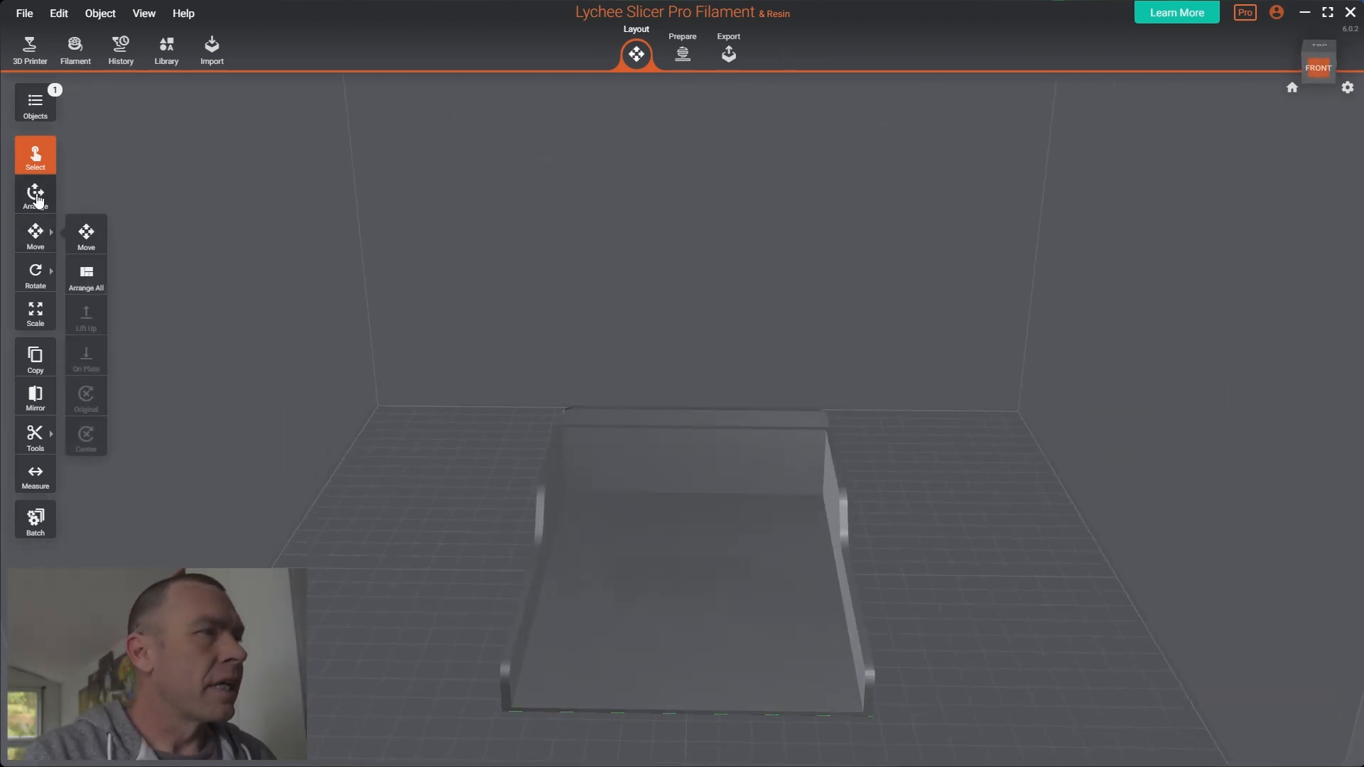
{"action": "left_click", "coordinate": [34, 235]}
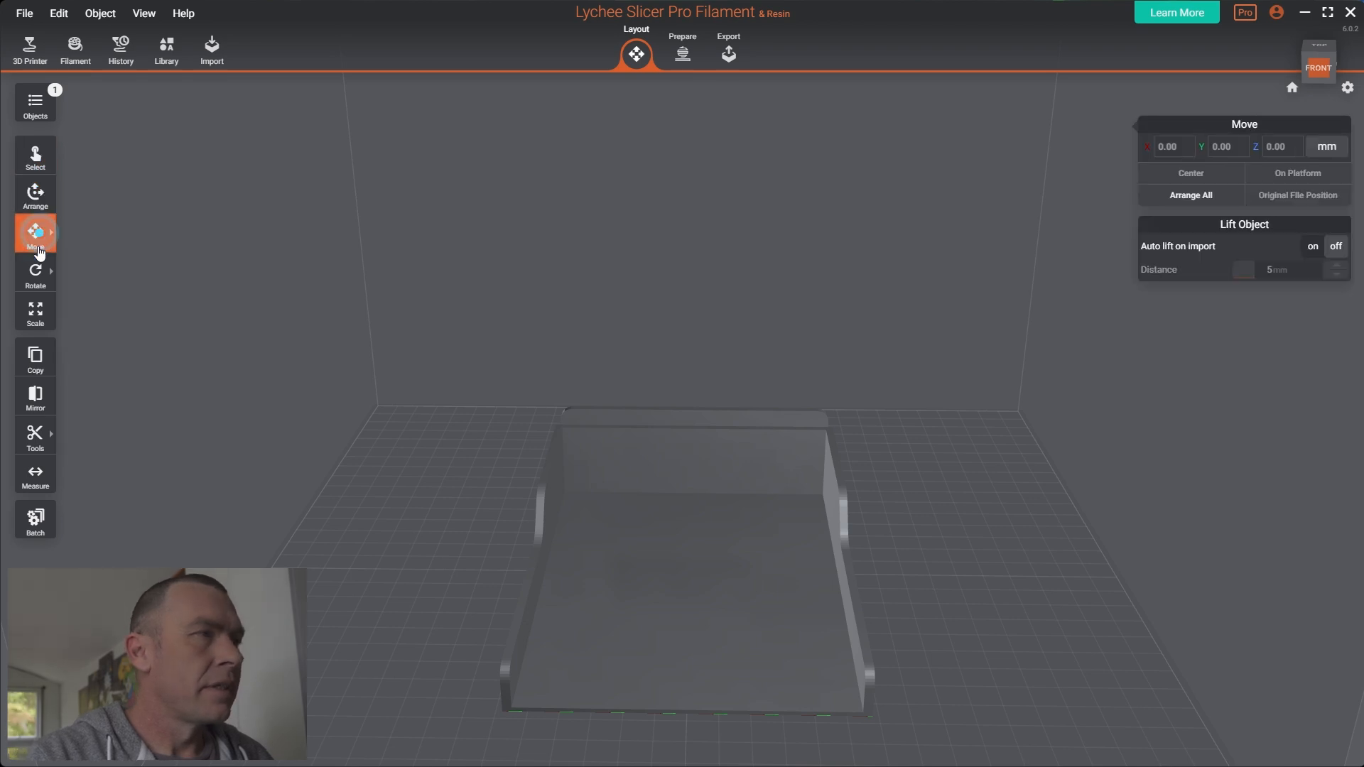
{"action": "left_click", "coordinate": [34, 311]}
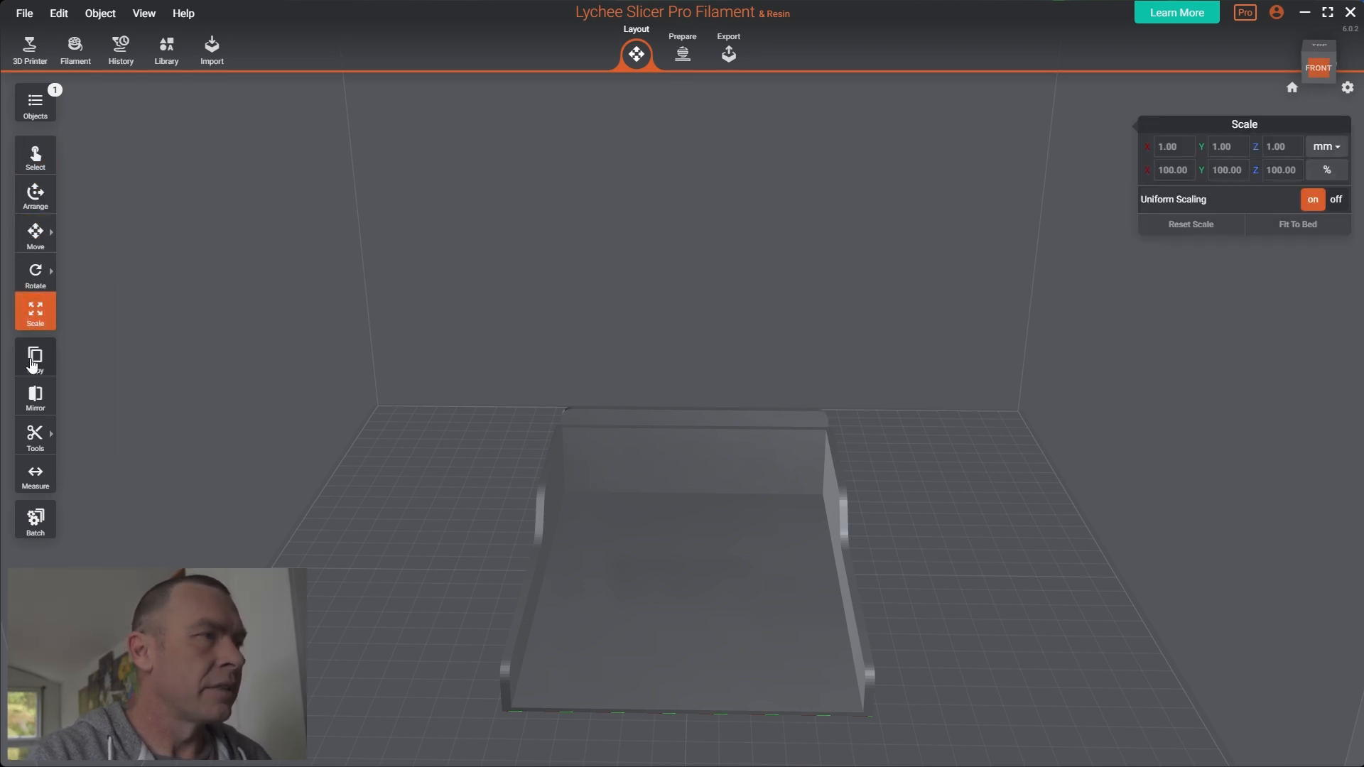
{"action": "left_click", "coordinate": [35, 357]}
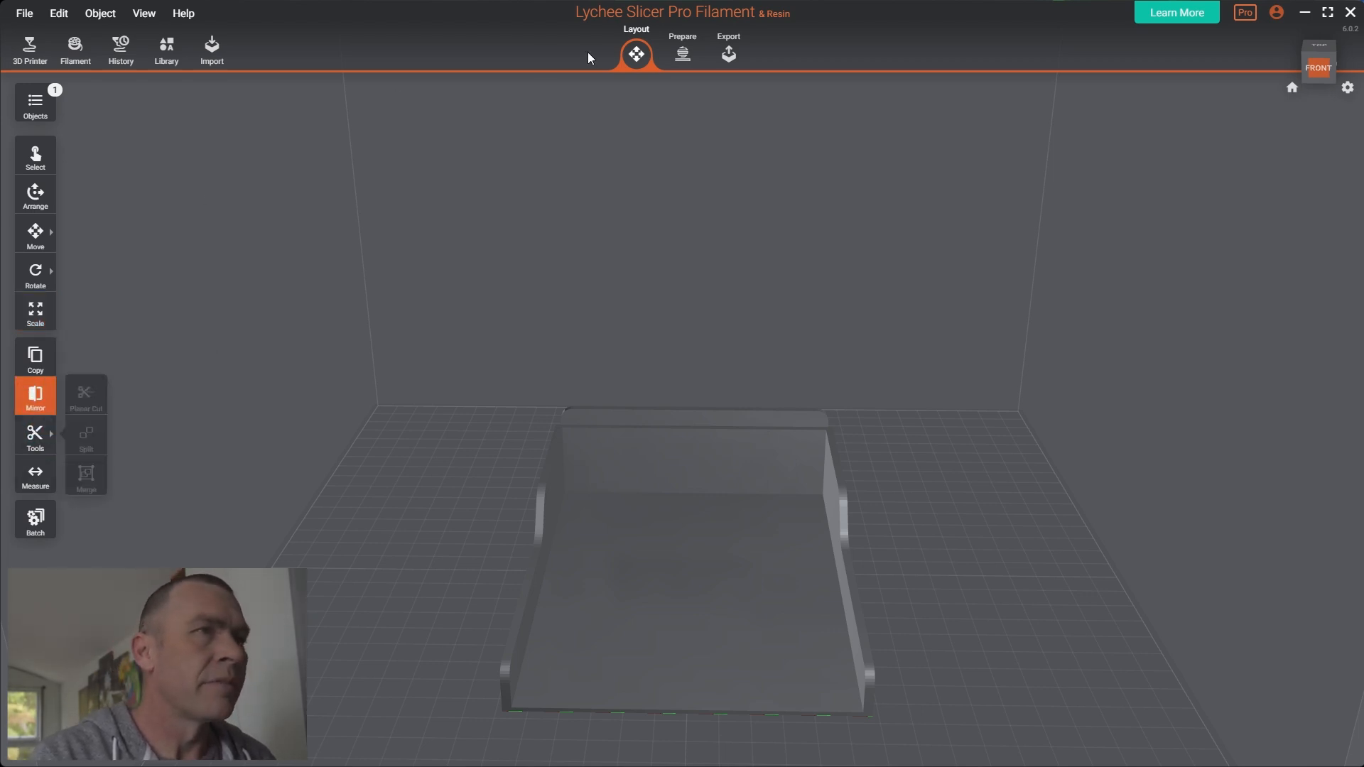
Step: Enter the Prepare stage and switch the Support panel to Manual Supports
{"action": "left_click", "coordinate": [682, 51]}
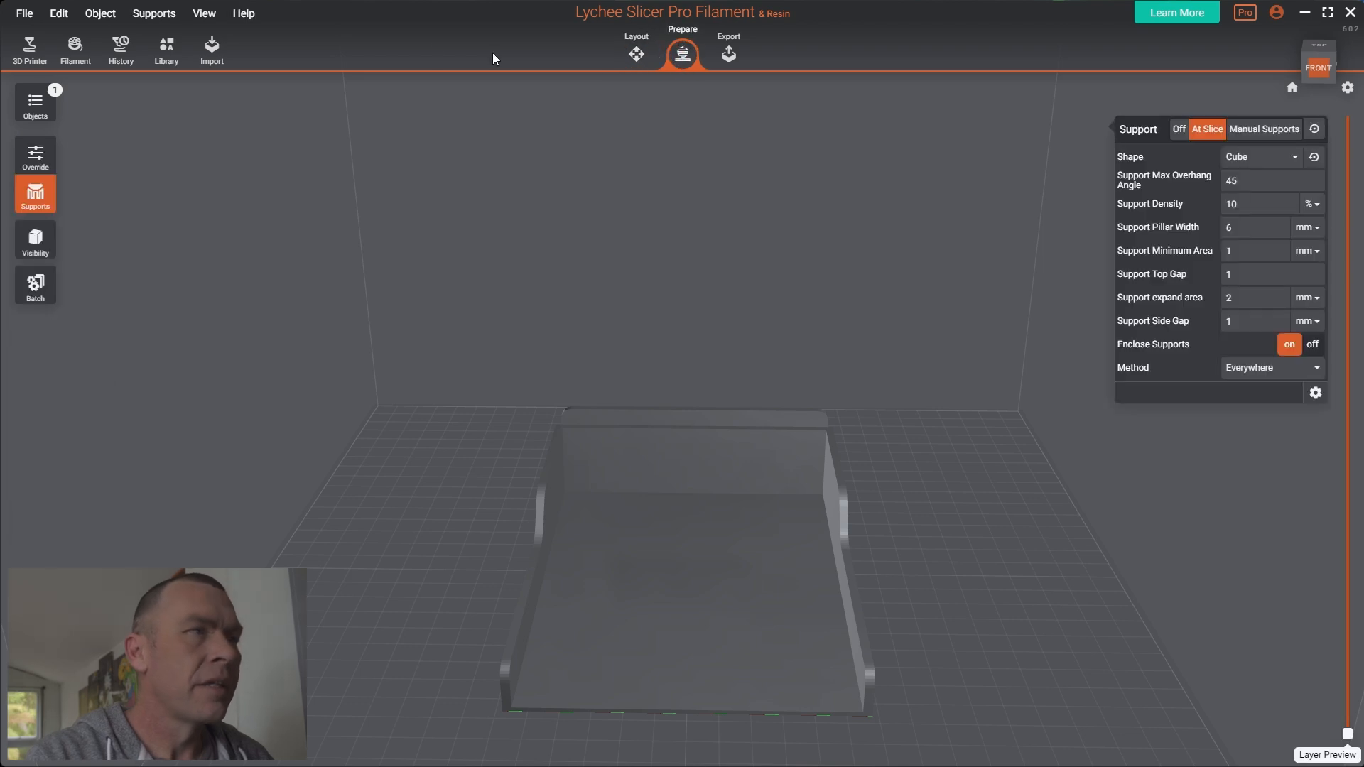
{"action": "mouse_move", "coordinate": [34, 195]}
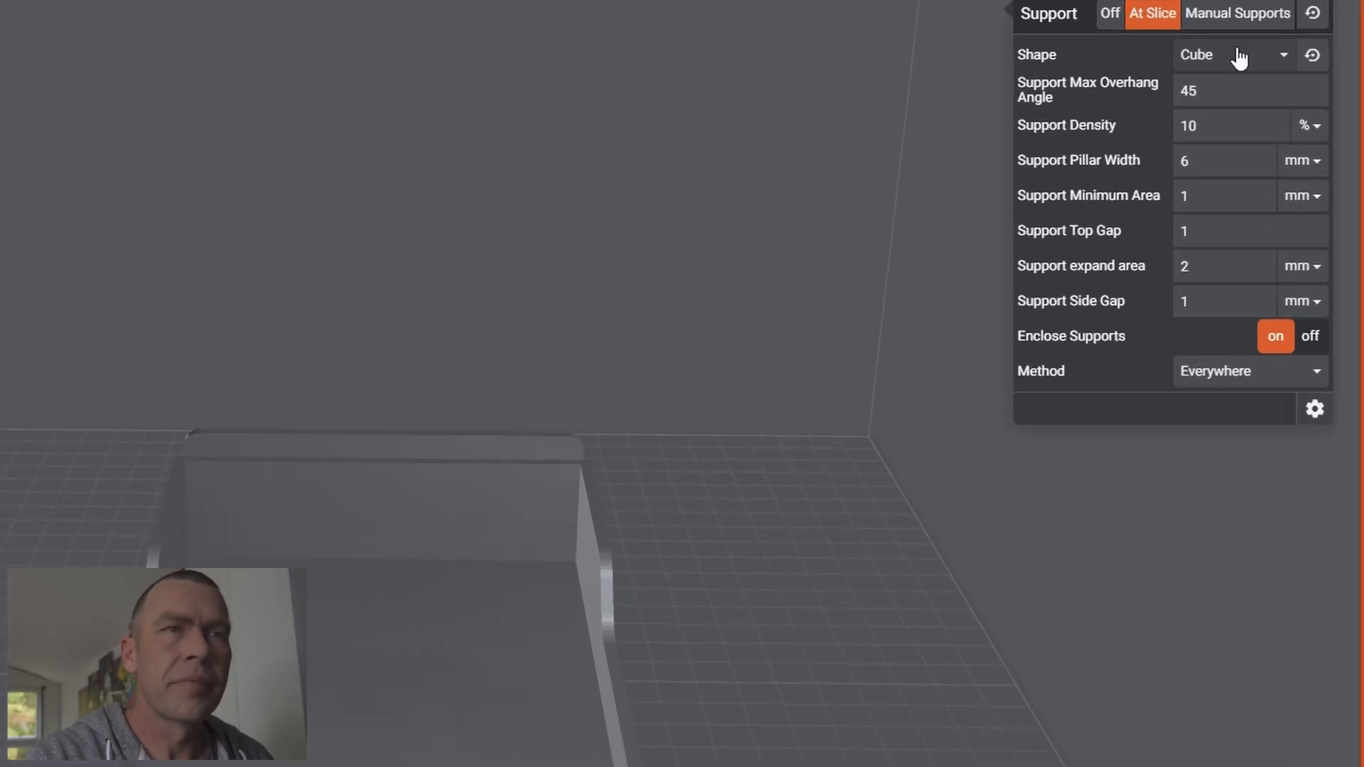
{"action": "left_click", "coordinate": [1236, 13]}
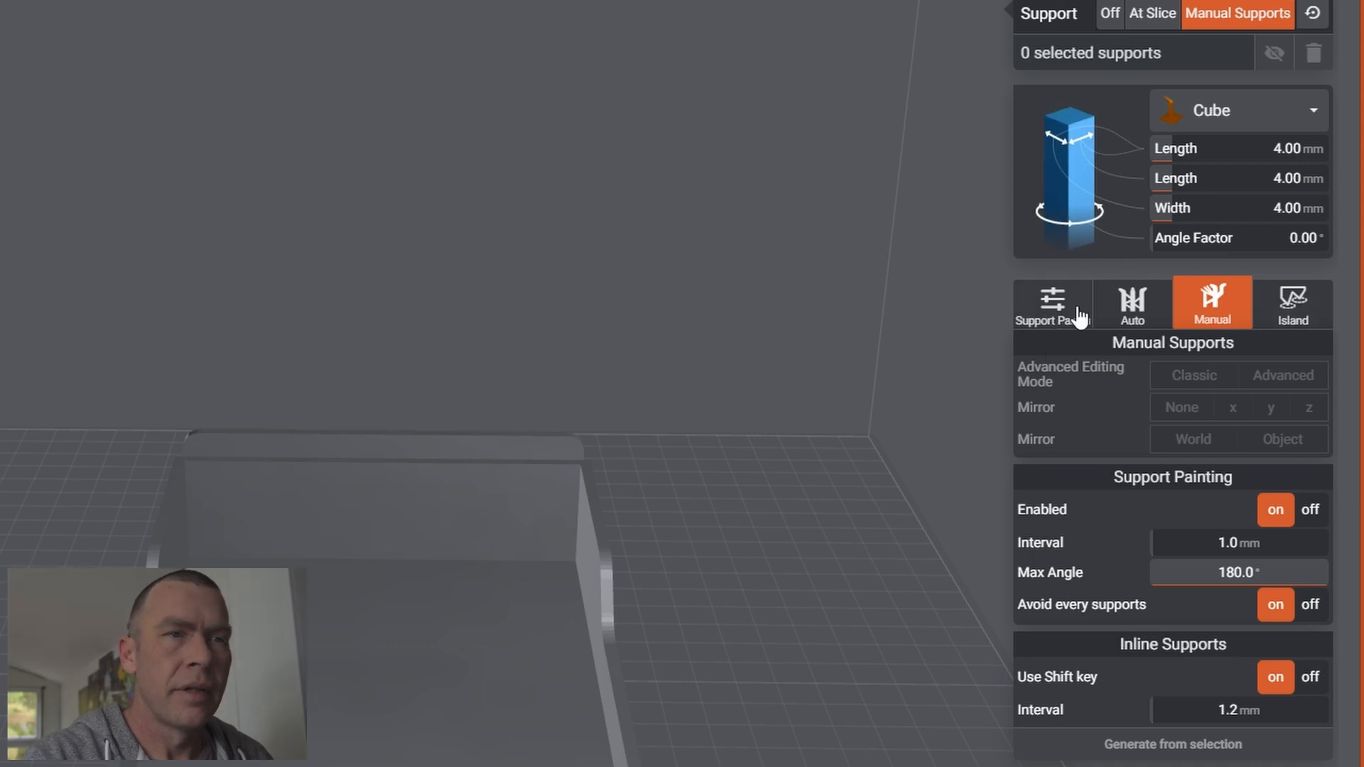
{"action": "mouse_move", "coordinate": [1084, 446]}
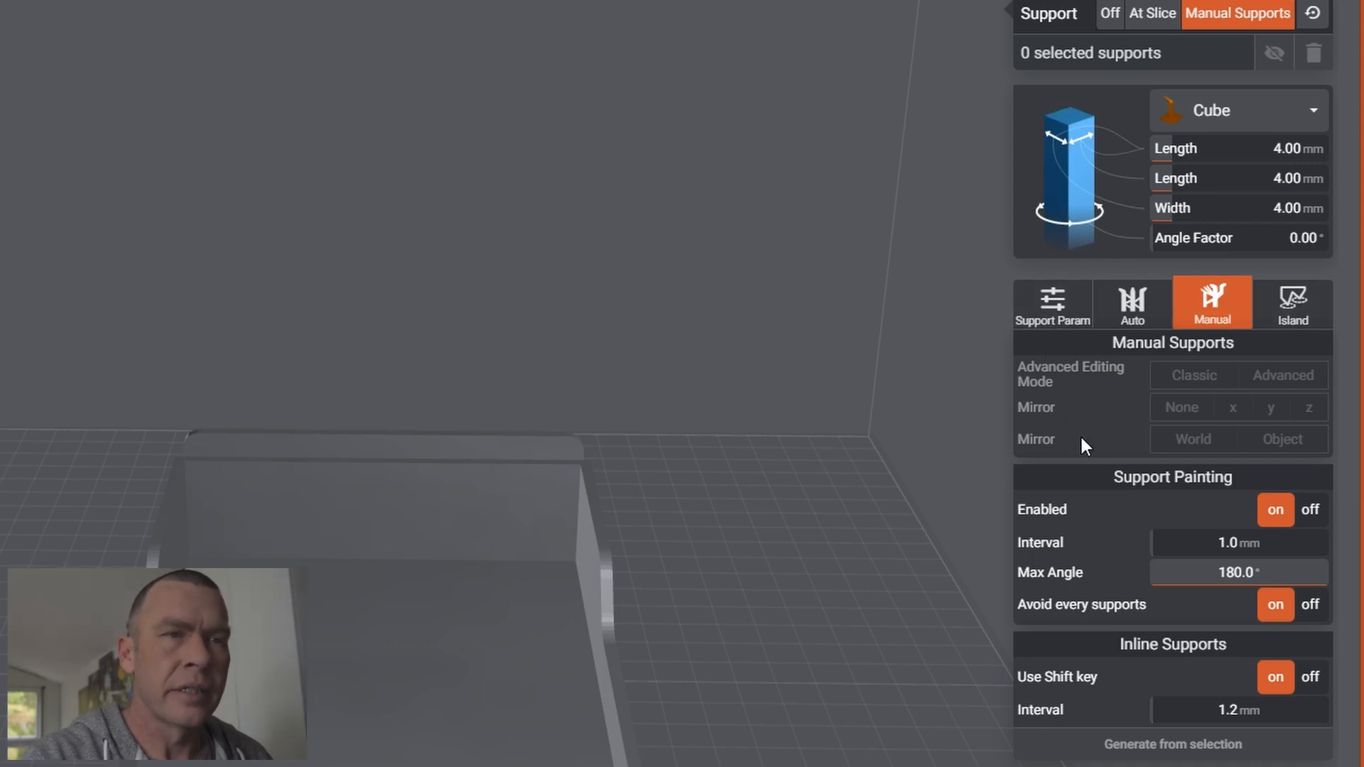
{"action": "mouse_move", "coordinate": [1135, 492]}
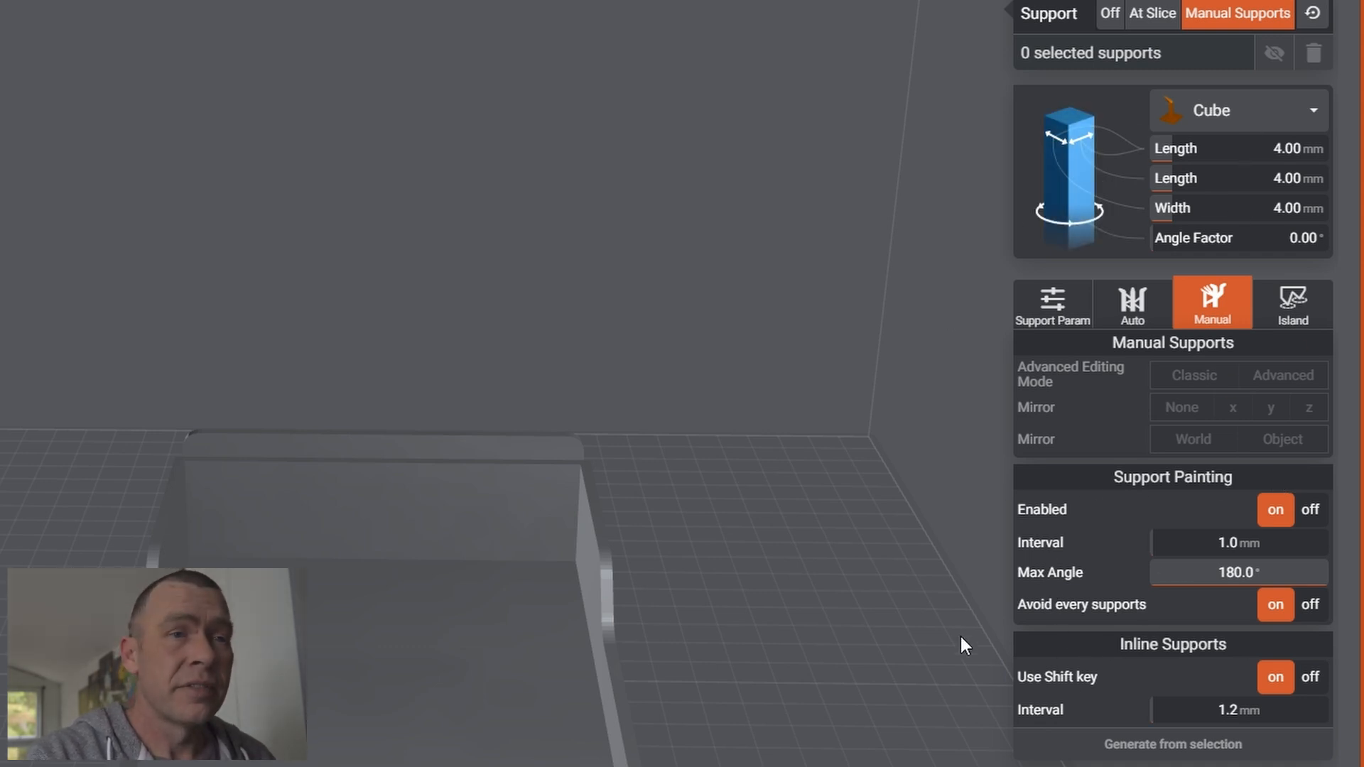
{"action": "mouse_move", "coordinate": [1180, 95]}
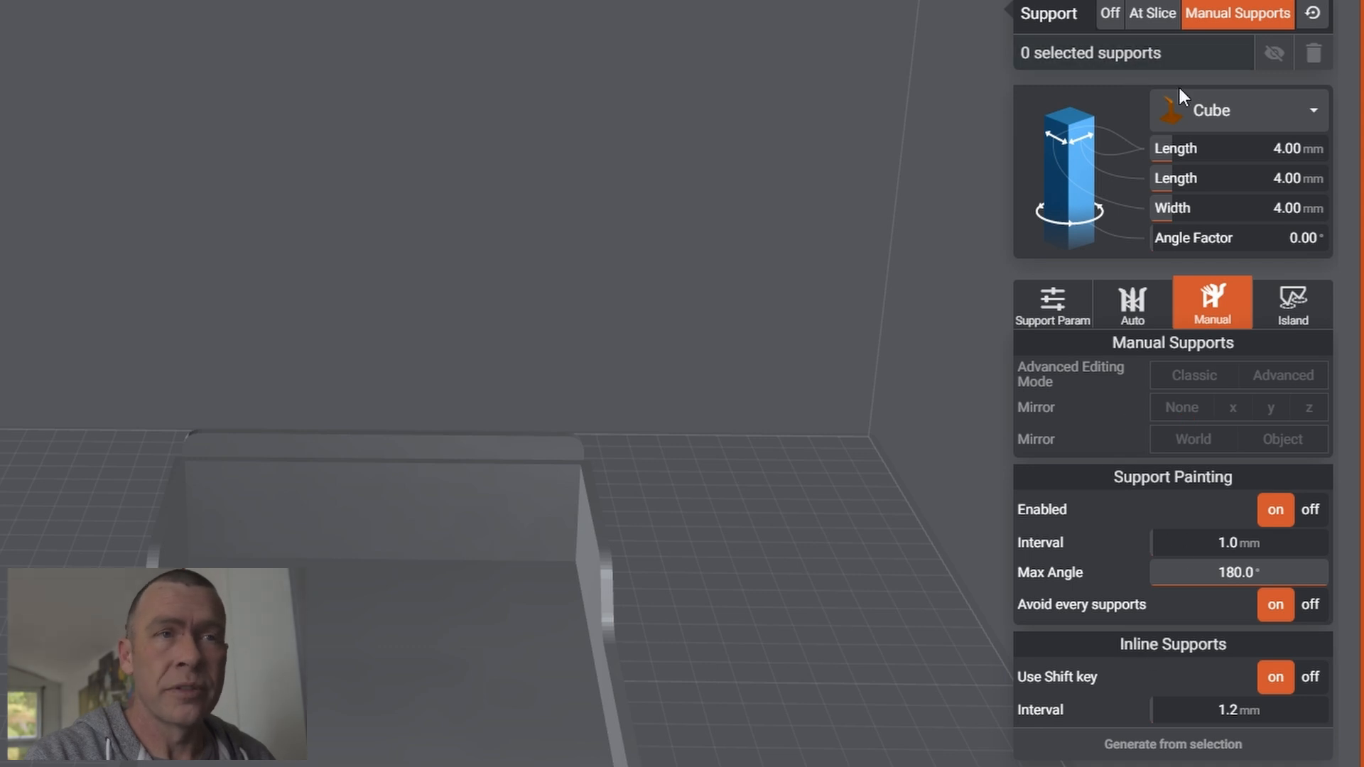
{"action": "mouse_move", "coordinate": [1132, 304]}
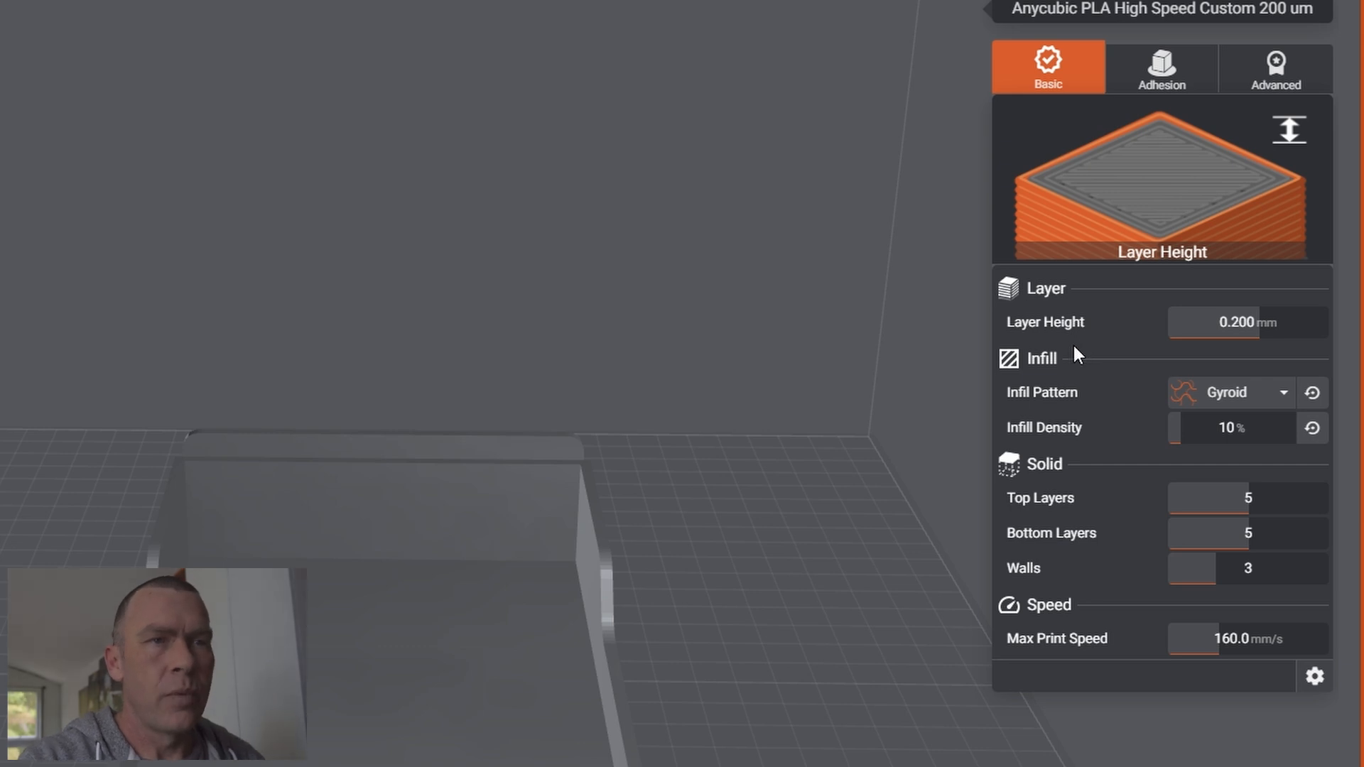
{"action": "mouse_move", "coordinate": [1116, 355]}
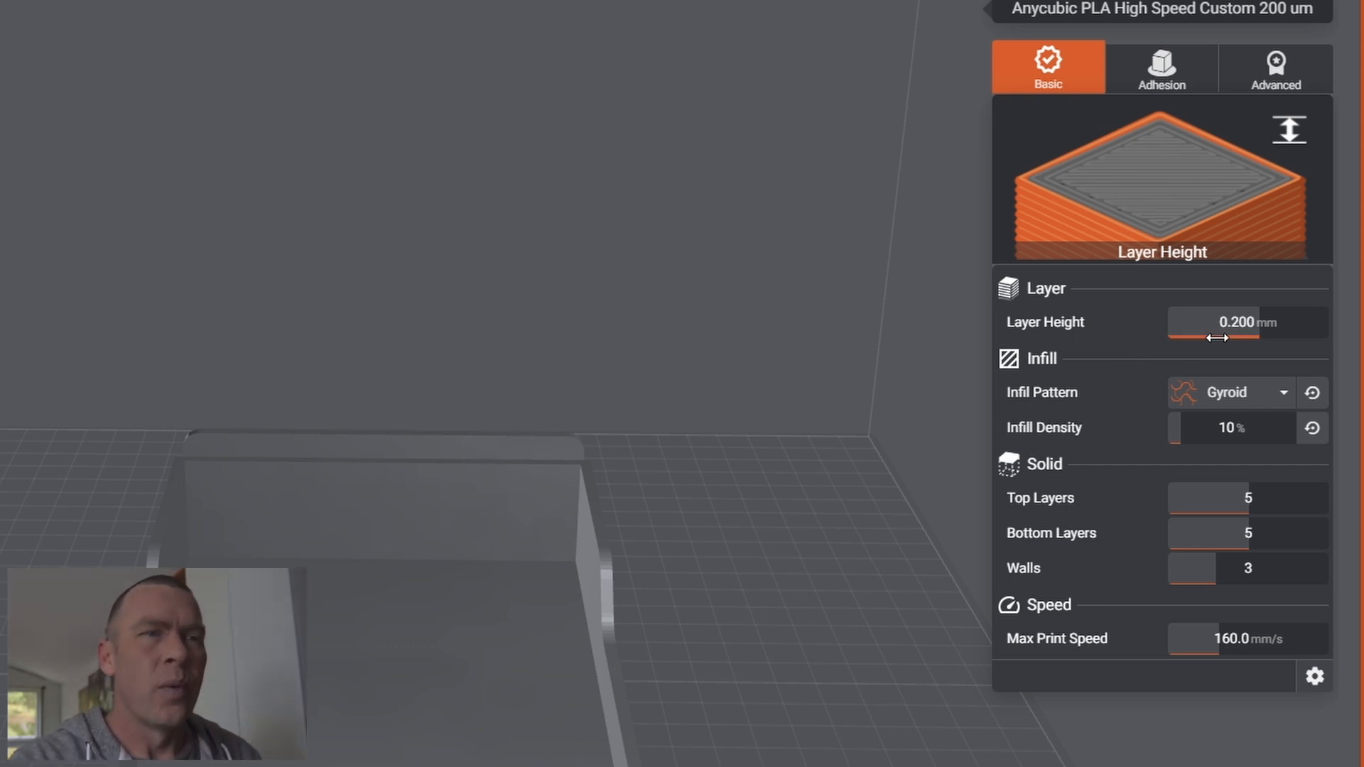
{"action": "mouse_move", "coordinate": [1078, 342]}
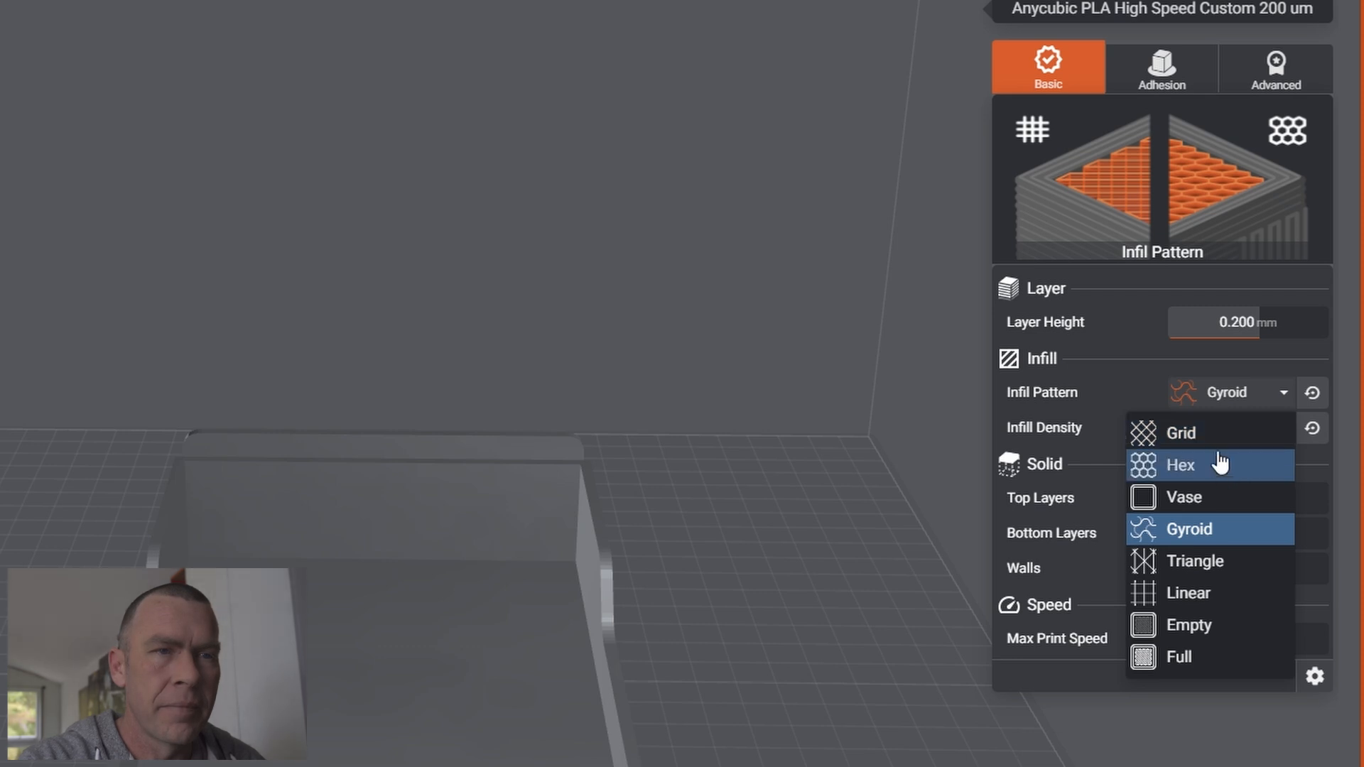
{"action": "mouse_move", "coordinate": [1199, 511]}
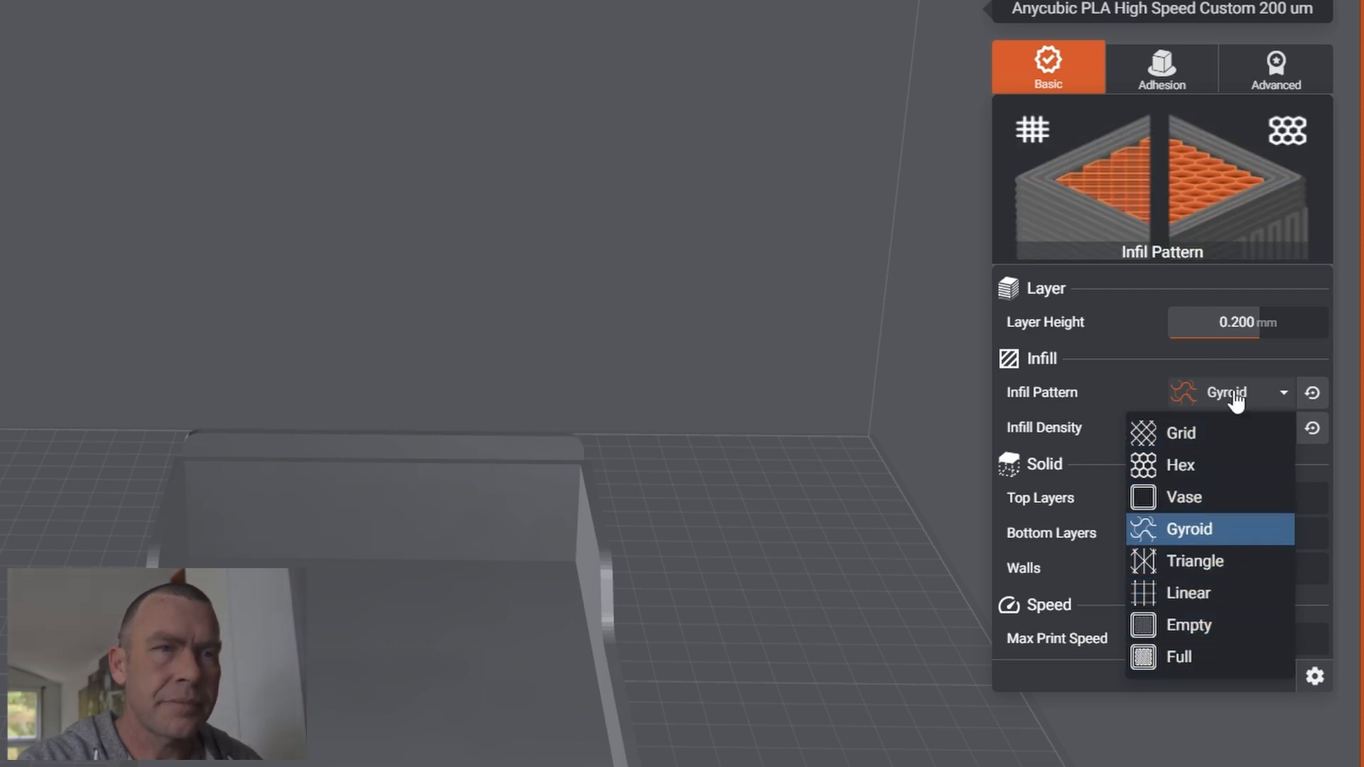
Step: Keep the Gyroid infill pattern at 10% density in the Basic overrides
{"action": "left_click", "coordinate": [1189, 528]}
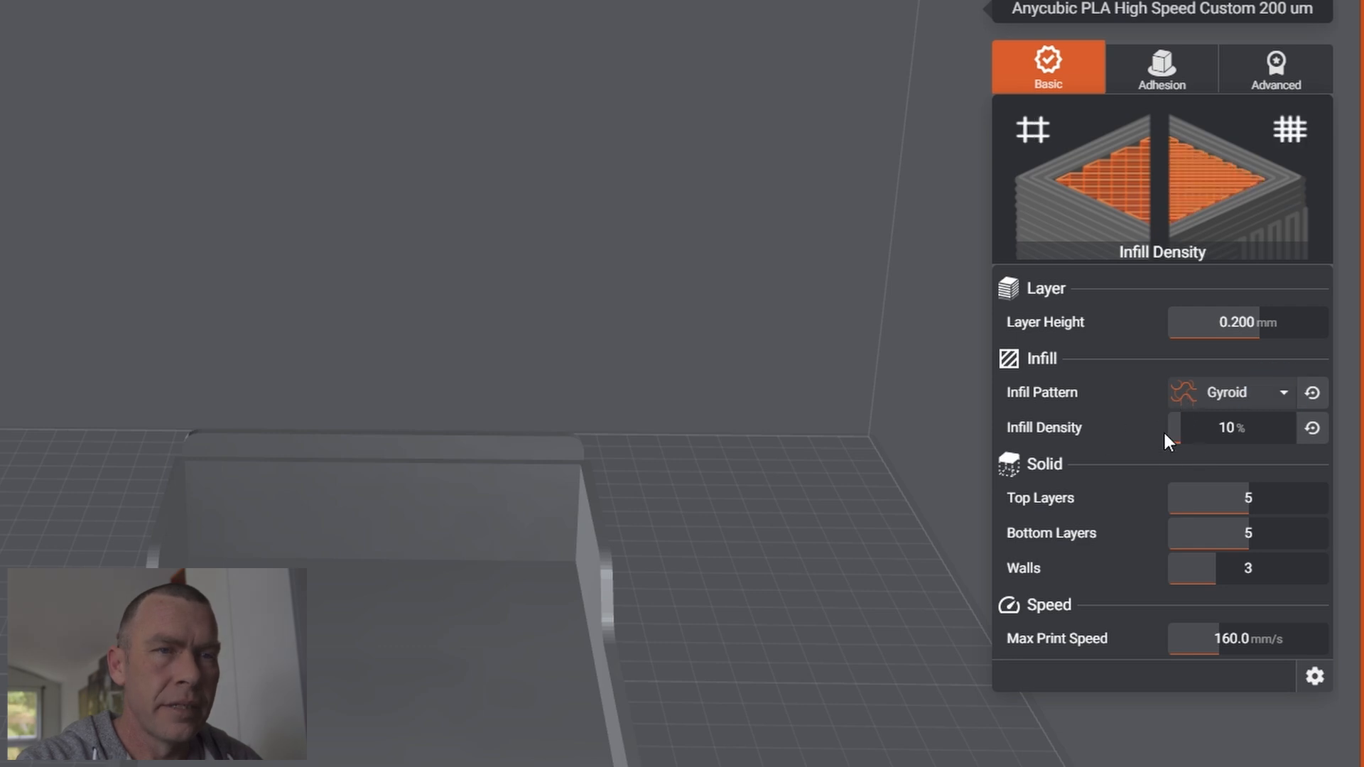
{"action": "mouse_move", "coordinate": [1188, 530]}
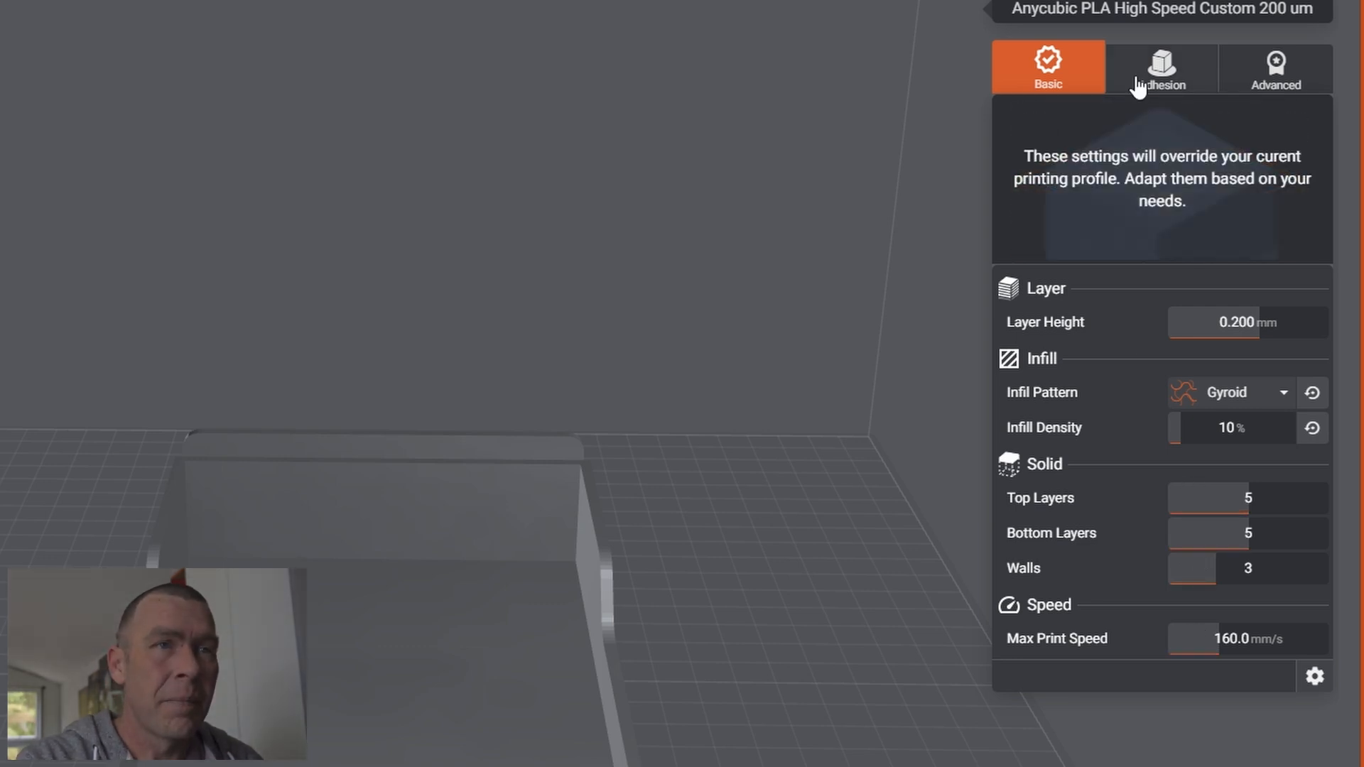
Step: Set Adhesion Type to Skirt (3 loops, 4 mm offset) and review the Advanced settings
{"action": "left_click", "coordinate": [1161, 67]}
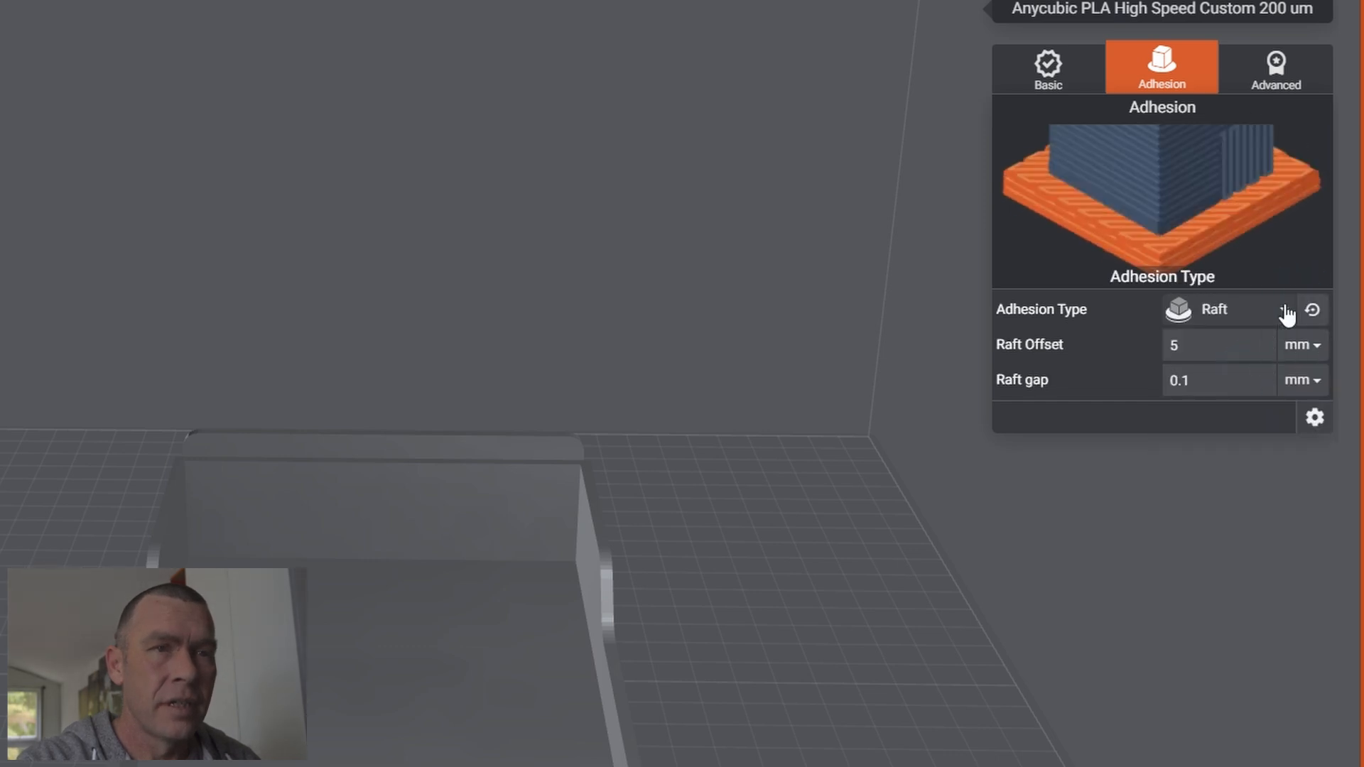
{"action": "left_click", "coordinate": [1226, 308]}
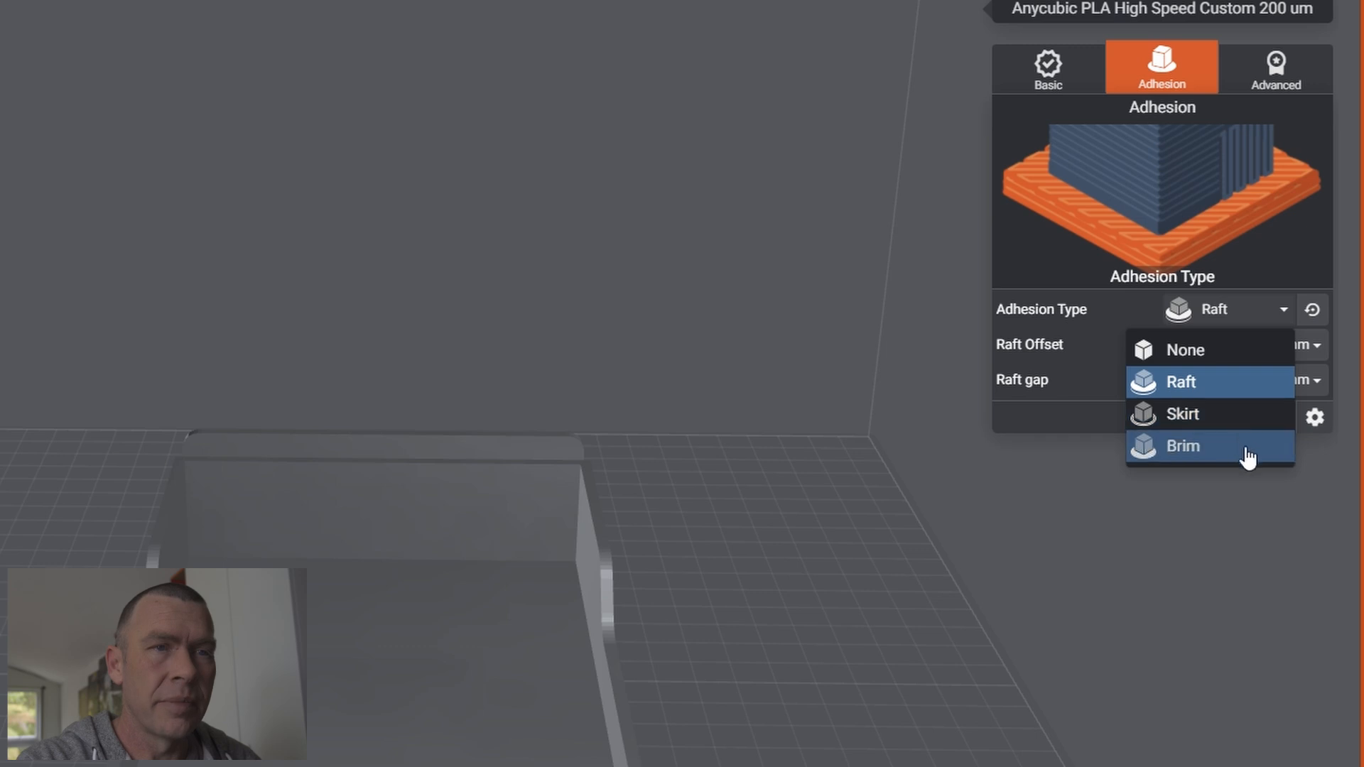
{"action": "left_click", "coordinate": [1181, 446]}
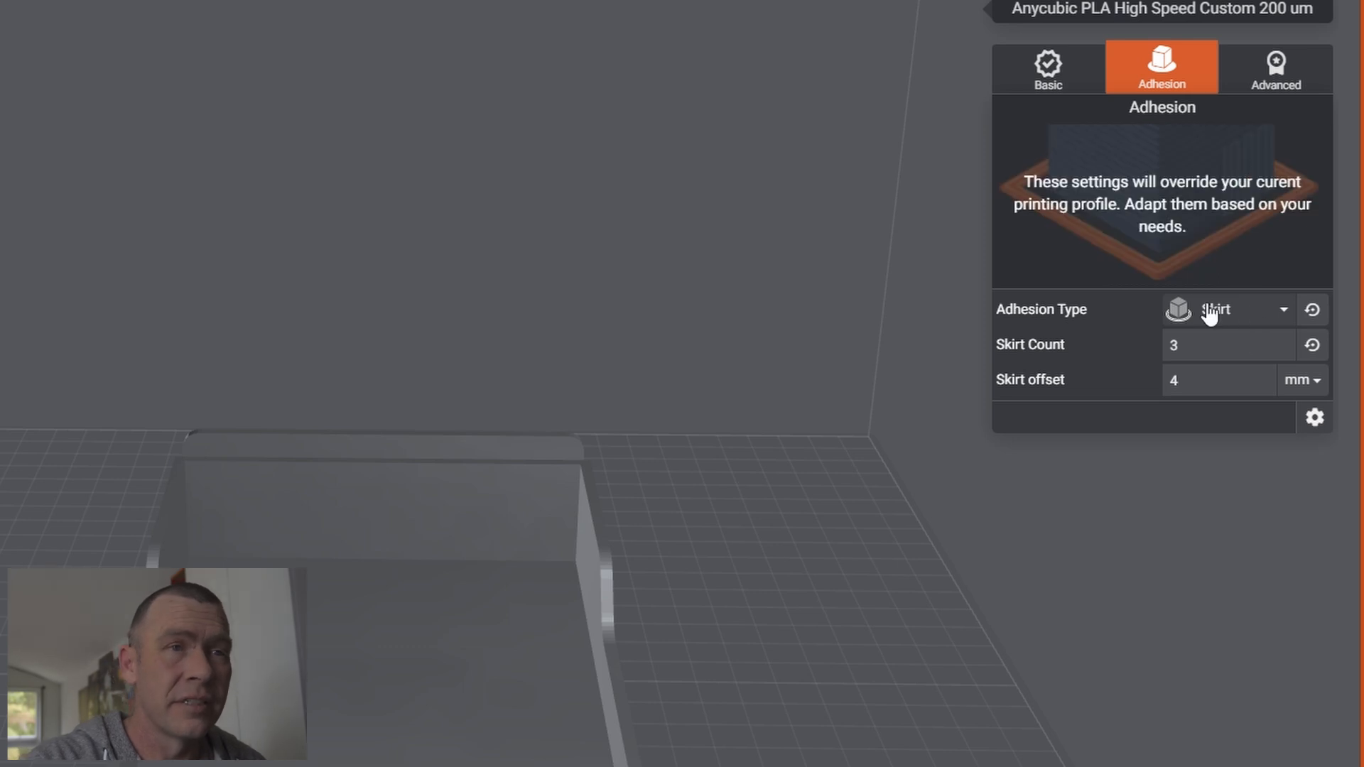
{"action": "left_click", "coordinate": [1274, 69]}
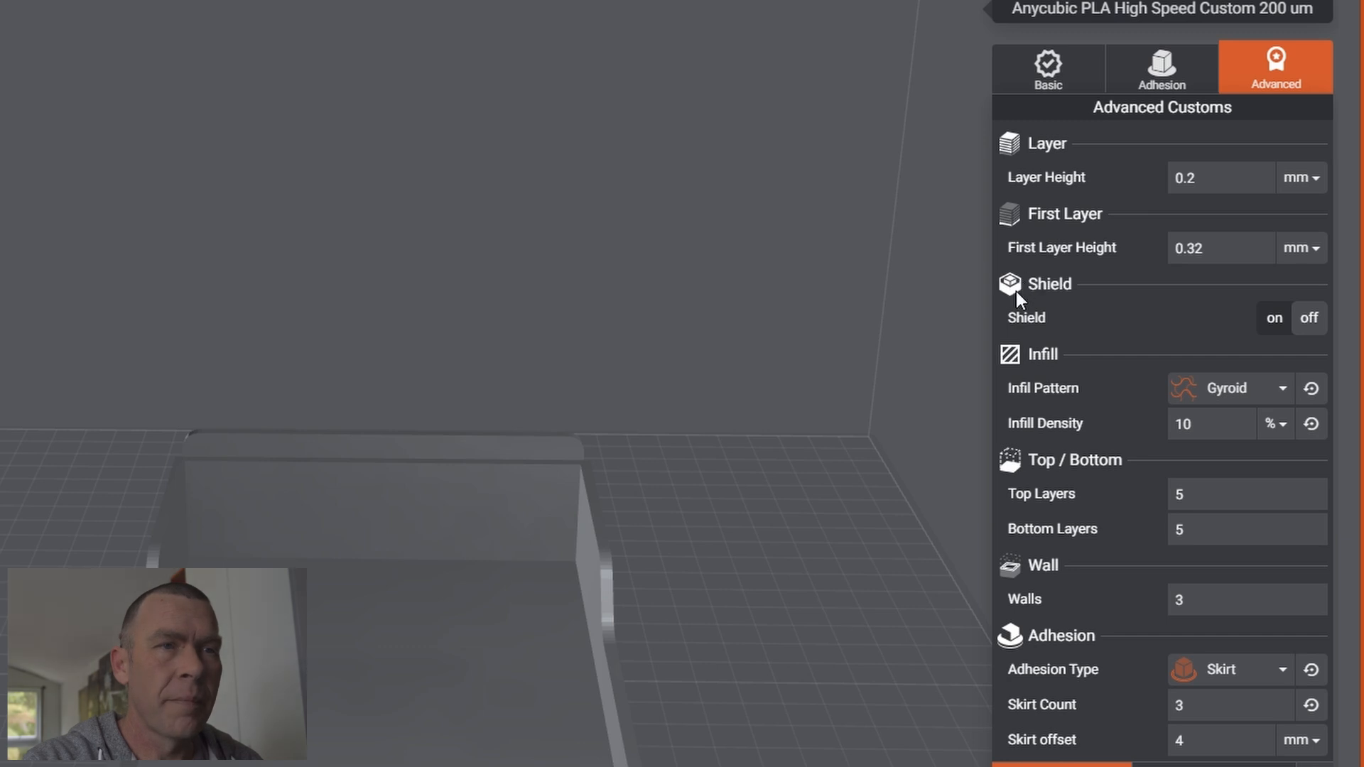
{"action": "mouse_move", "coordinate": [1040, 510]}
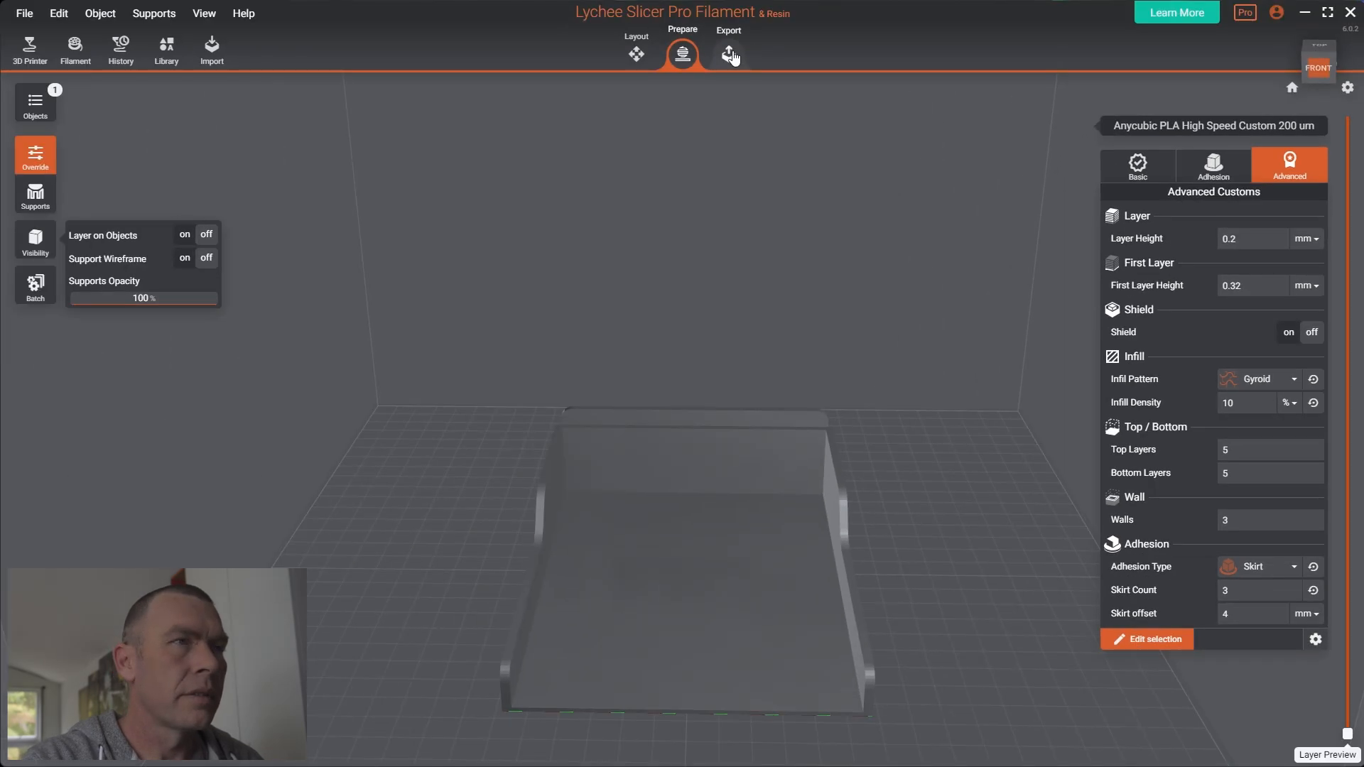
Step: Slice the tray model in the Export stage and orbit its layer preview
{"action": "left_click", "coordinate": [727, 54]}
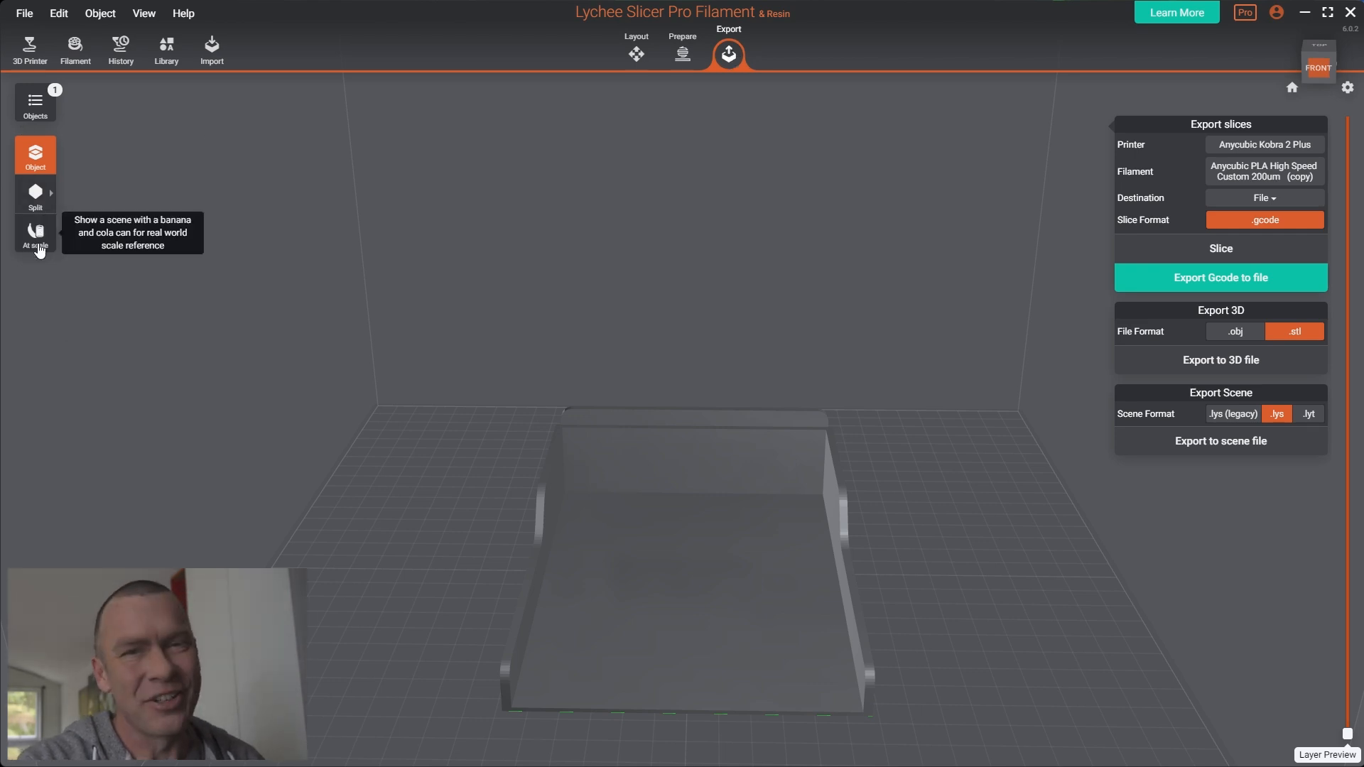
{"action": "left_click", "coordinate": [34, 233]}
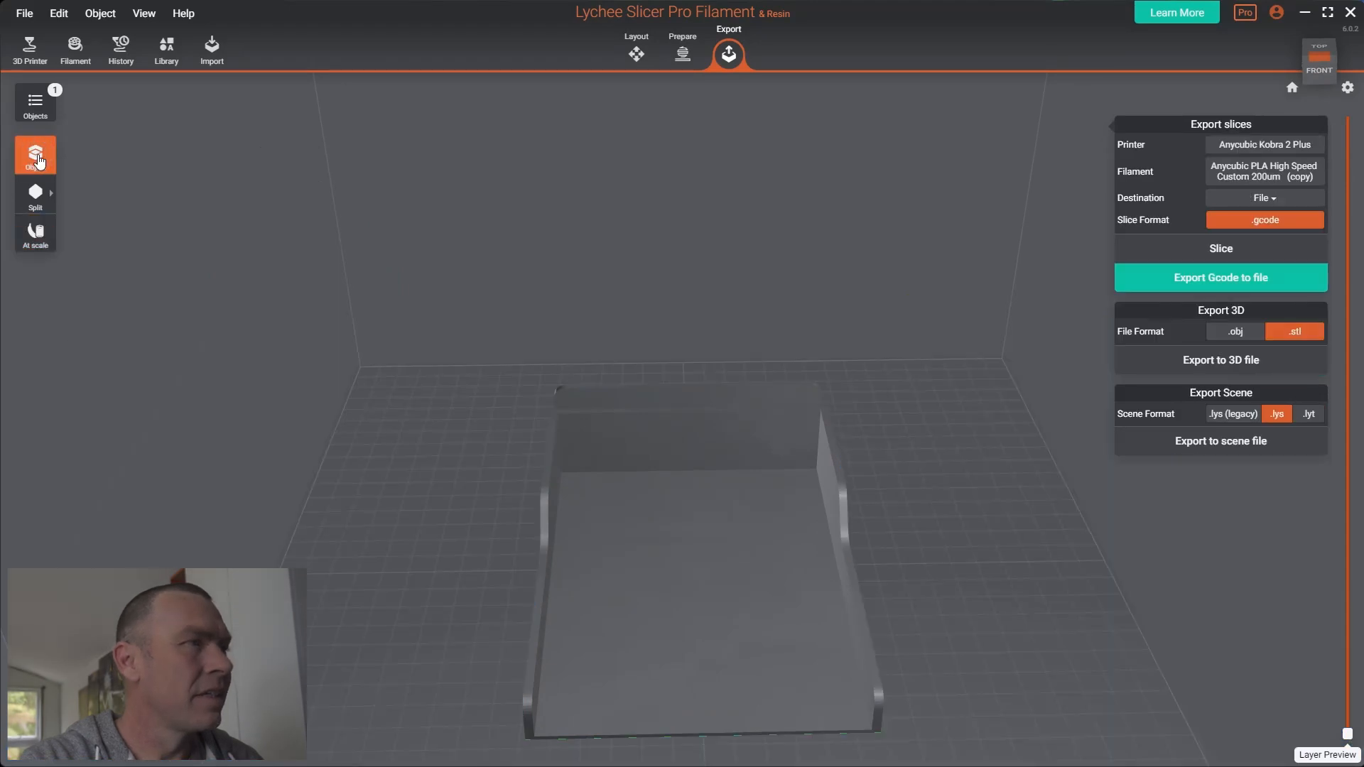
{"action": "mouse_move", "coordinate": [1163, 277]}
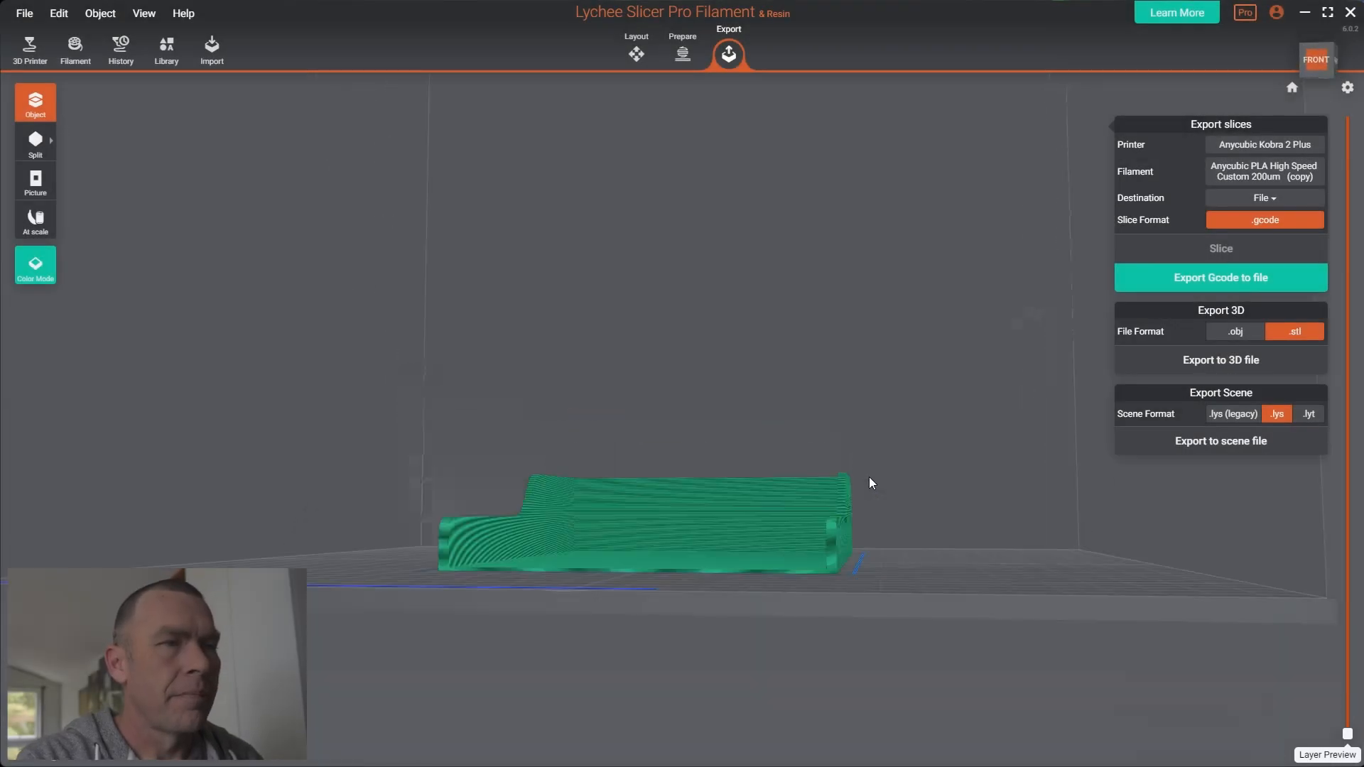
{"action": "left_click_drag", "start_coordinate": [869, 483], "coordinate": [680, 601]}
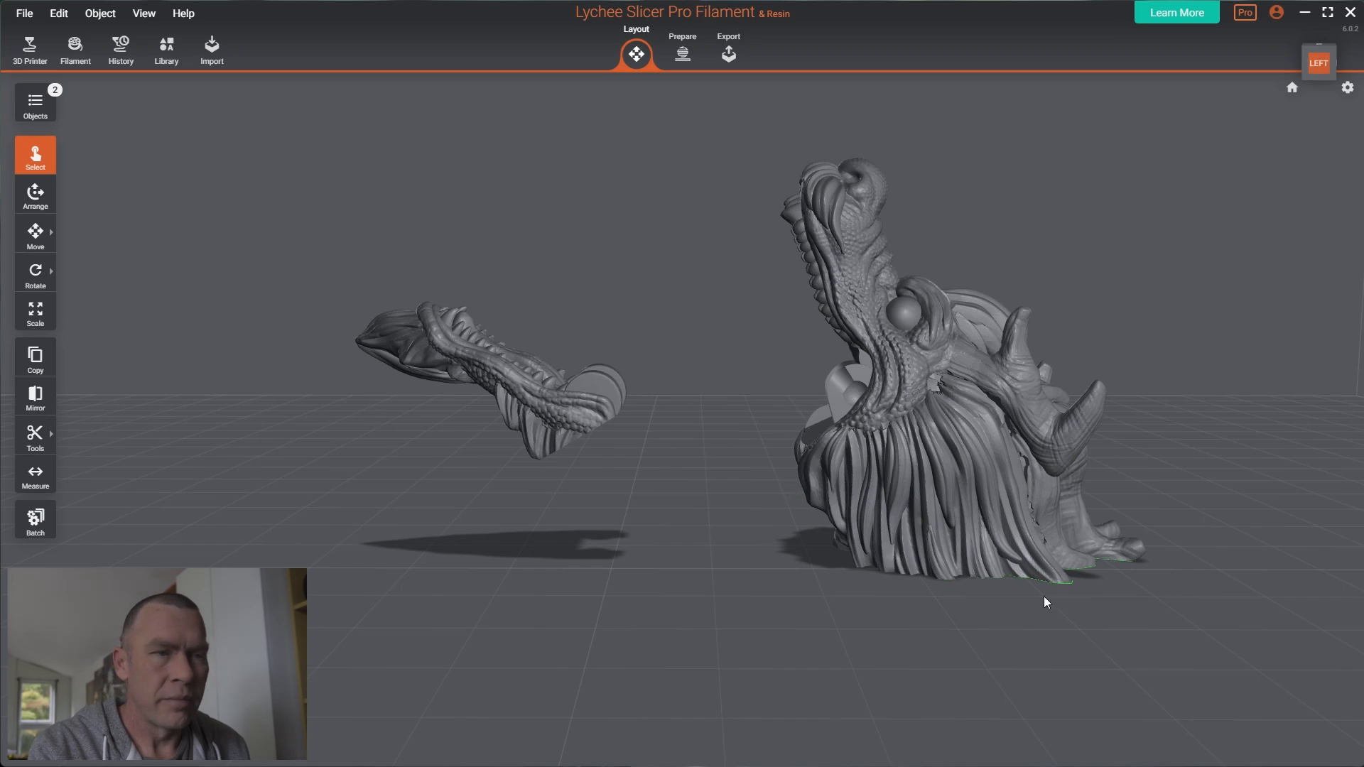
Step: Enter Prepare, bring up the Support panel and look over the Manual Supports options
{"action": "left_click", "coordinate": [460, 374]}
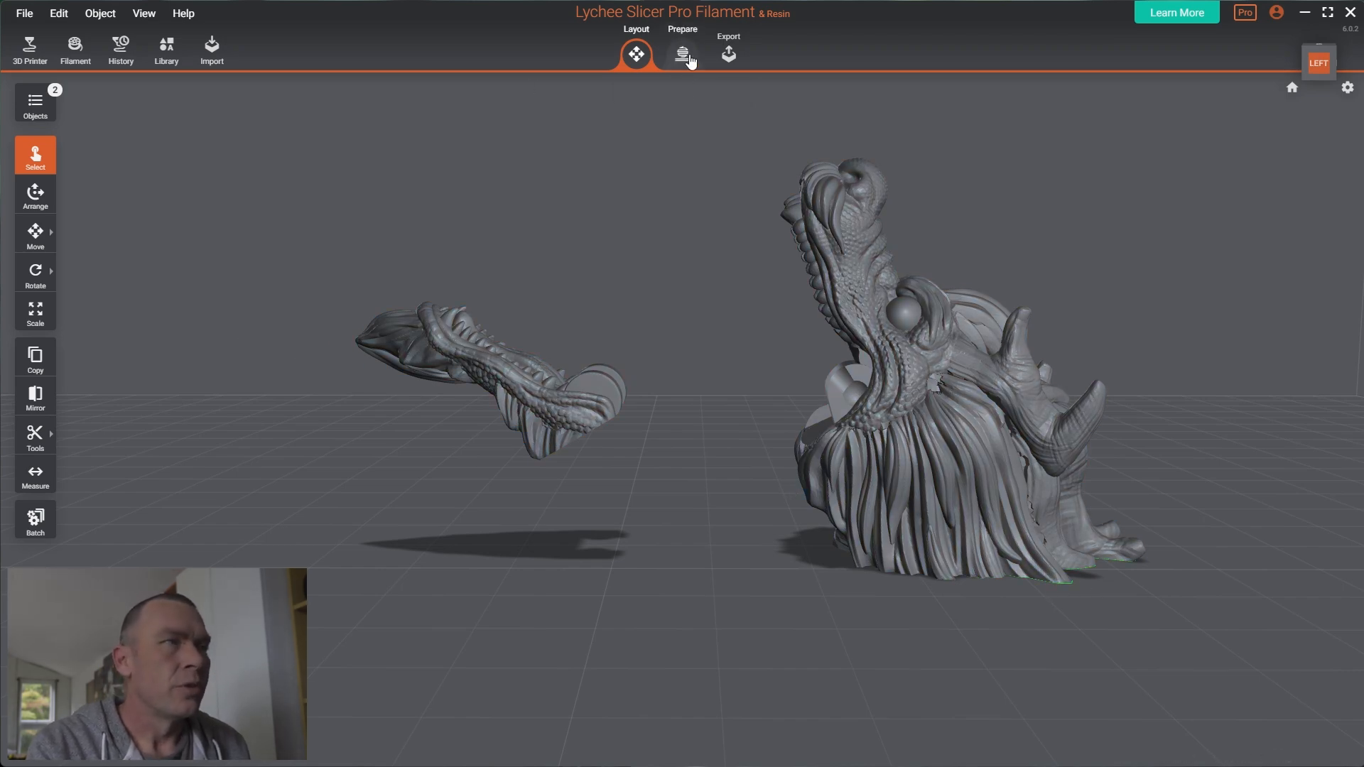
{"action": "left_click", "coordinate": [682, 54]}
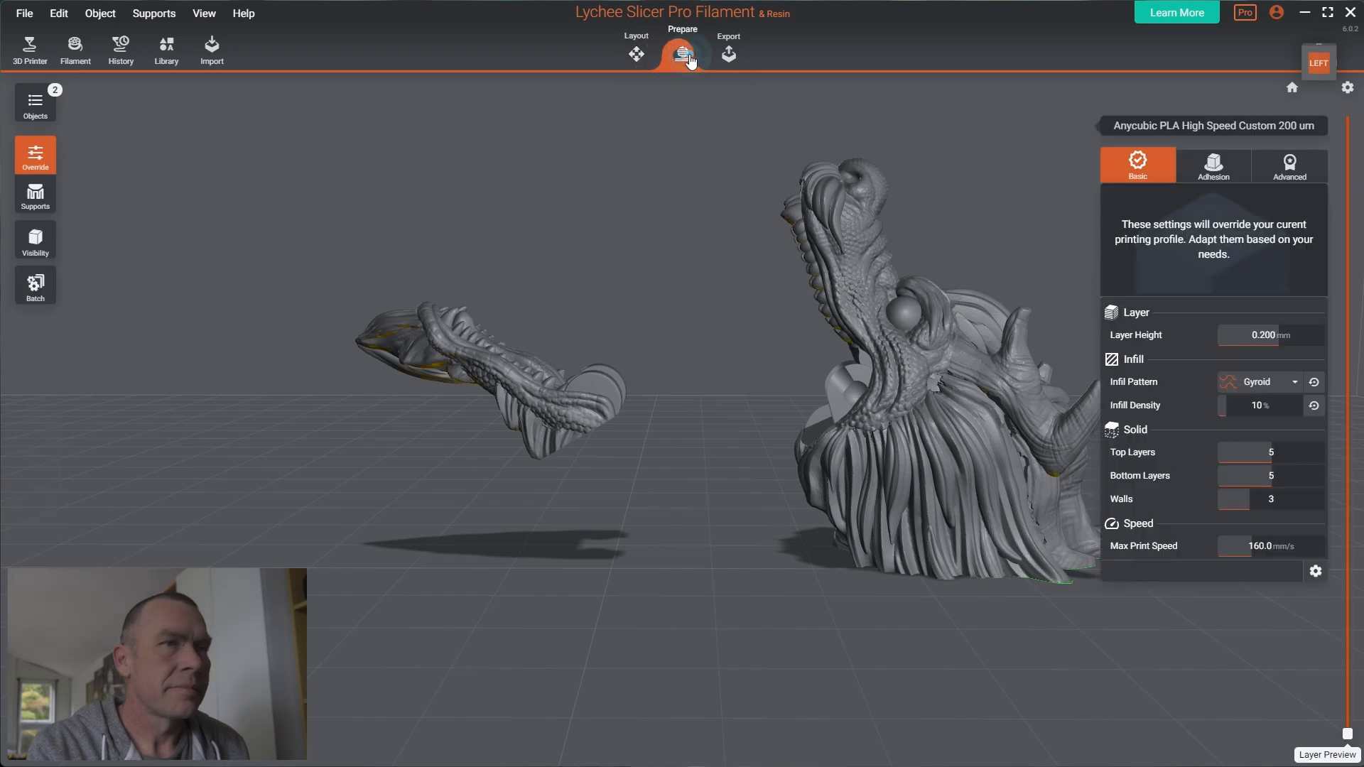
{"action": "left_click", "coordinate": [34, 193]}
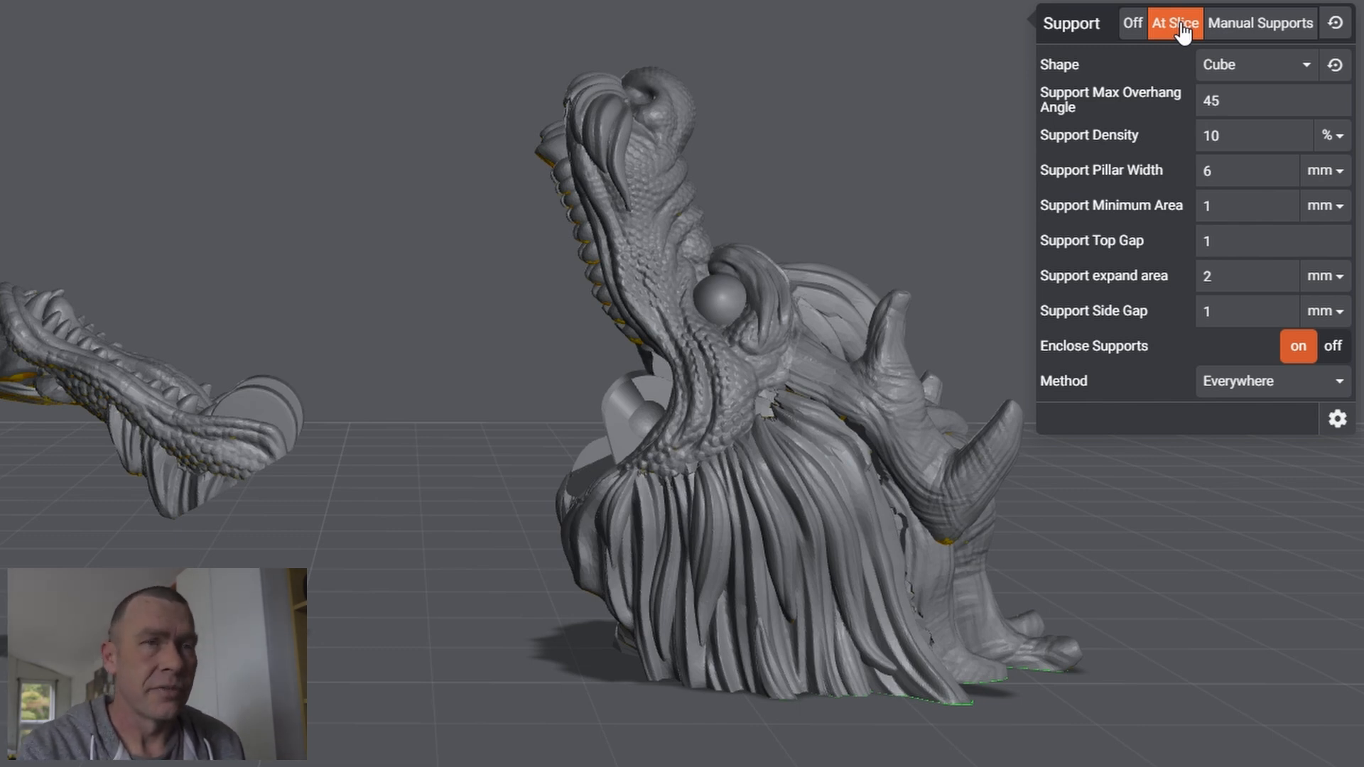
{"action": "mouse_move", "coordinate": [1221, 58]}
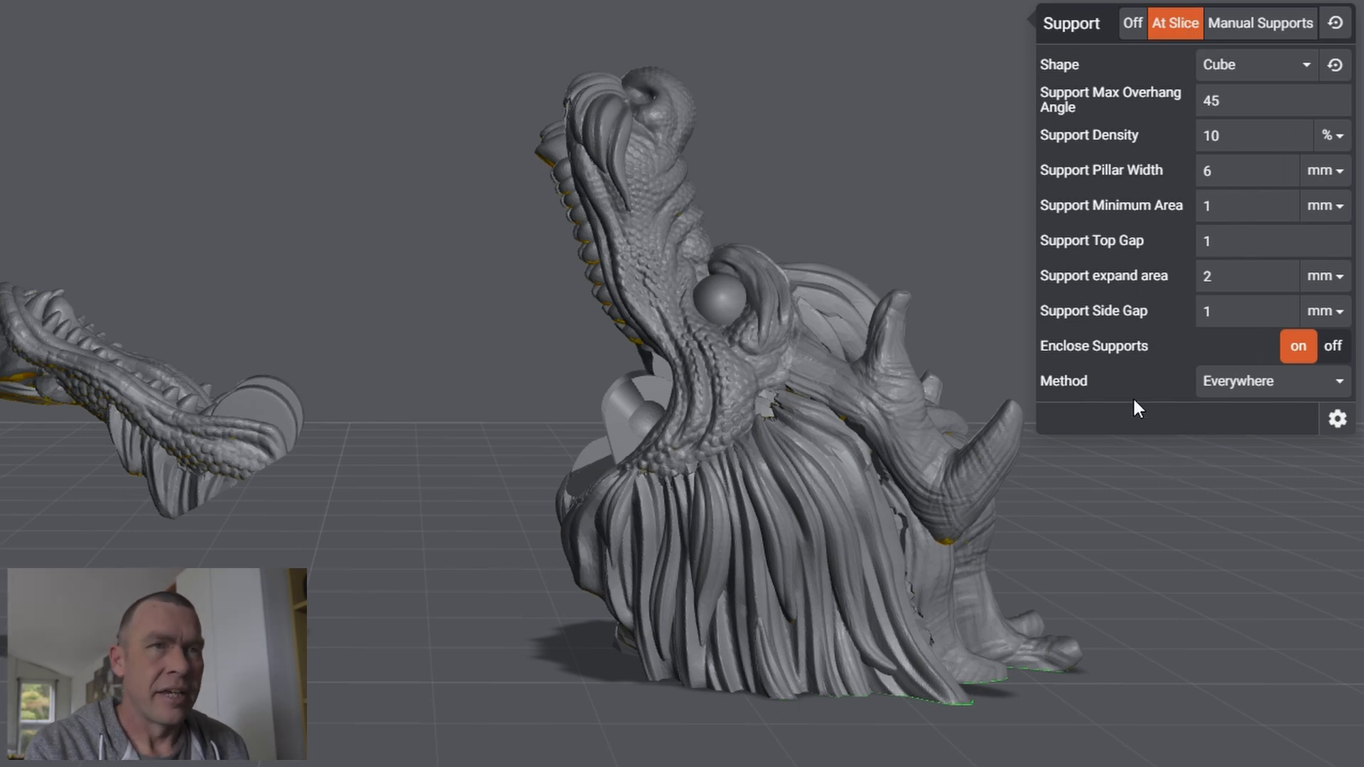
{"action": "left_click", "coordinate": [1260, 22]}
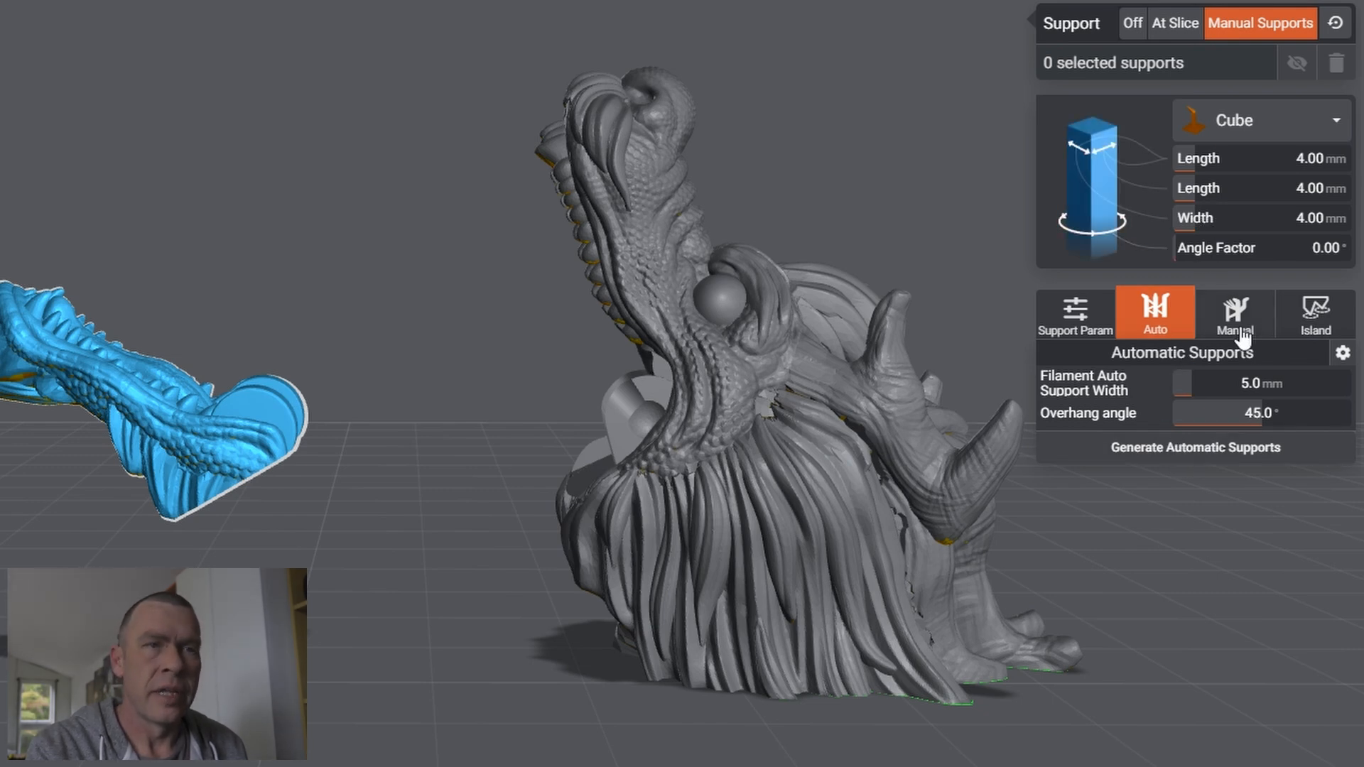
{"action": "left_click", "coordinate": [1233, 312]}
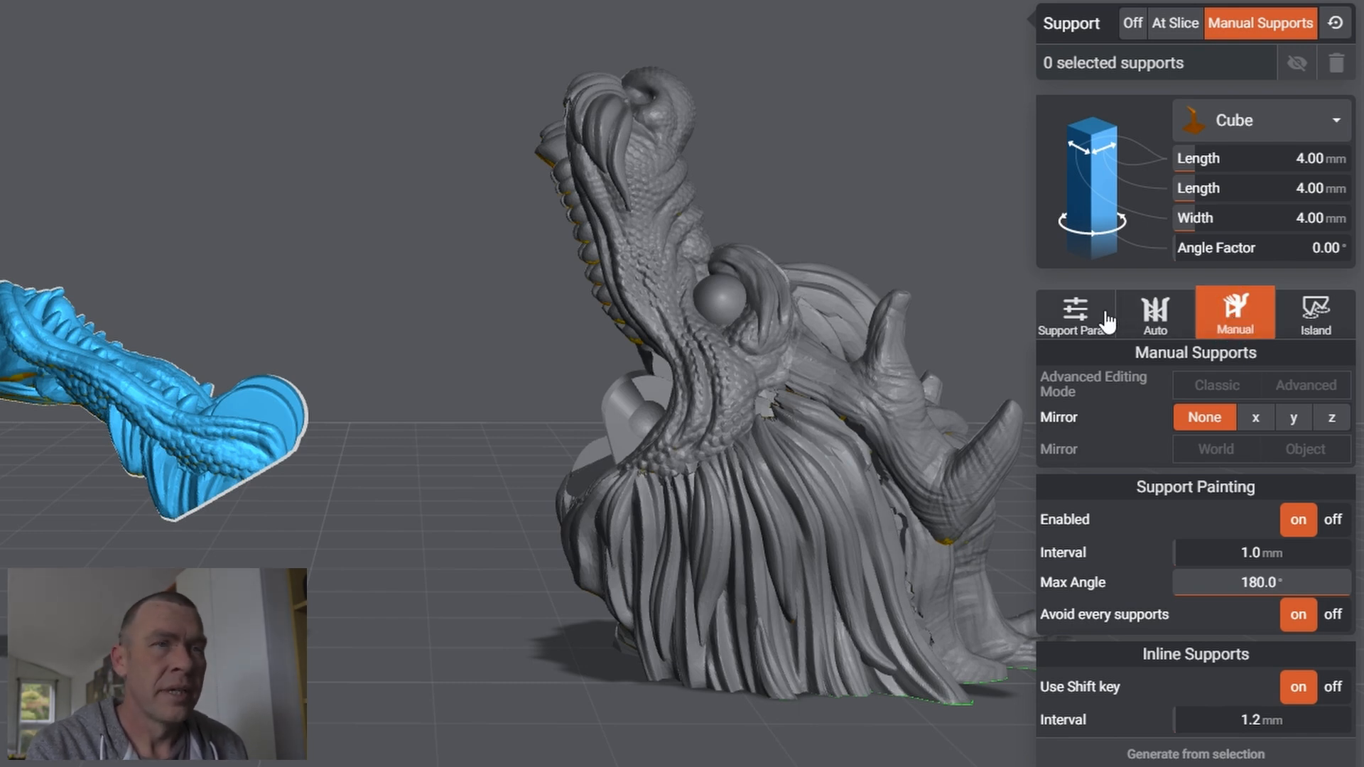
Step: Set supports to generate At Slice with Cube shape, Everywhere, and move to Export
{"action": "left_click", "coordinate": [1174, 23]}
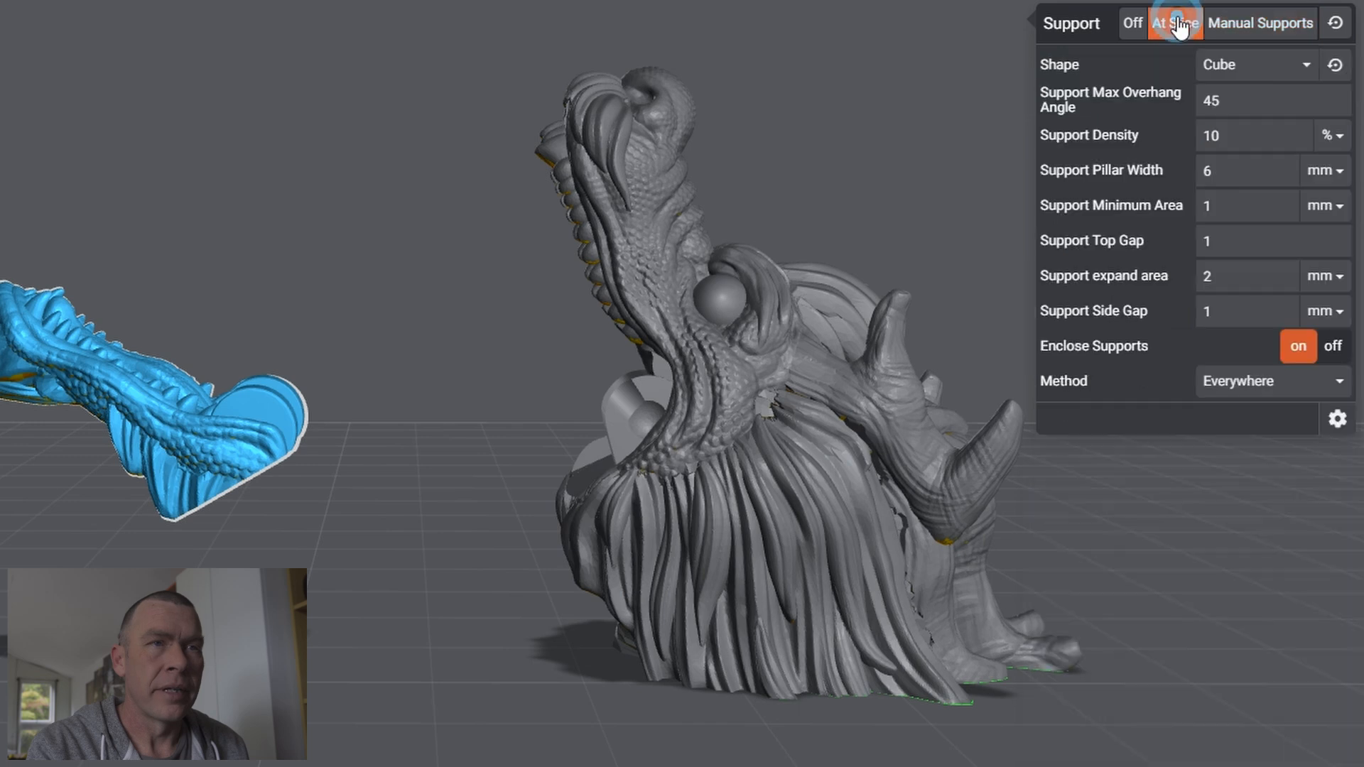
{"action": "left_click", "coordinate": [1175, 23]}
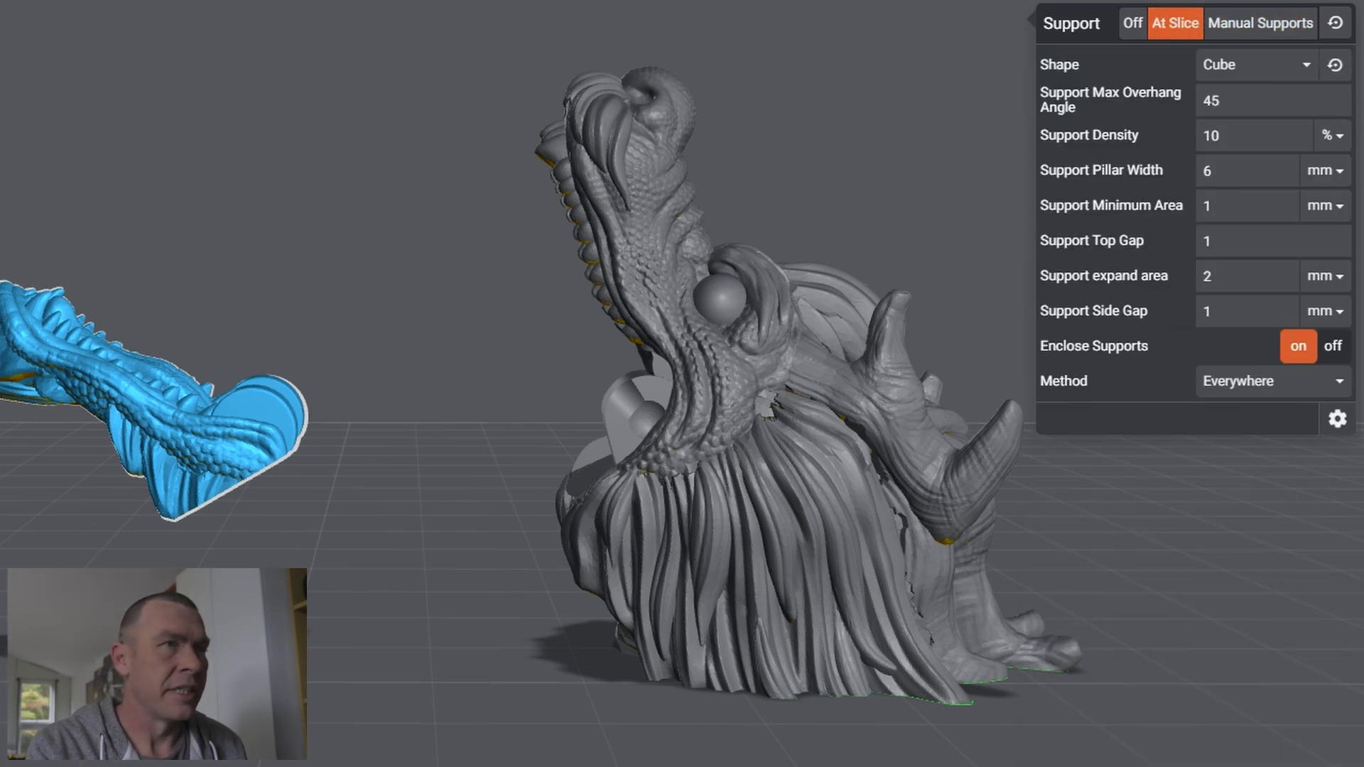
{"action": "left_click", "coordinate": [728, 48]}
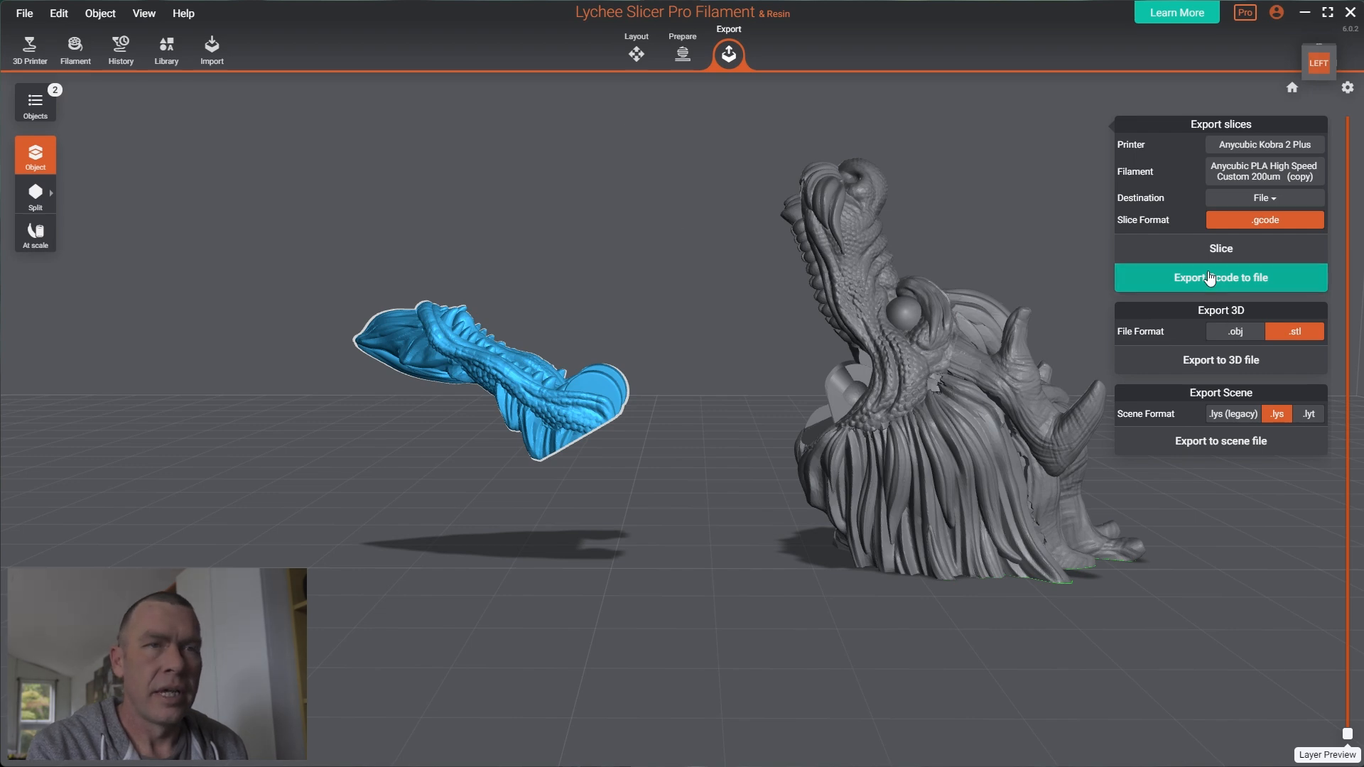
Step: Slice both dragon pieces to a G-code file (27 min 3 s, 8.55 g) and reveal its folder
{"action": "left_click", "coordinate": [1219, 277]}
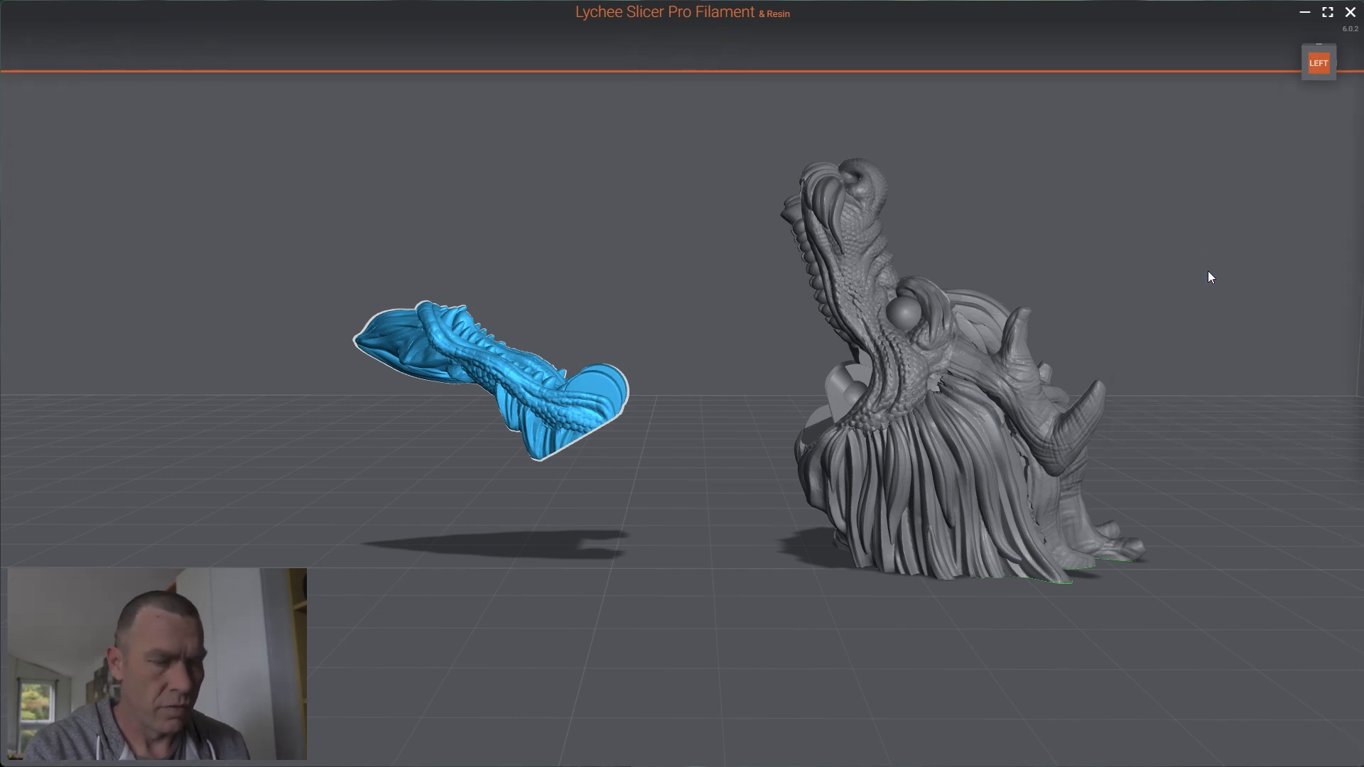
{"action": "left_click", "coordinate": [1218, 277]}
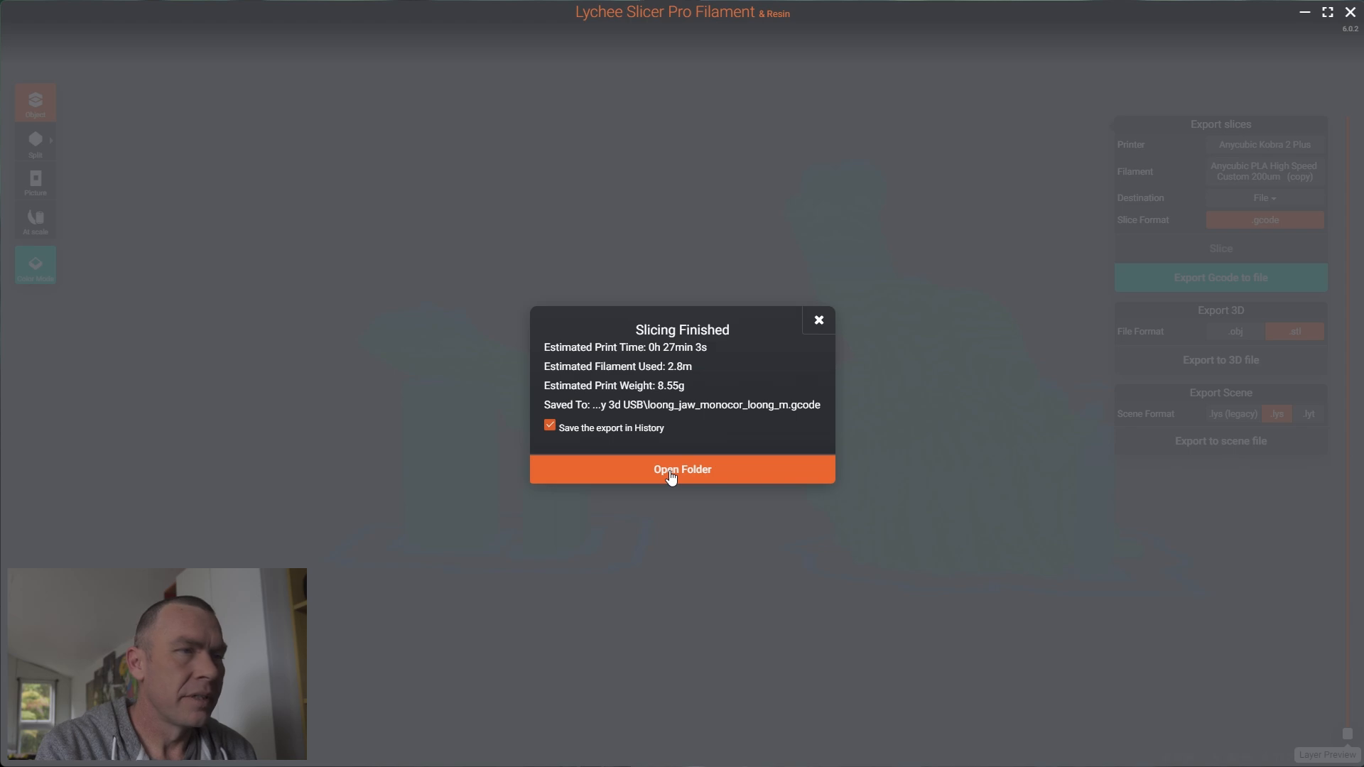
{"action": "left_click", "coordinate": [815, 320]}
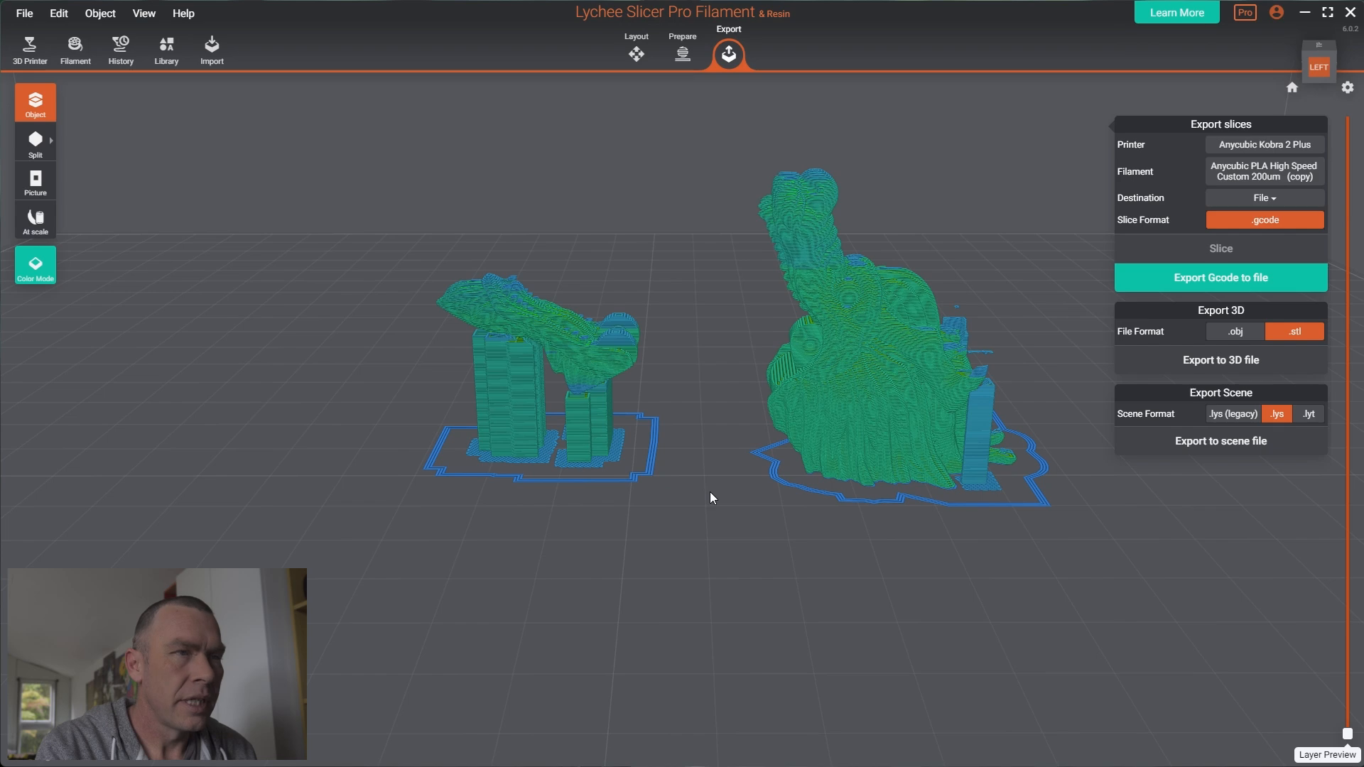
{"action": "mouse_move", "coordinate": [992, 485]}
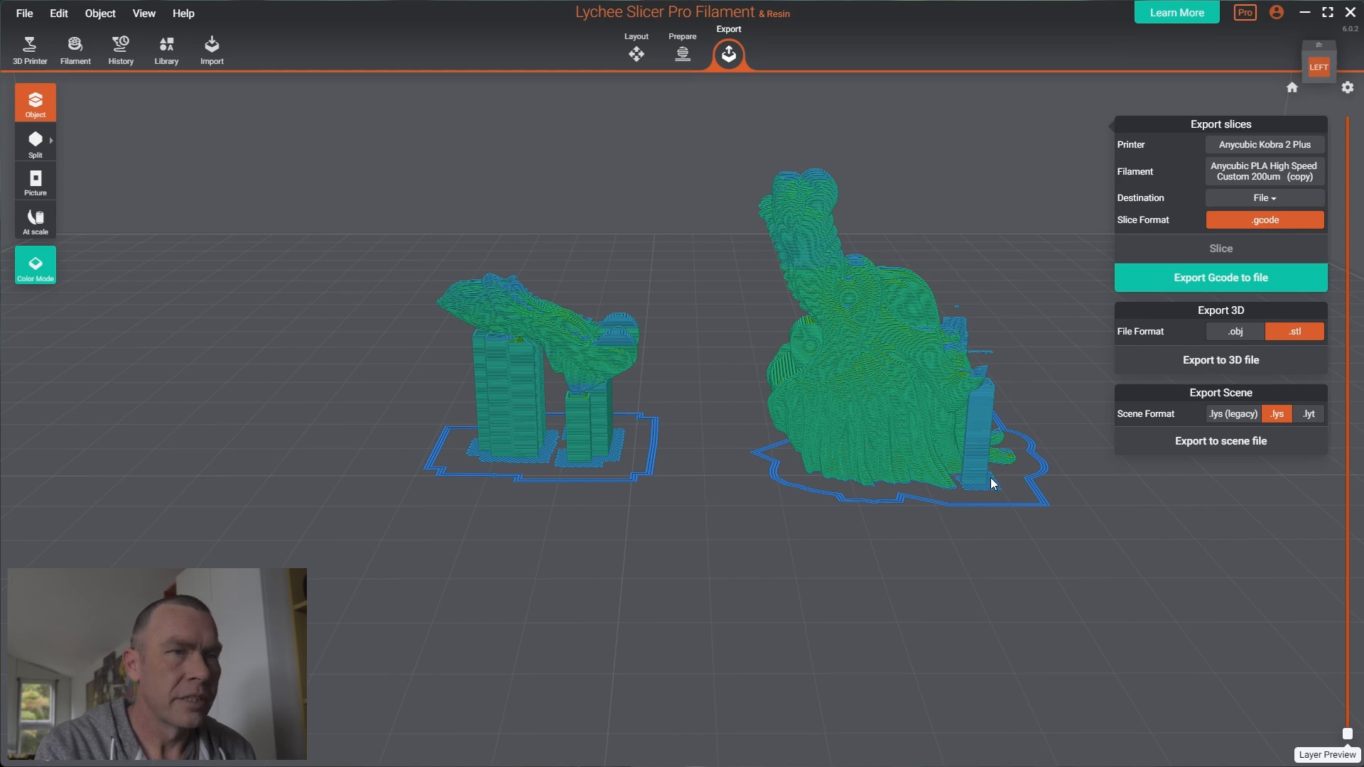
{"action": "left_click_drag", "start_coordinate": [992, 483], "coordinate": [752, 540]}
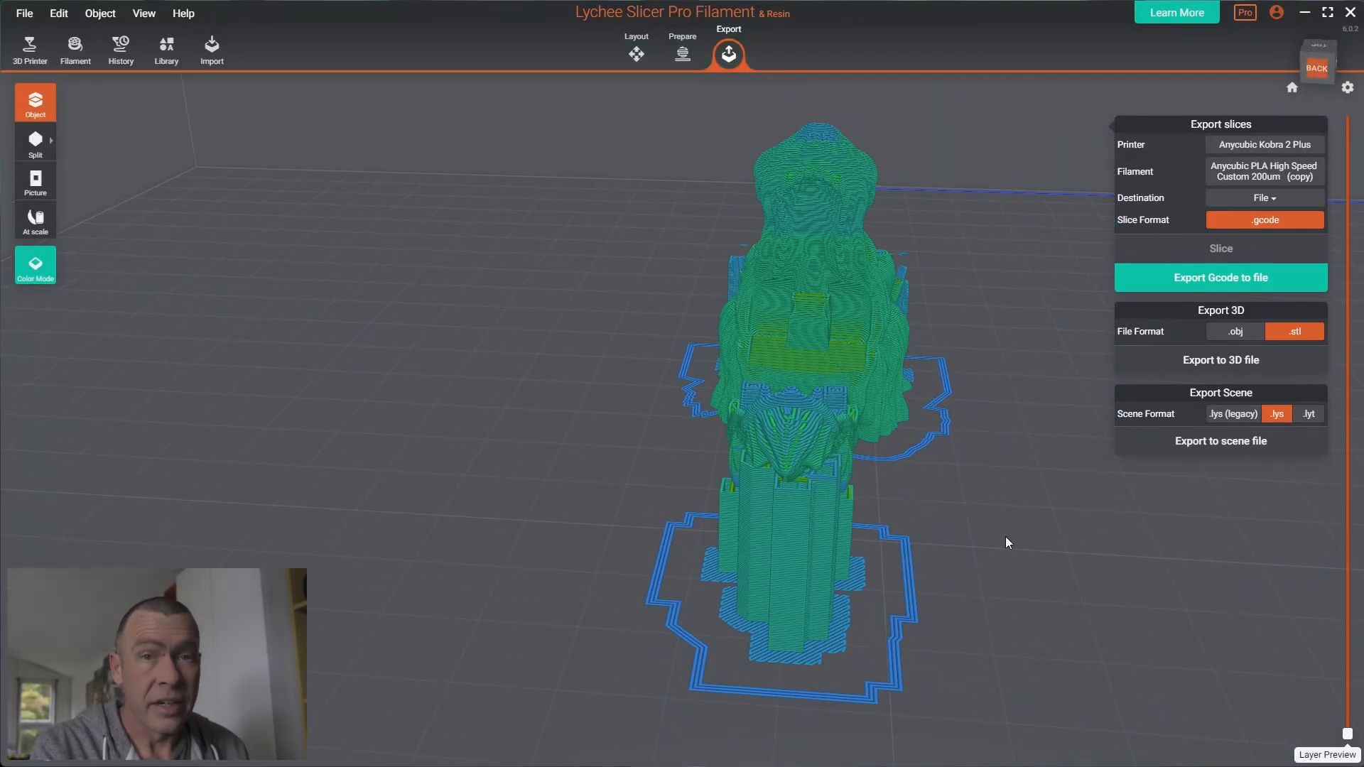
{"action": "mouse_move", "coordinate": [979, 539]}
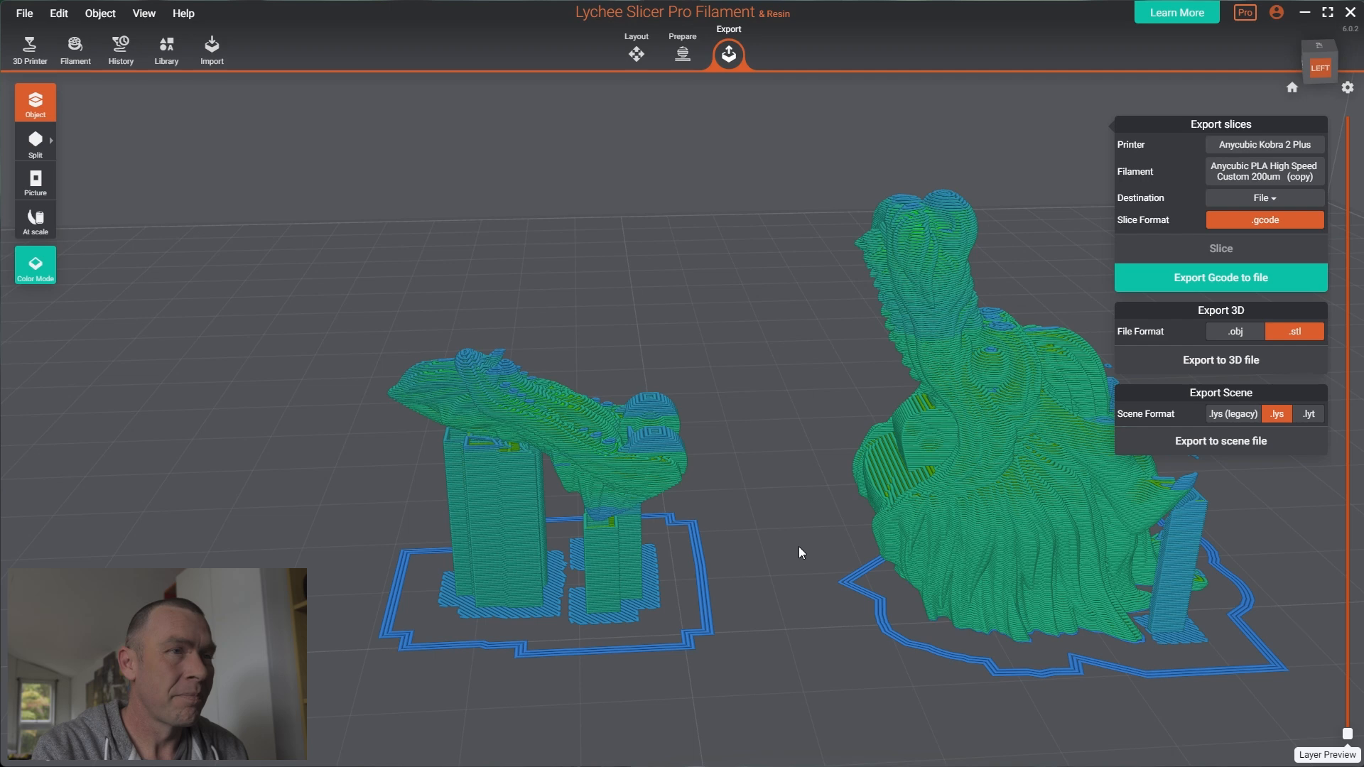
{"action": "mouse_move", "coordinate": [800, 551]}
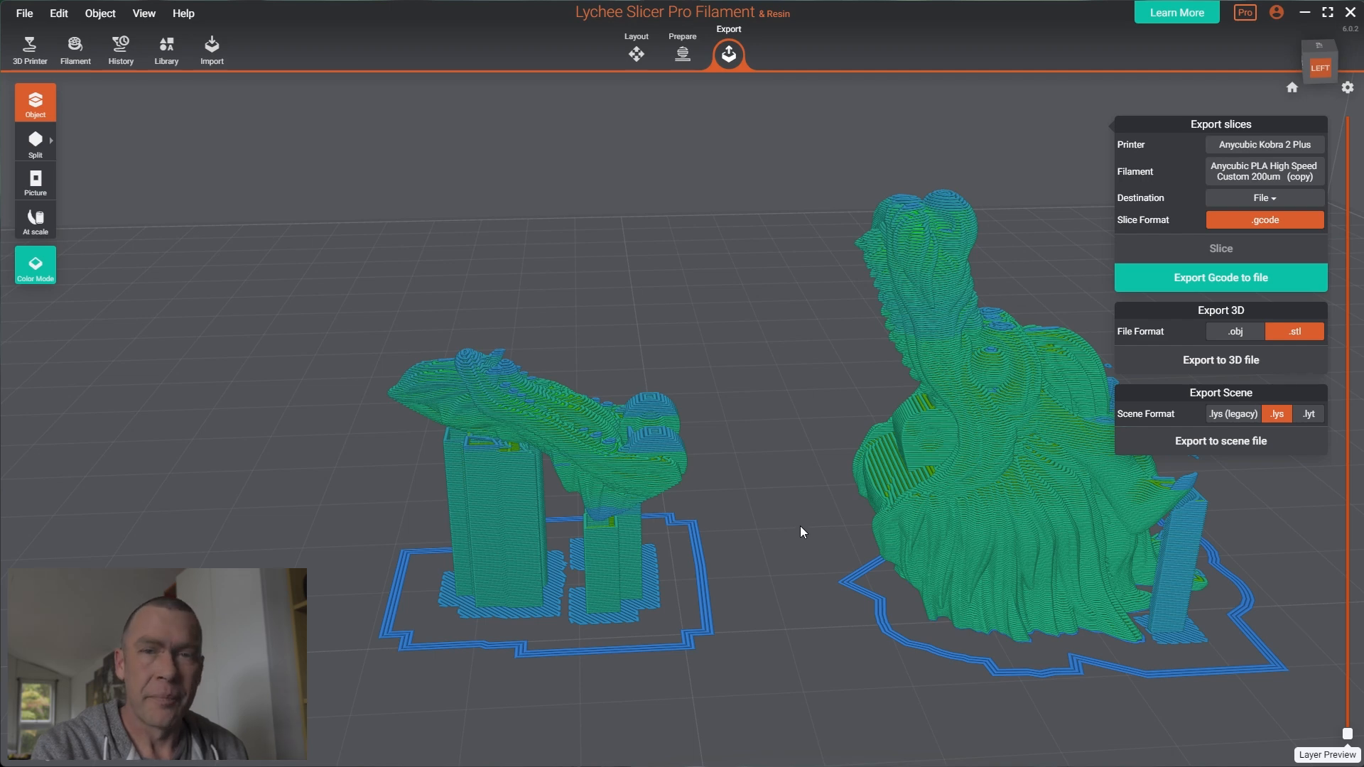